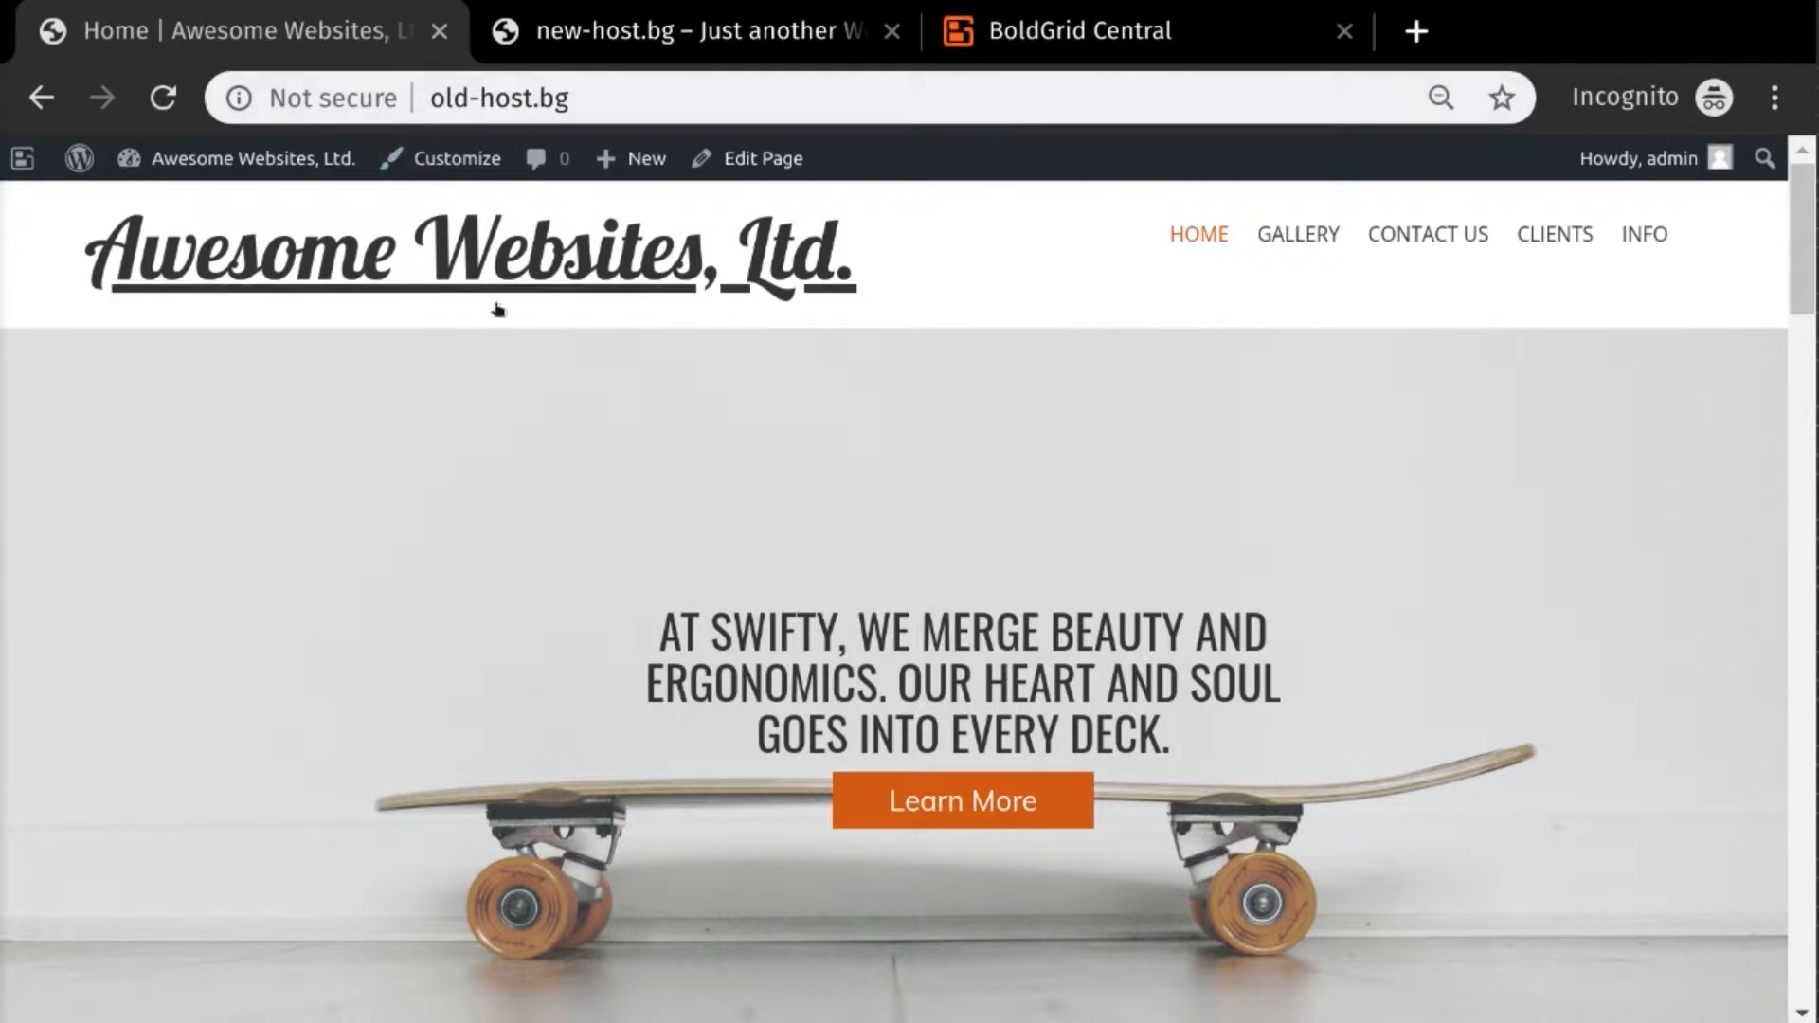
mouse_move(804, 461)
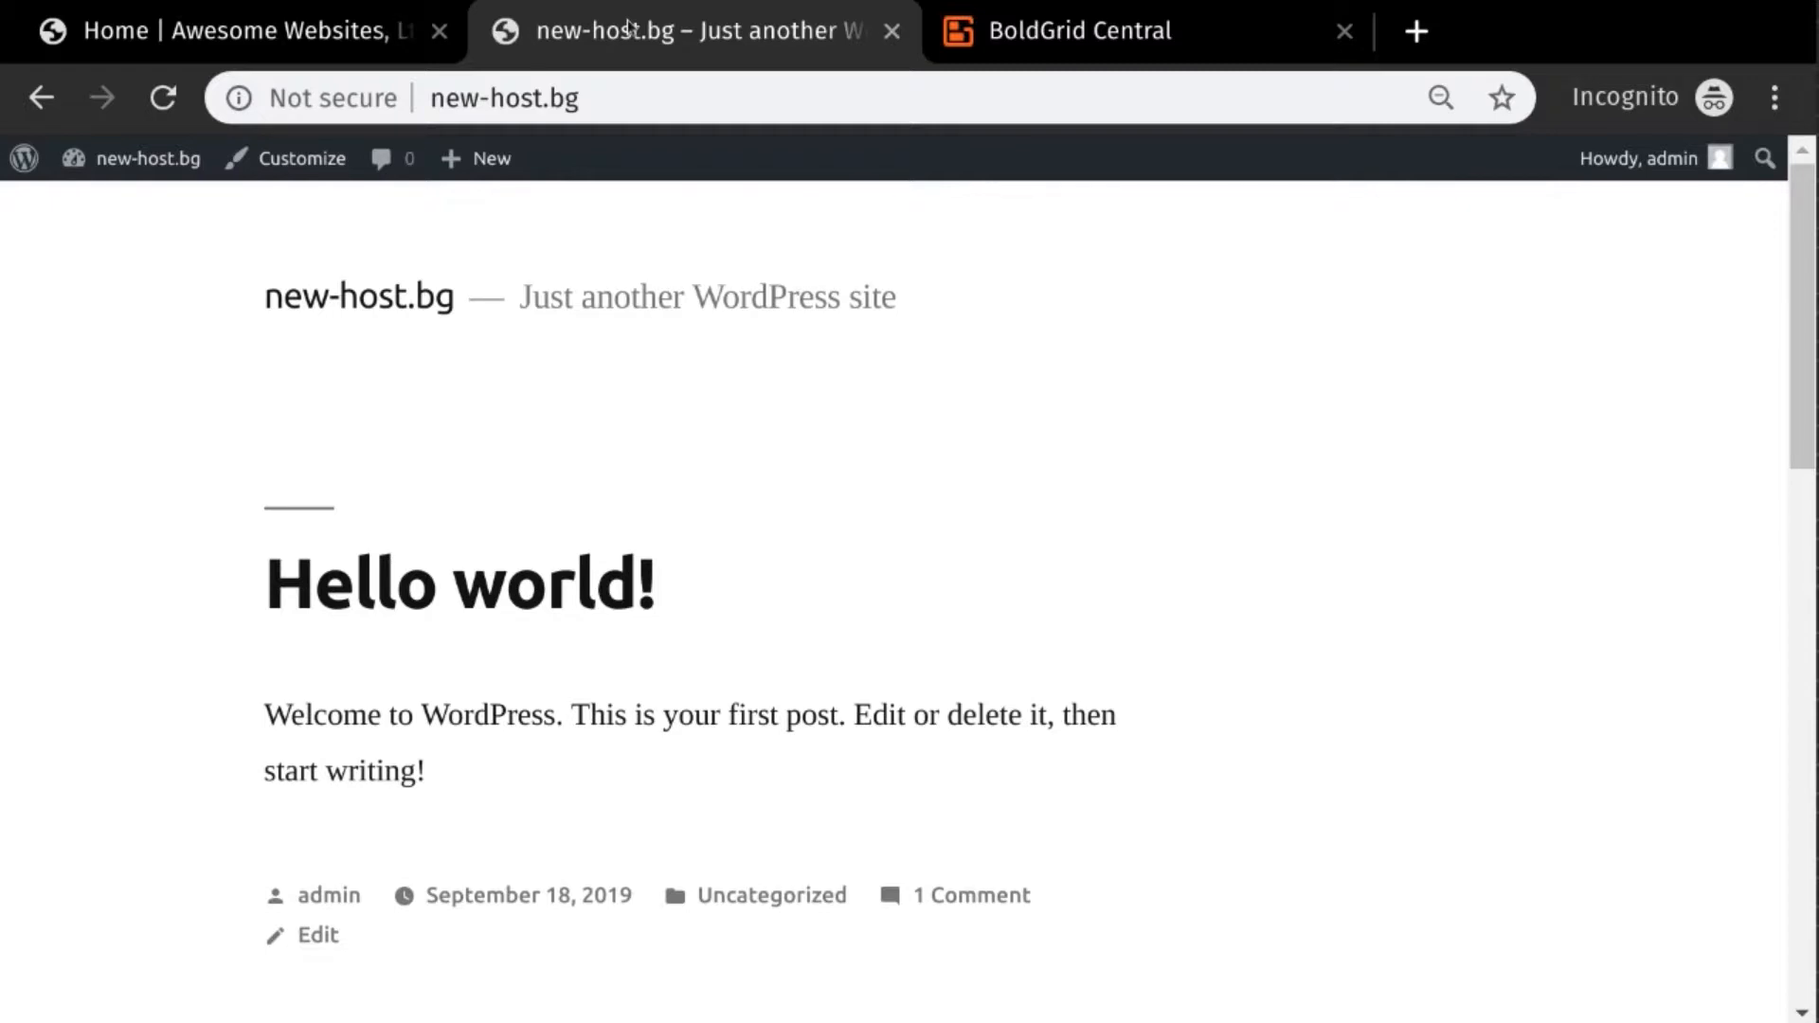
mouse_move(267, 31)
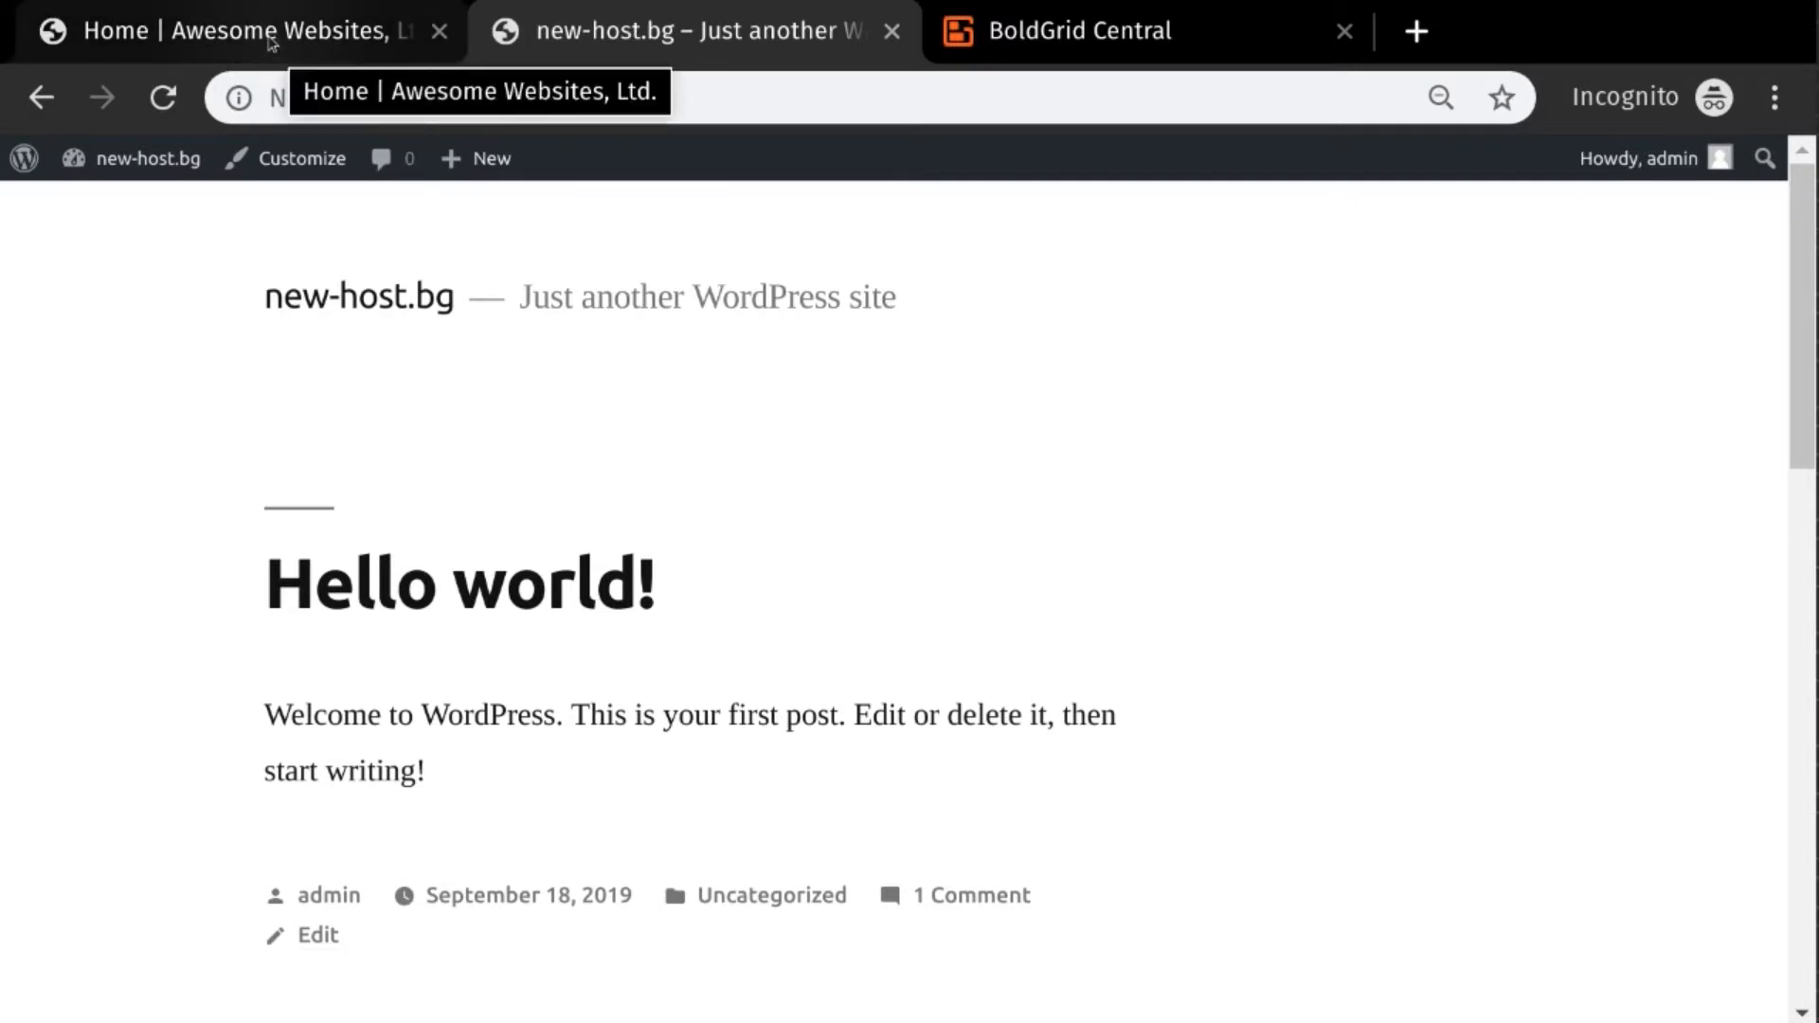
Step: Go to the old-host admin's BoldGrid Backup Transfers page and show the Source section, which has no backups
click(232, 31)
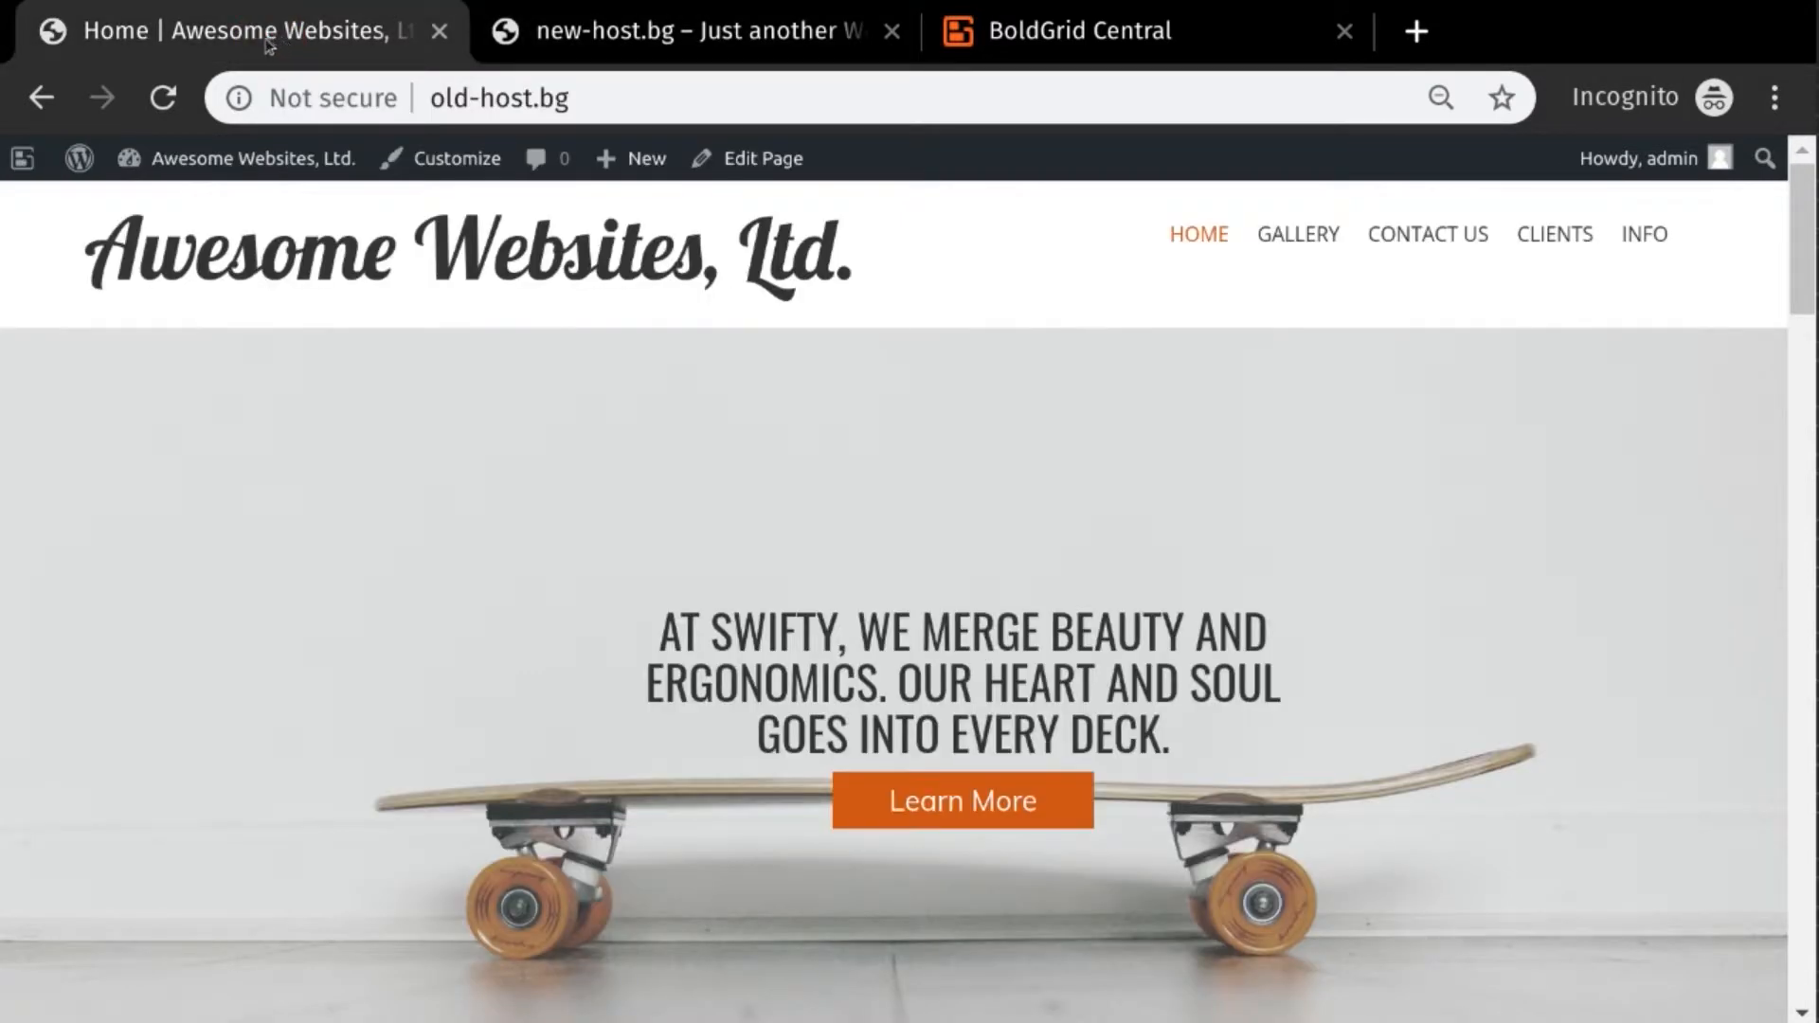
click(253, 159)
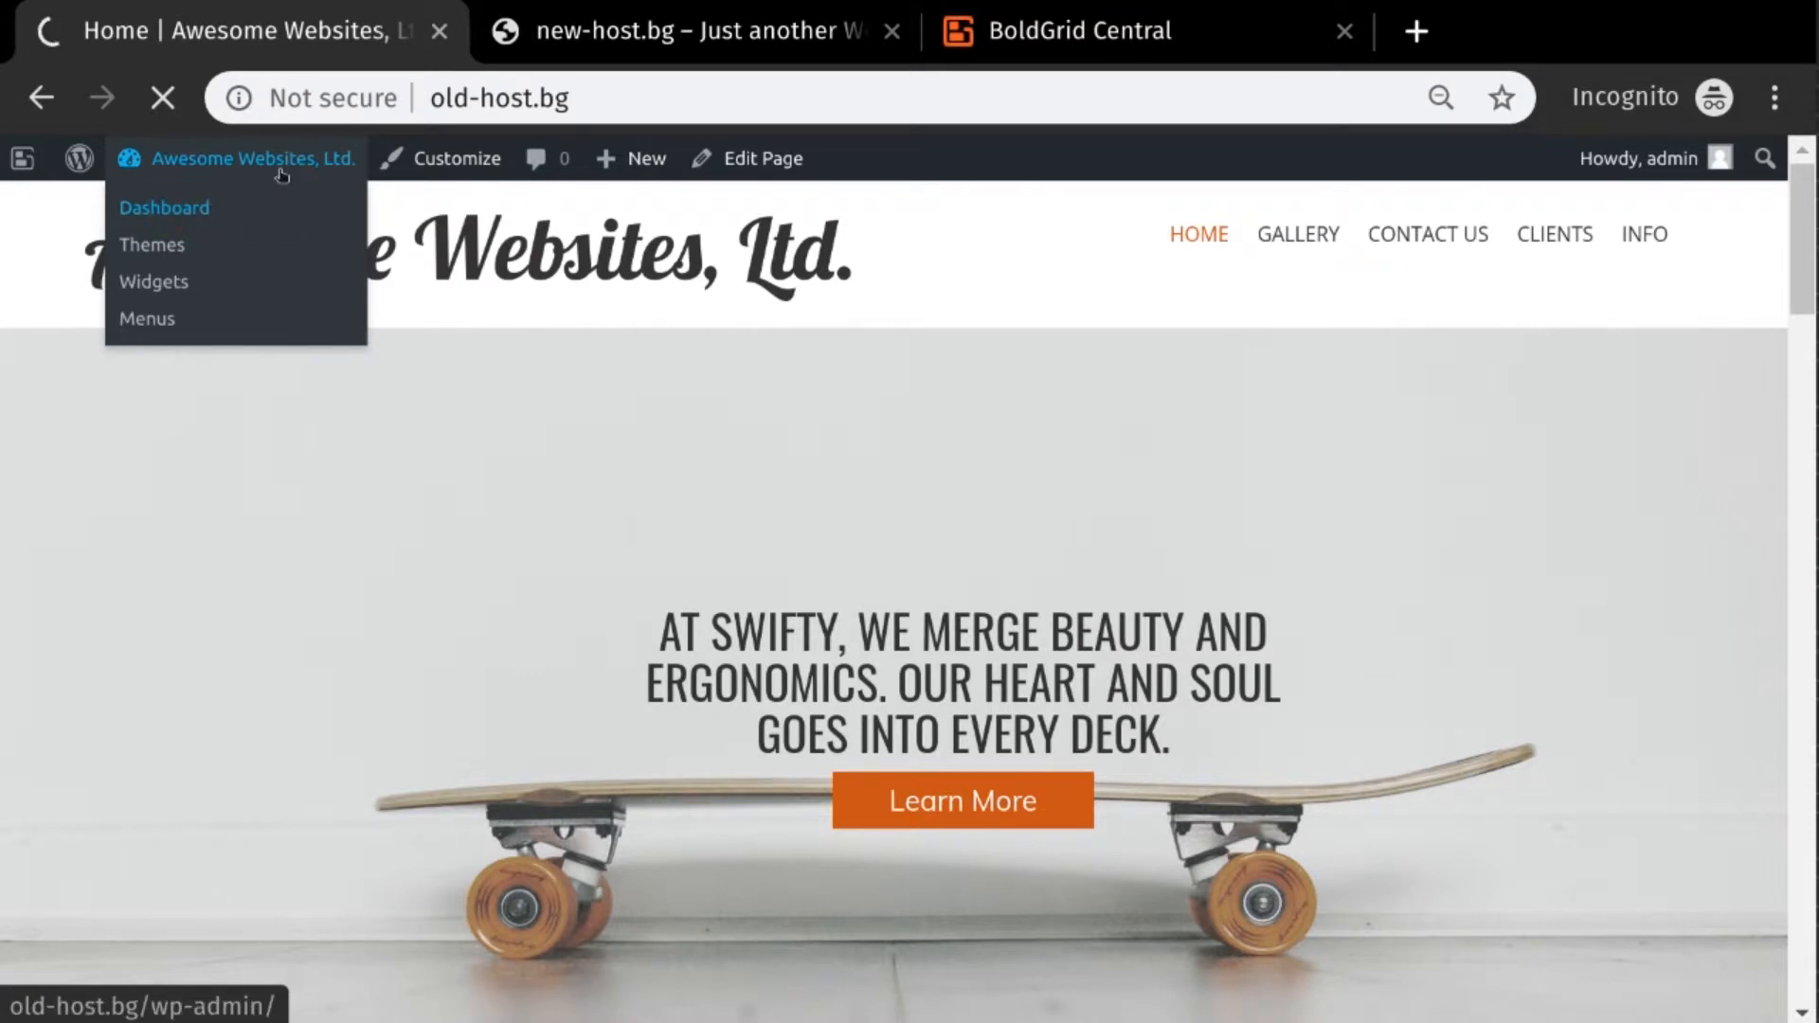
click(164, 208)
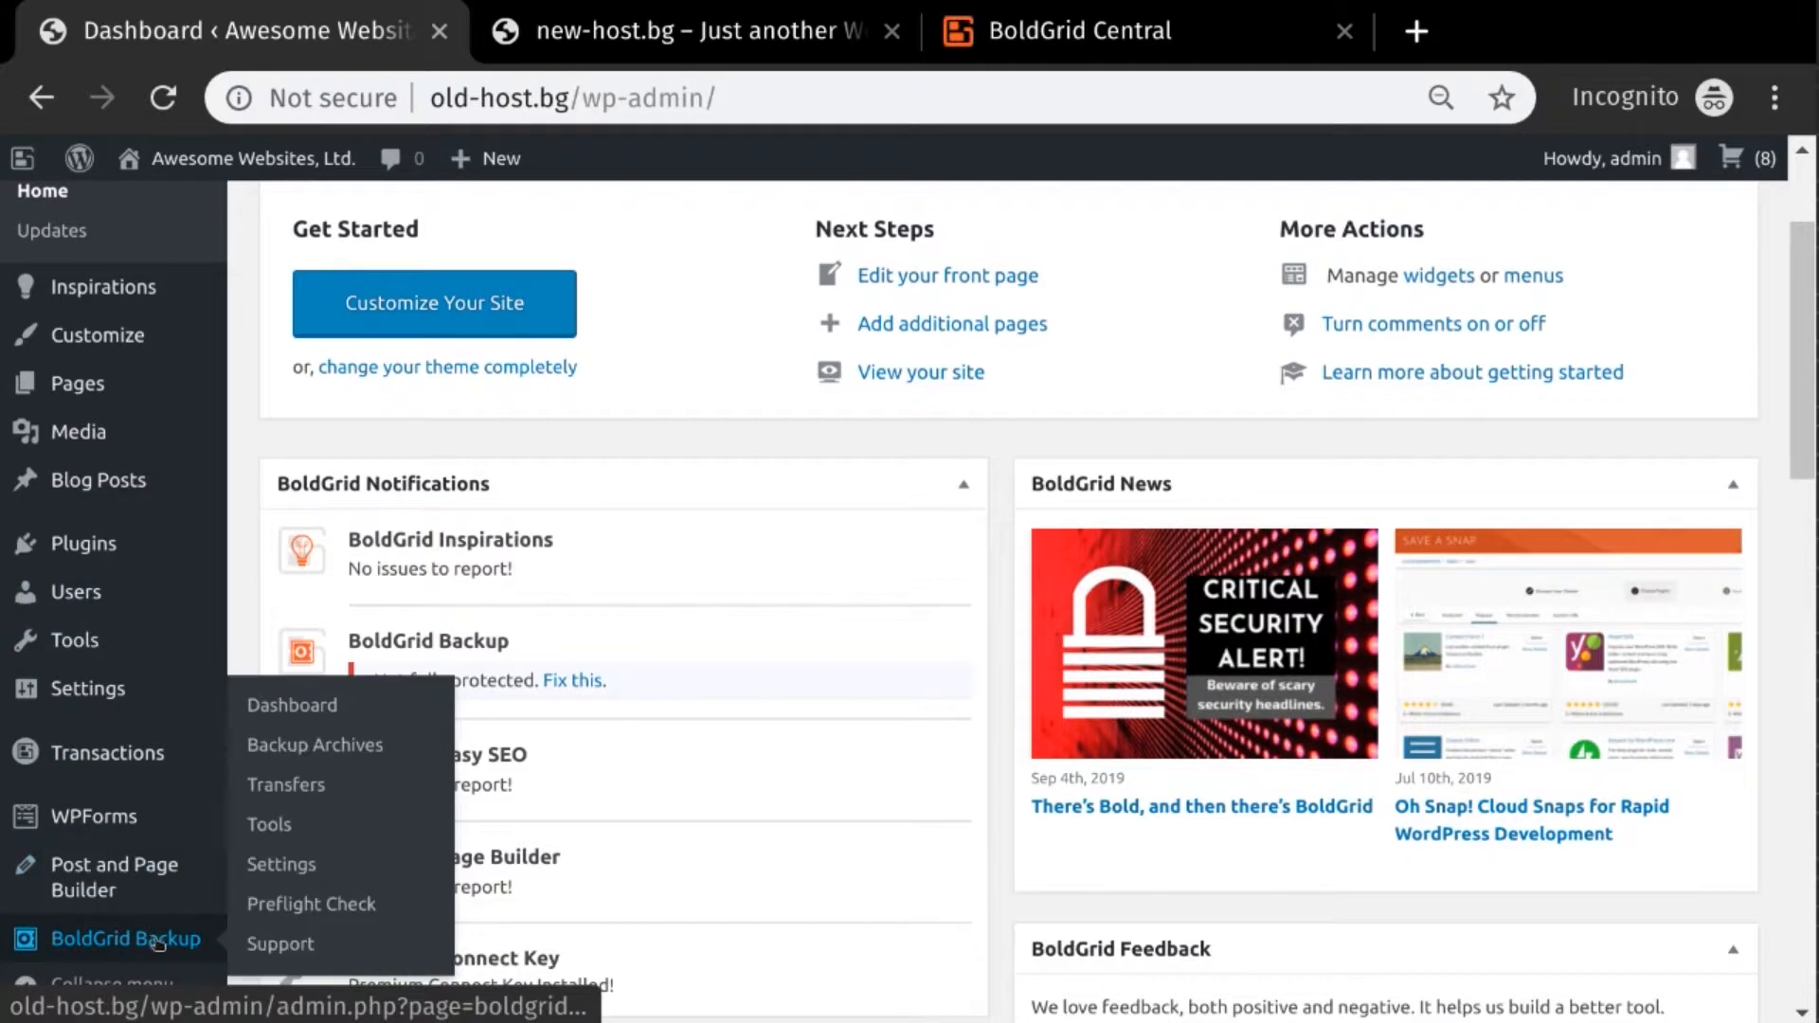
click(285, 784)
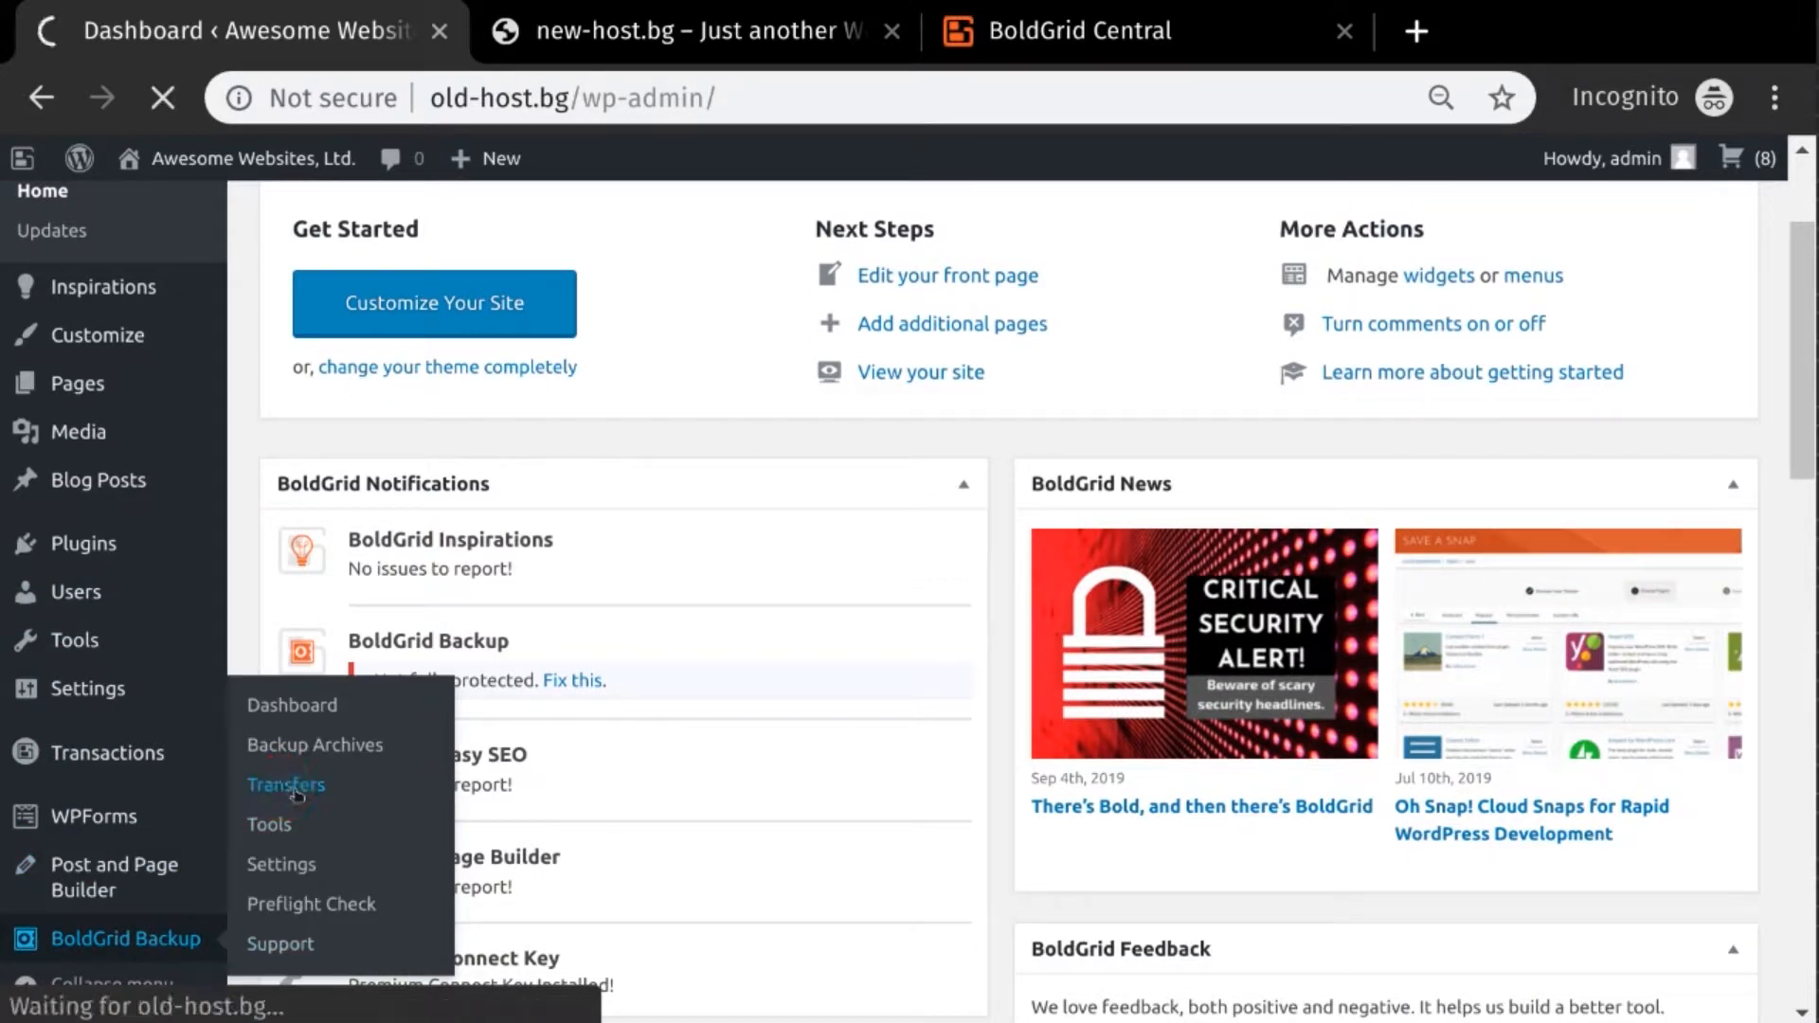
click(285, 784)
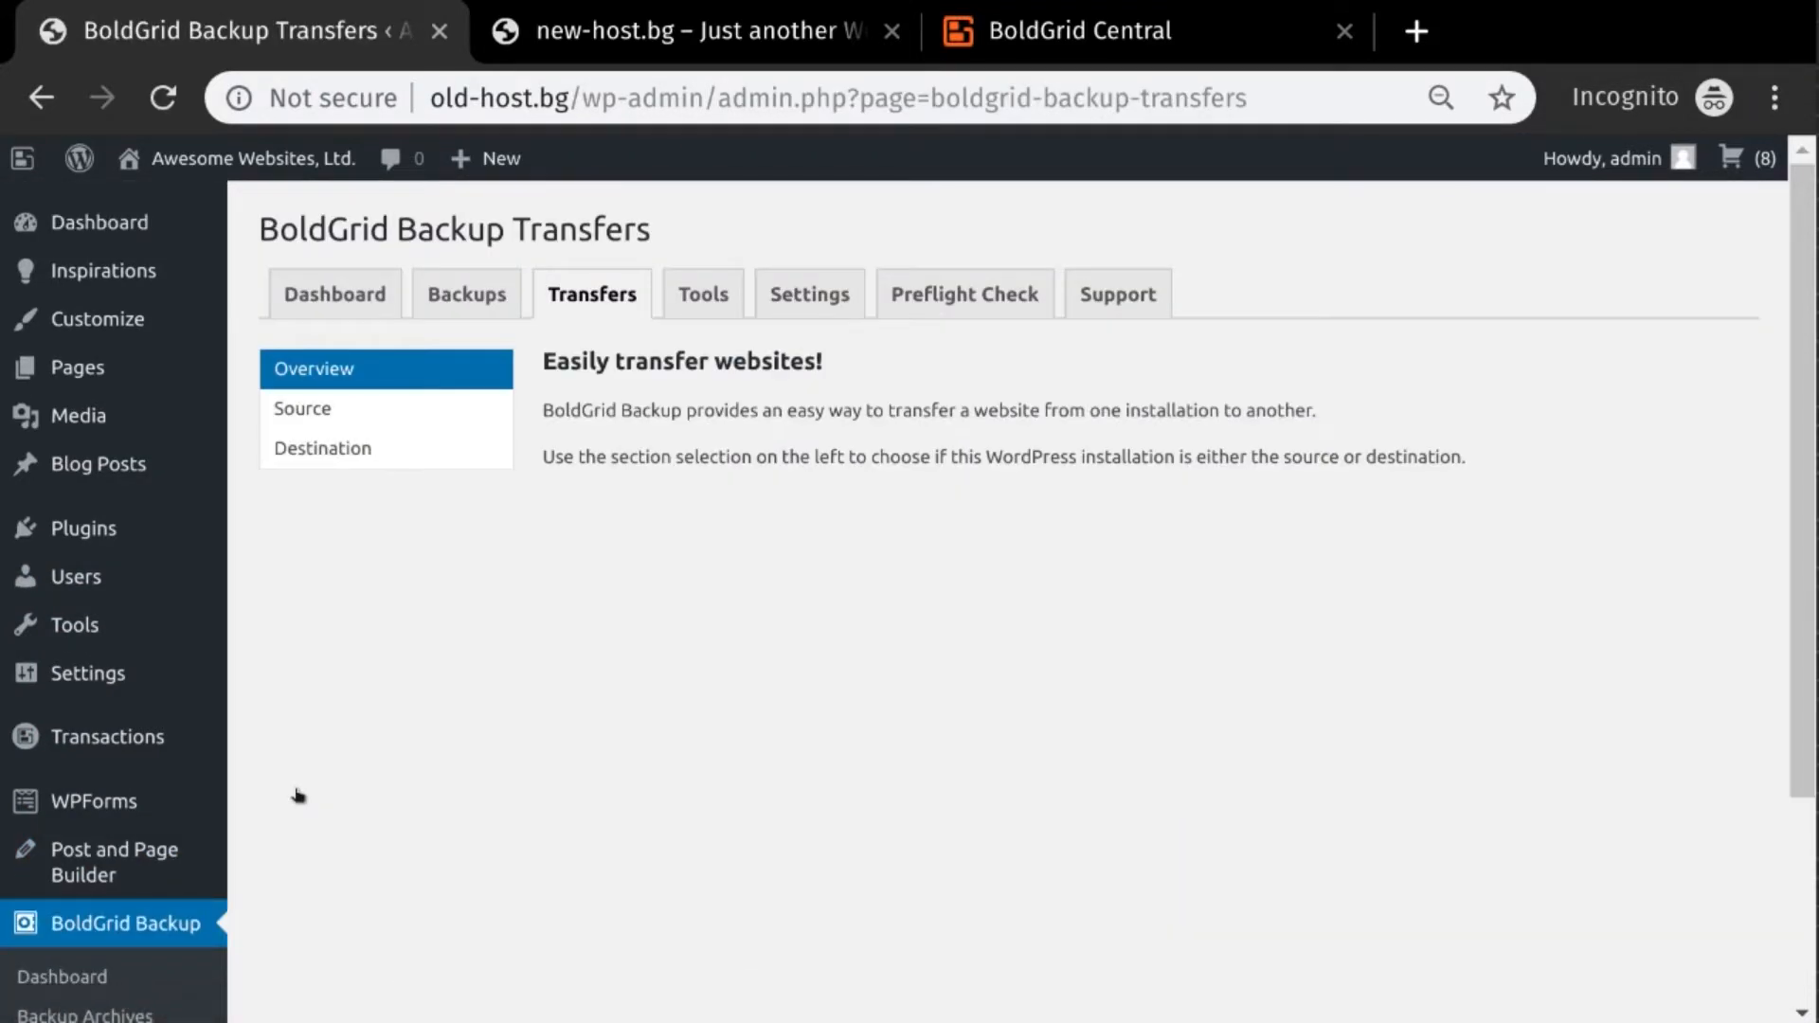
mouse_move(373, 778)
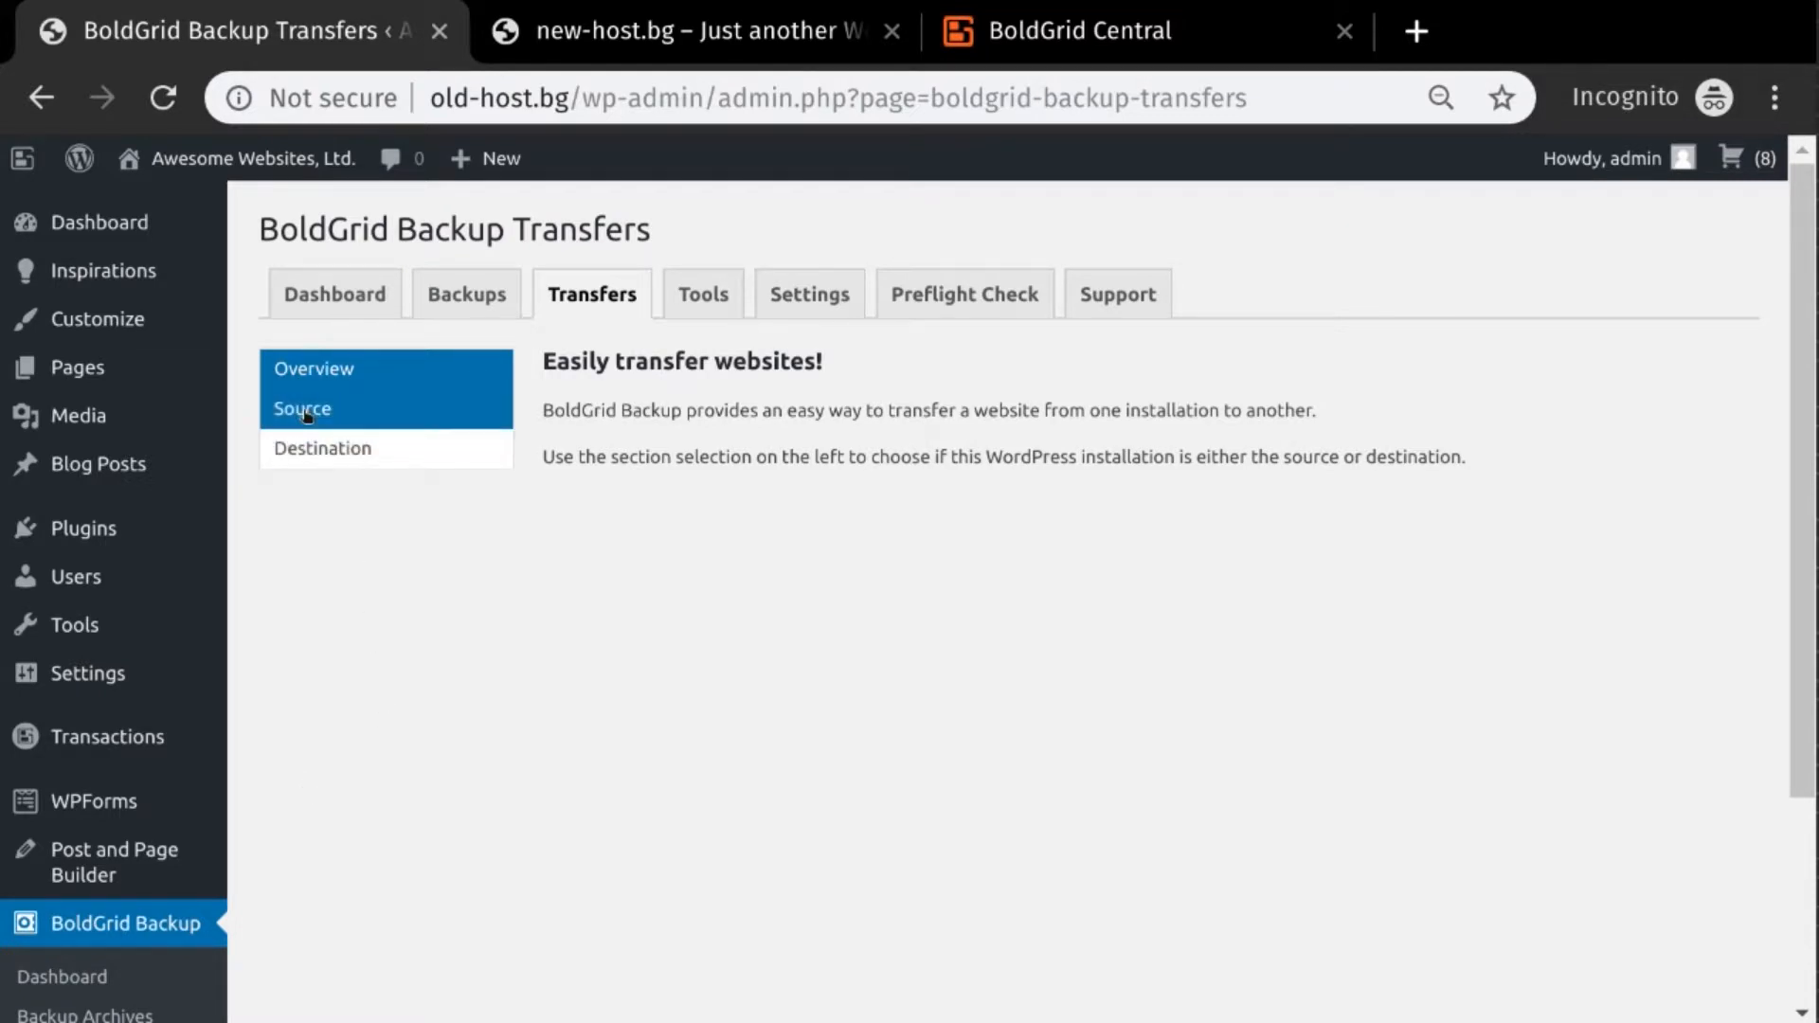
click(303, 408)
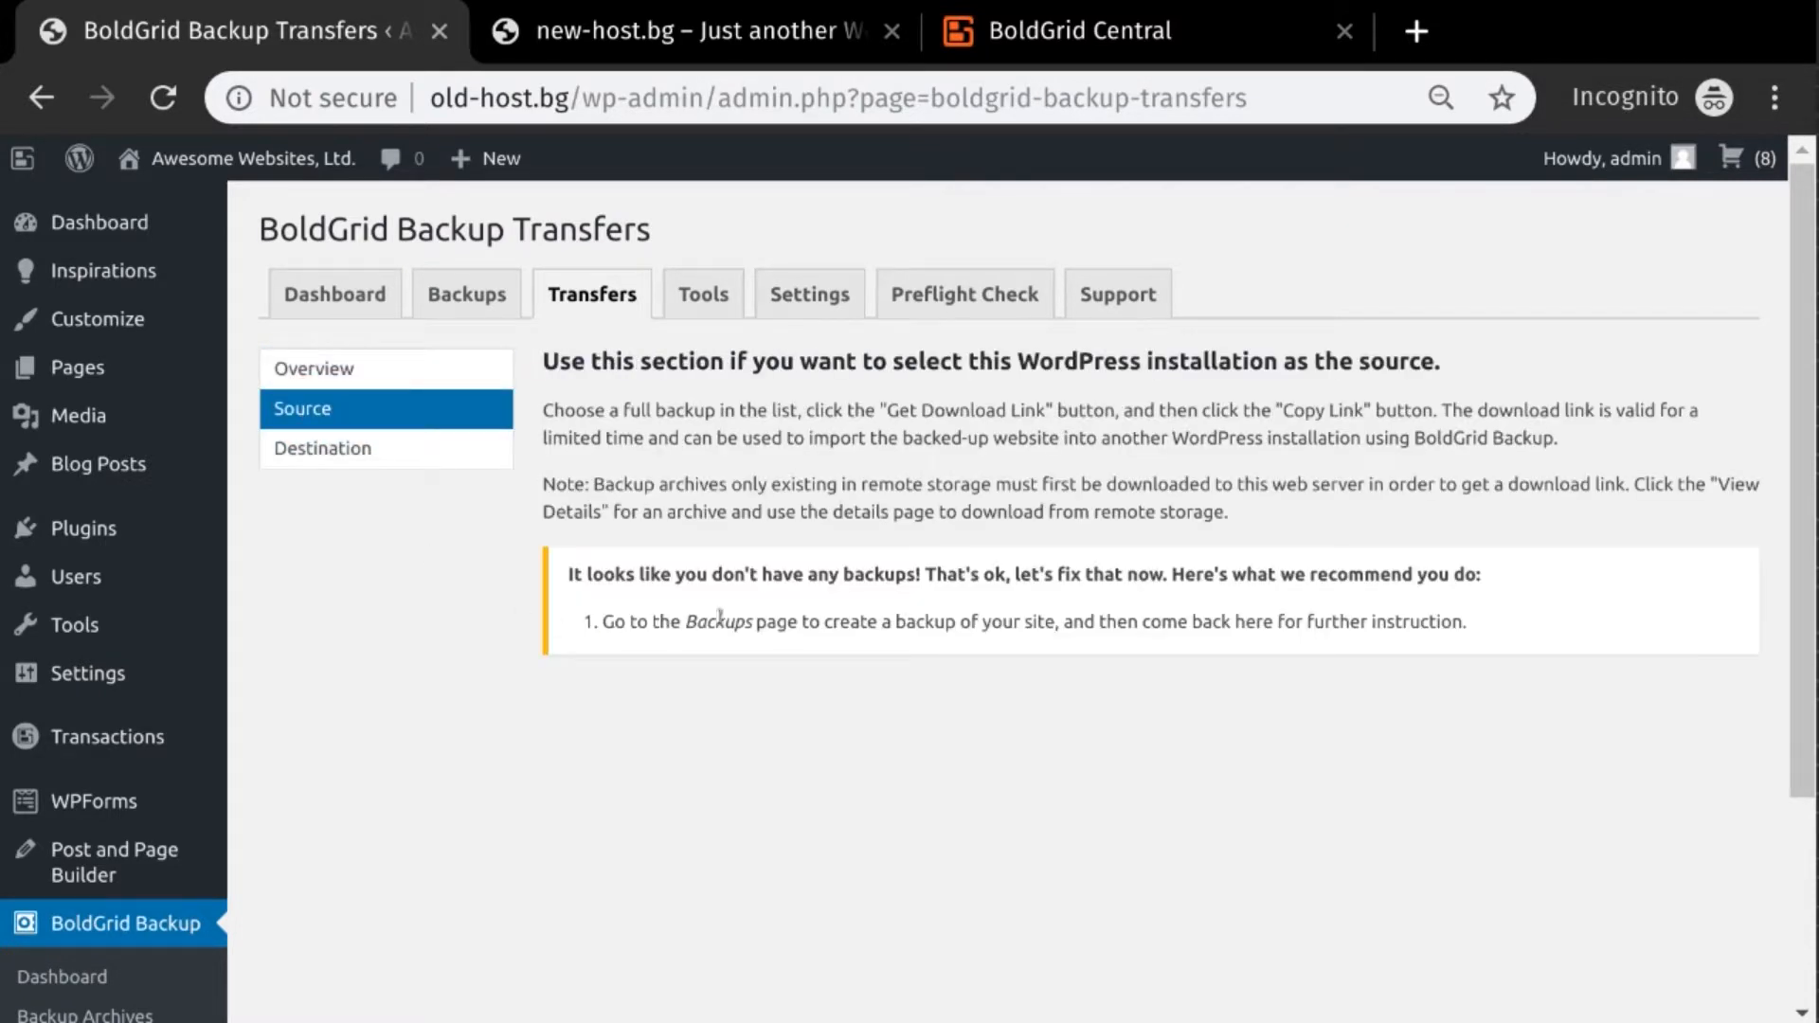
mouse_move(466, 294)
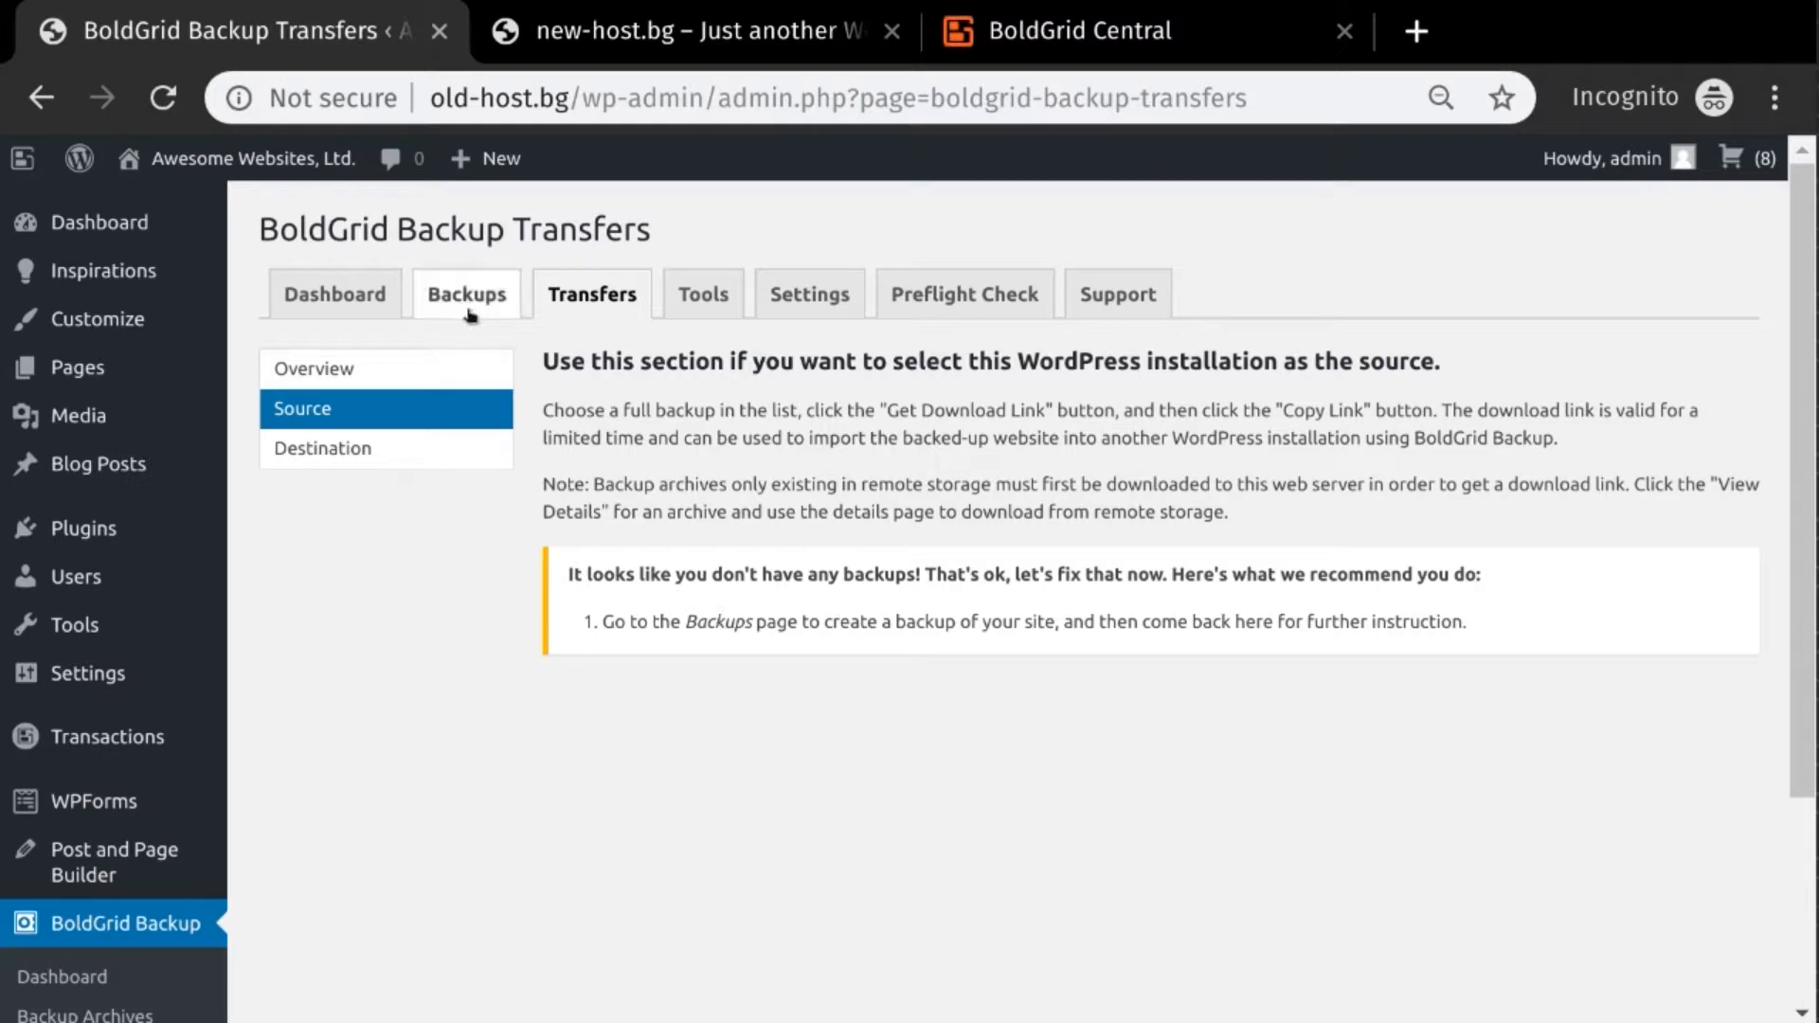
Step: Run a full site backup titled 'Backup for Transfer' from the Backups page
click(465, 294)
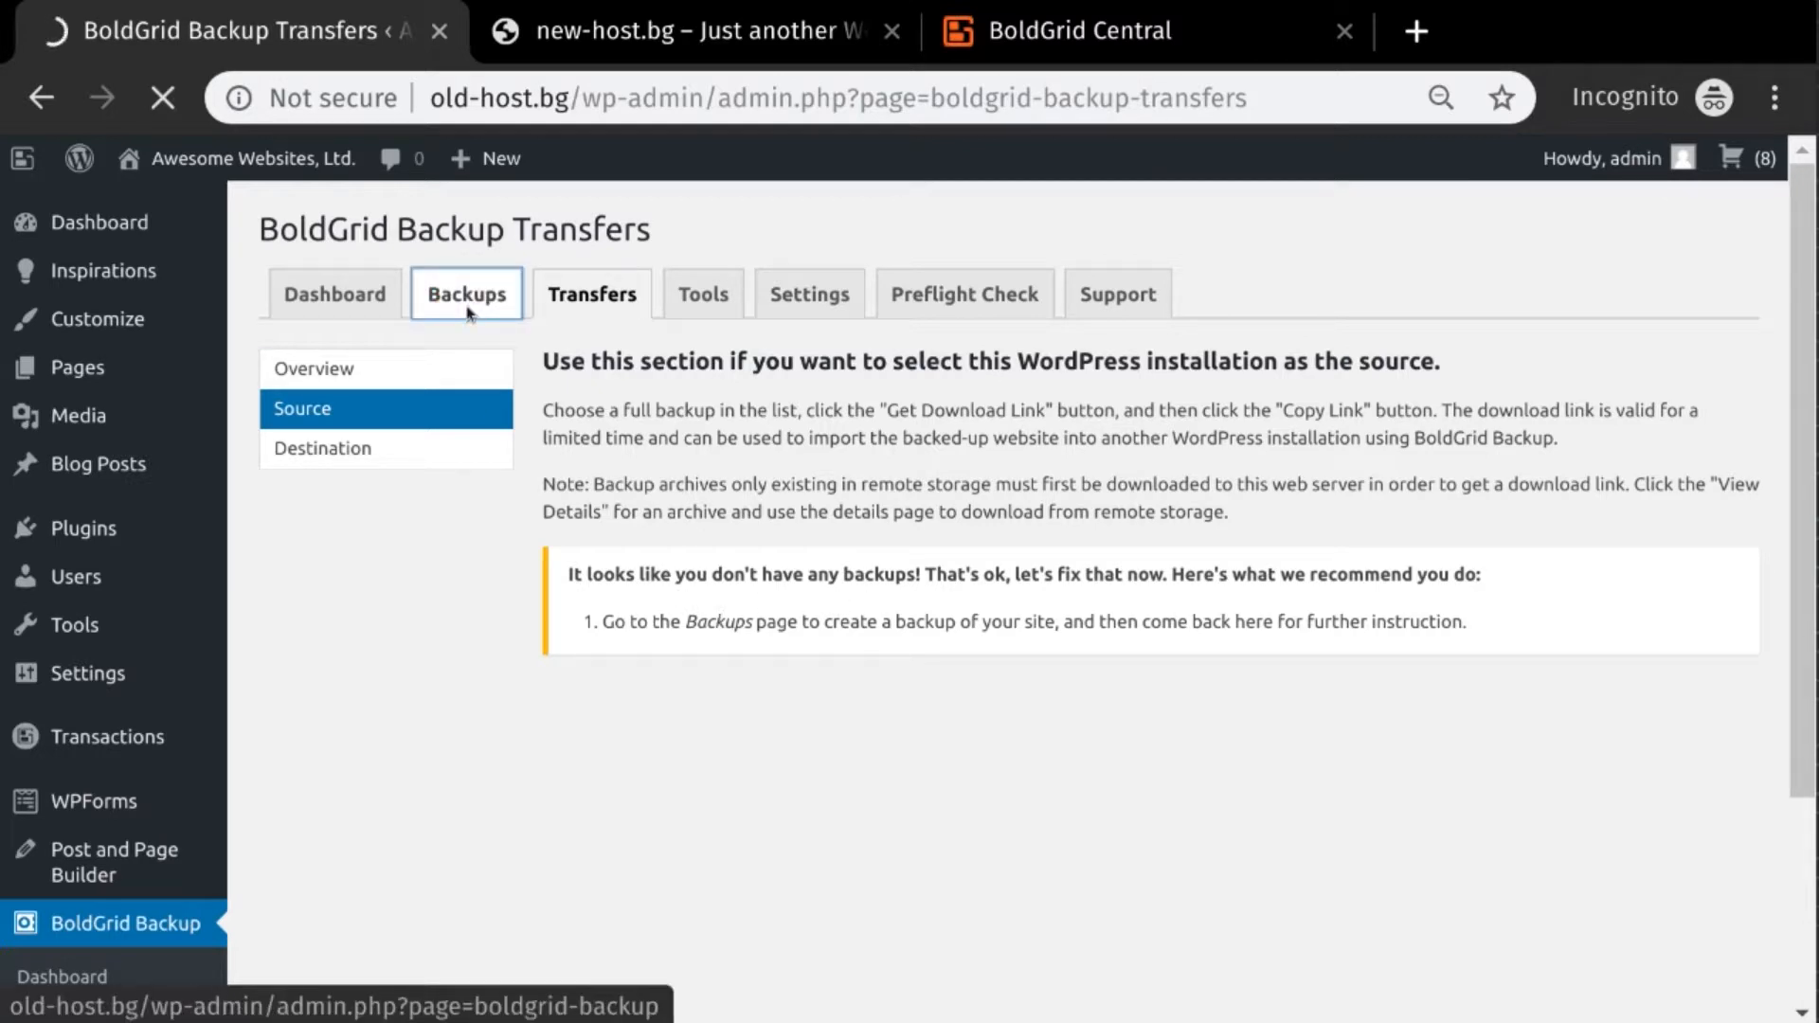
click(465, 294)
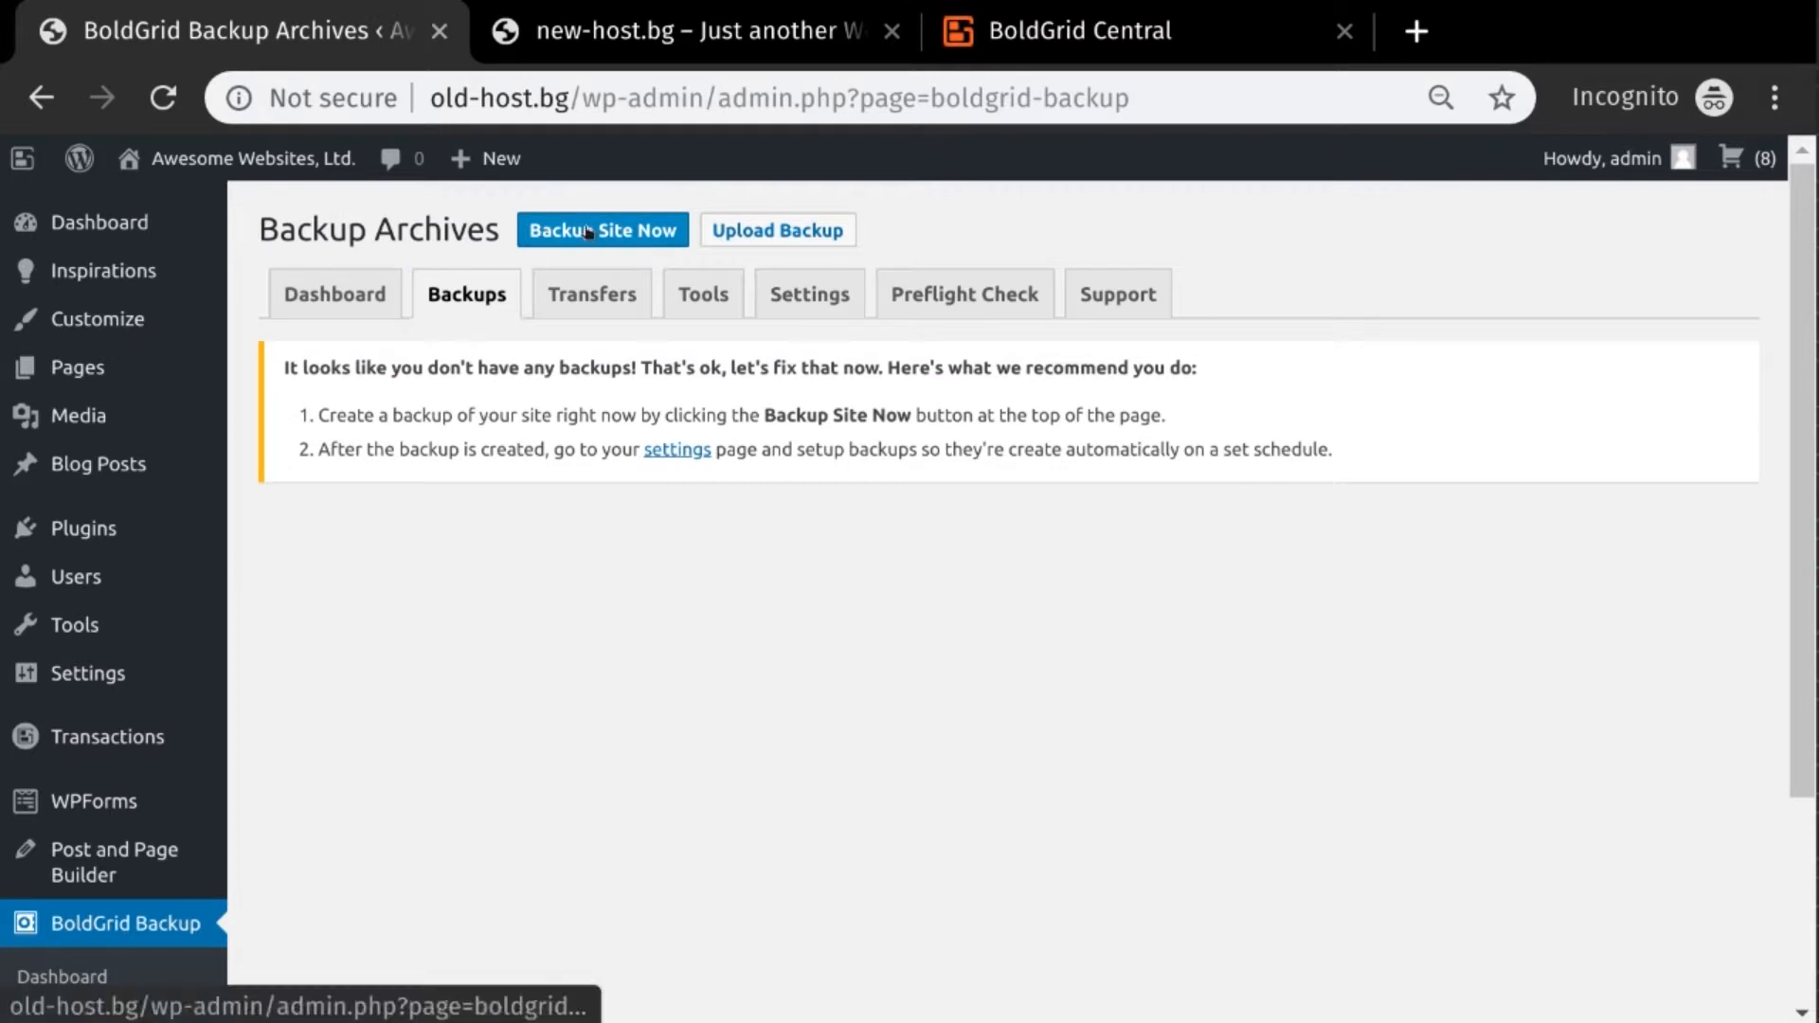
click(603, 229)
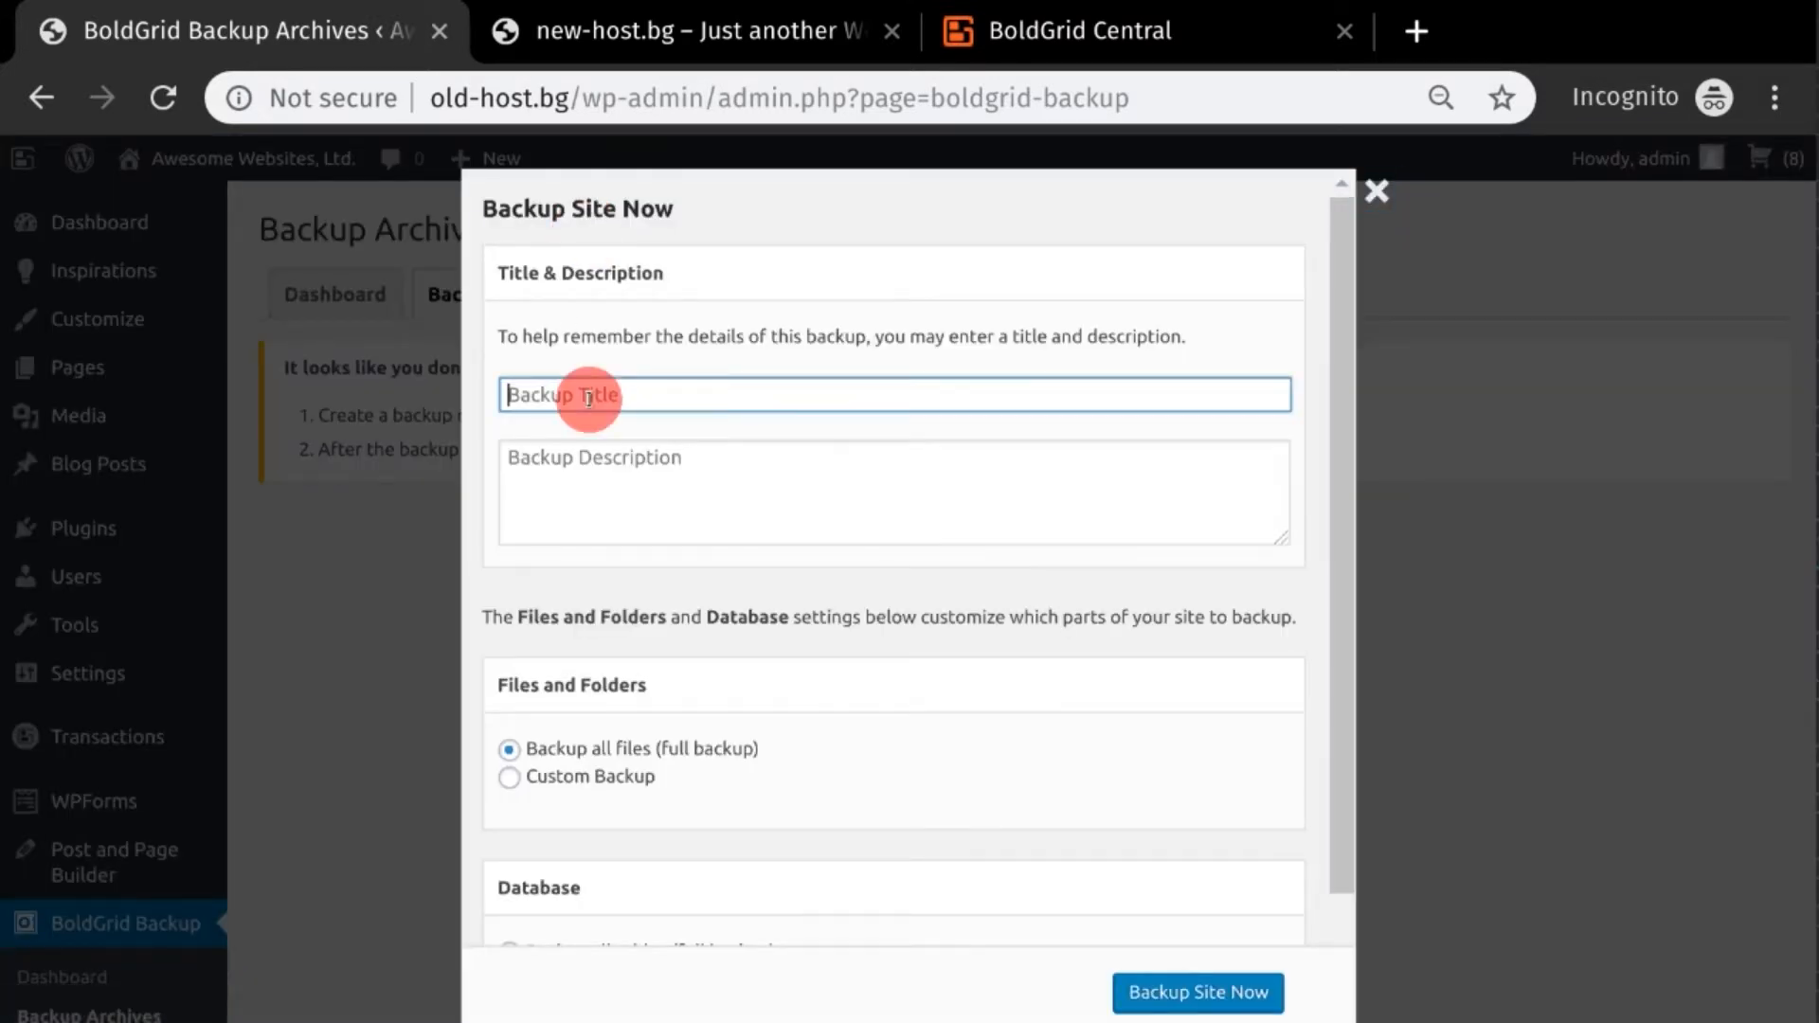
text(Backup fpr)
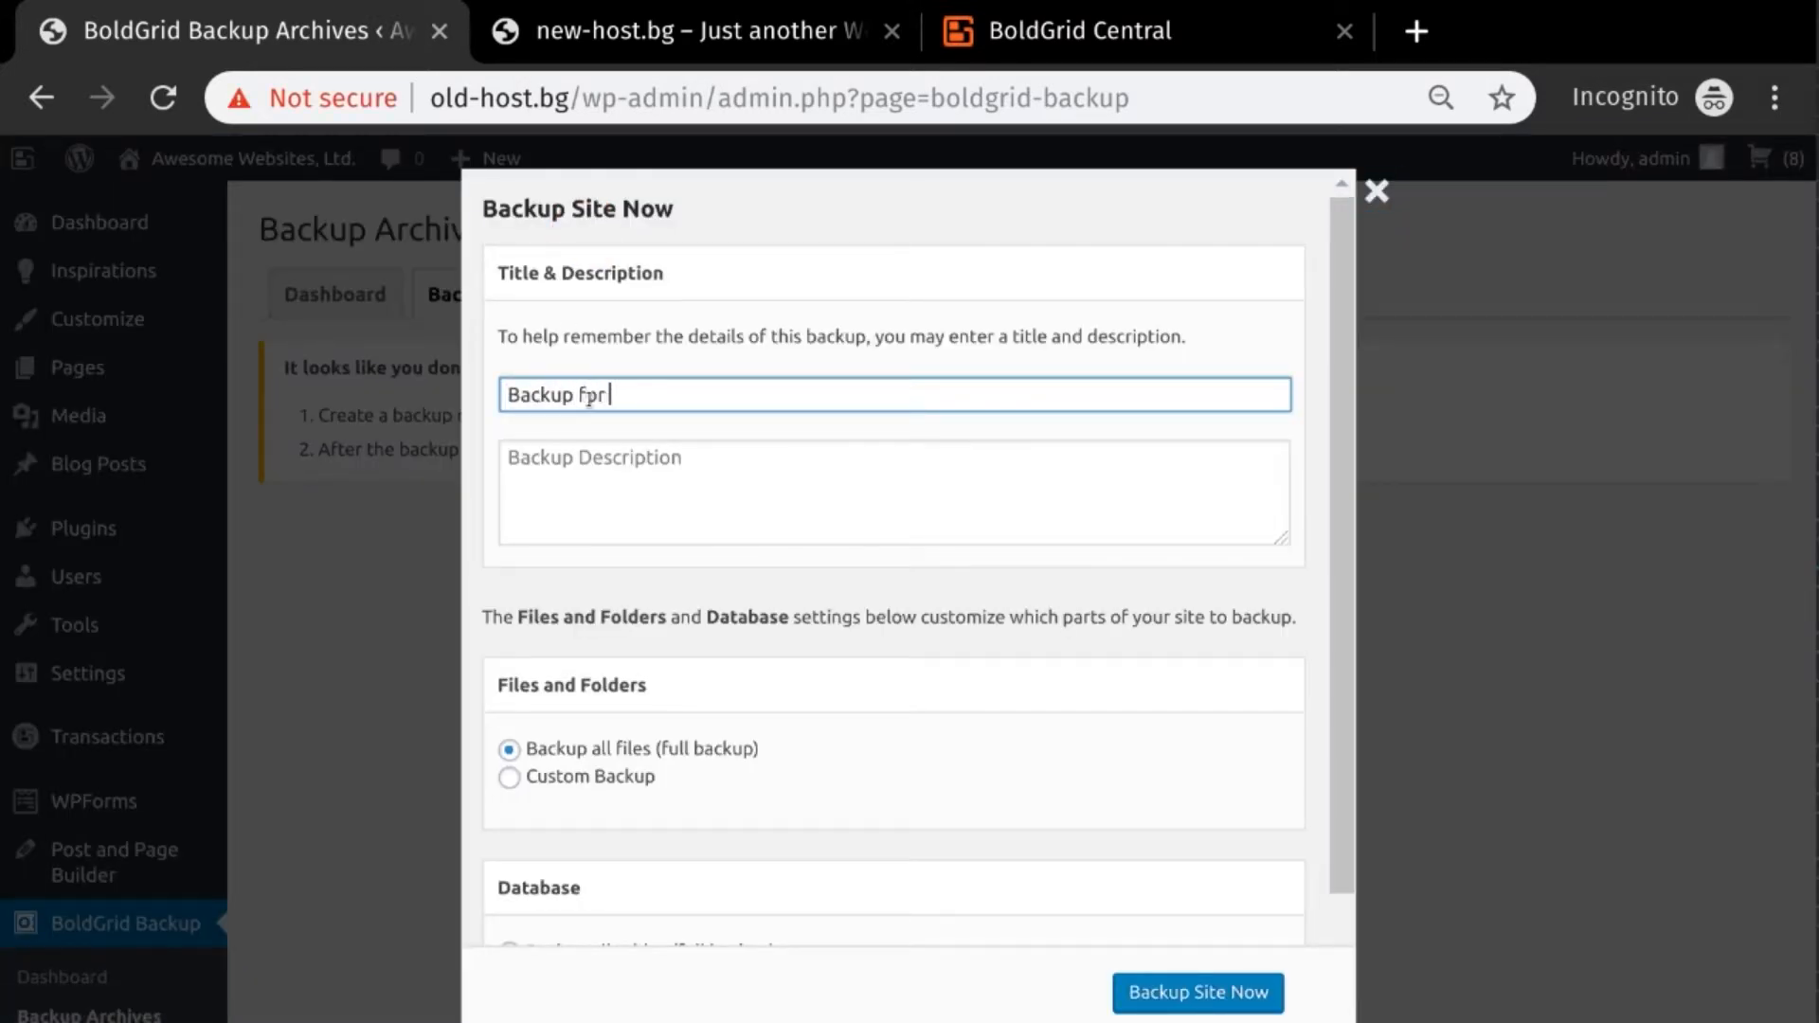
text(Transfer)
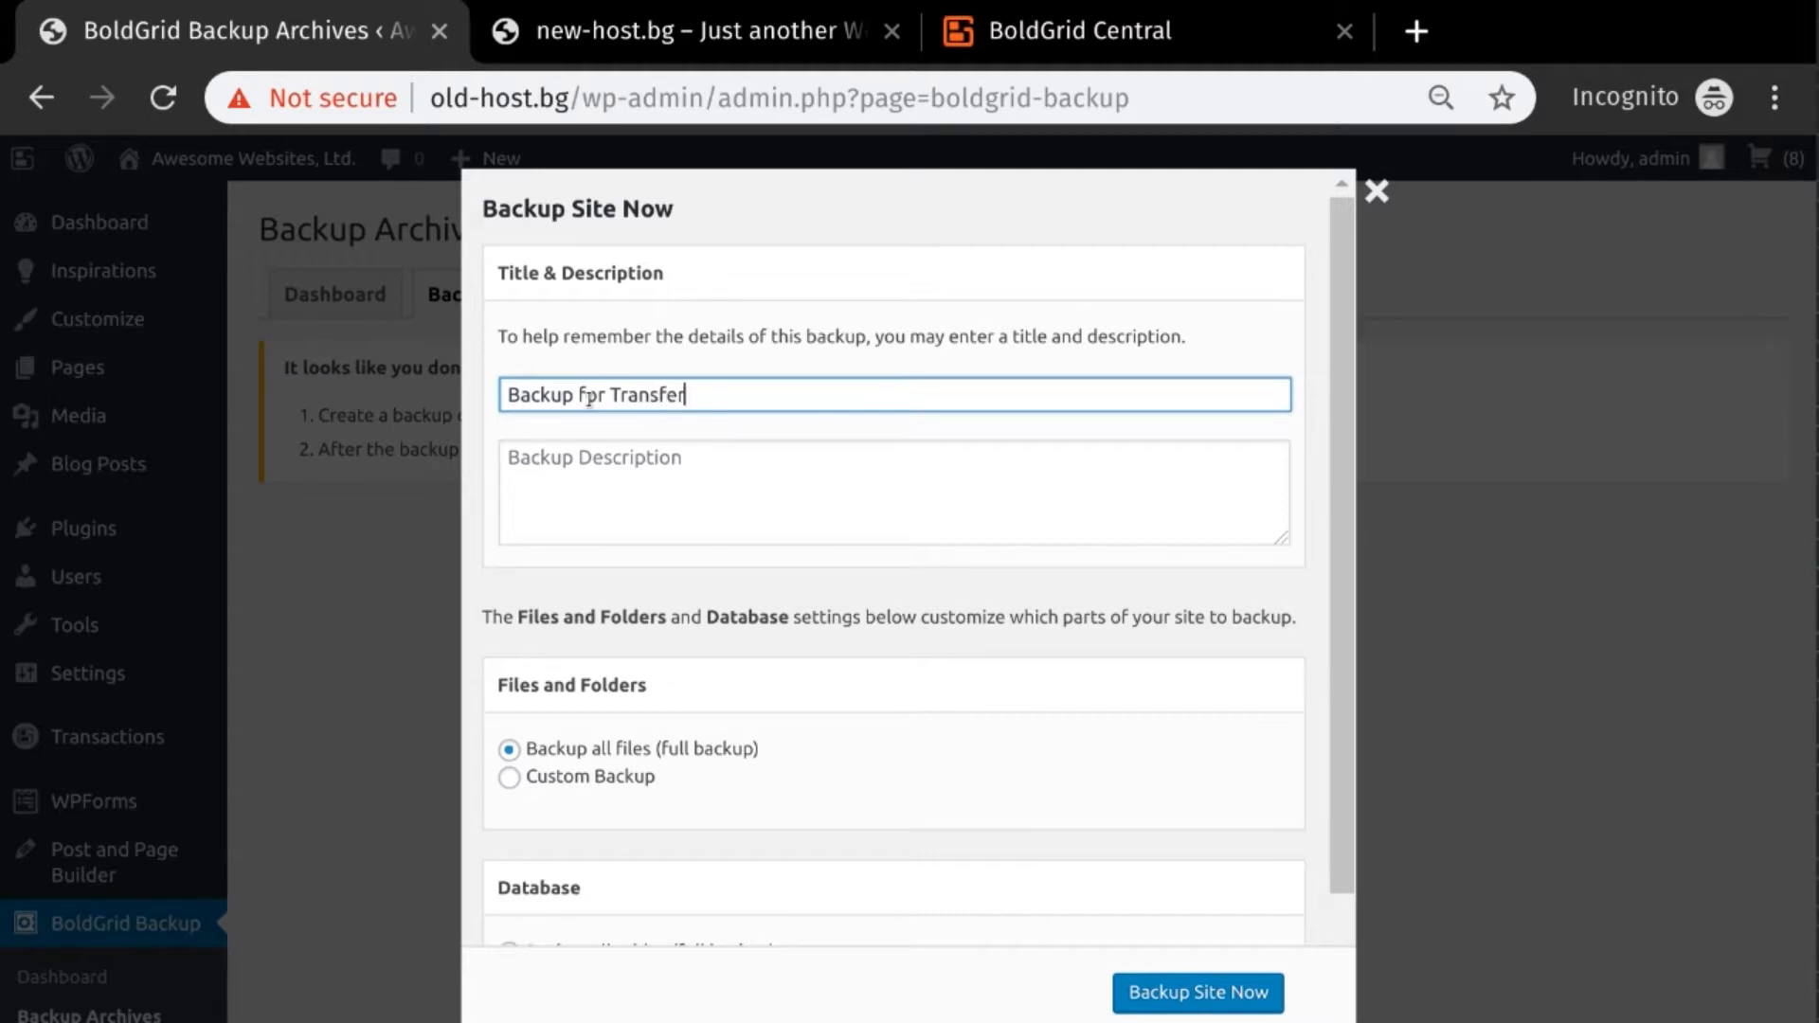
click(1195, 992)
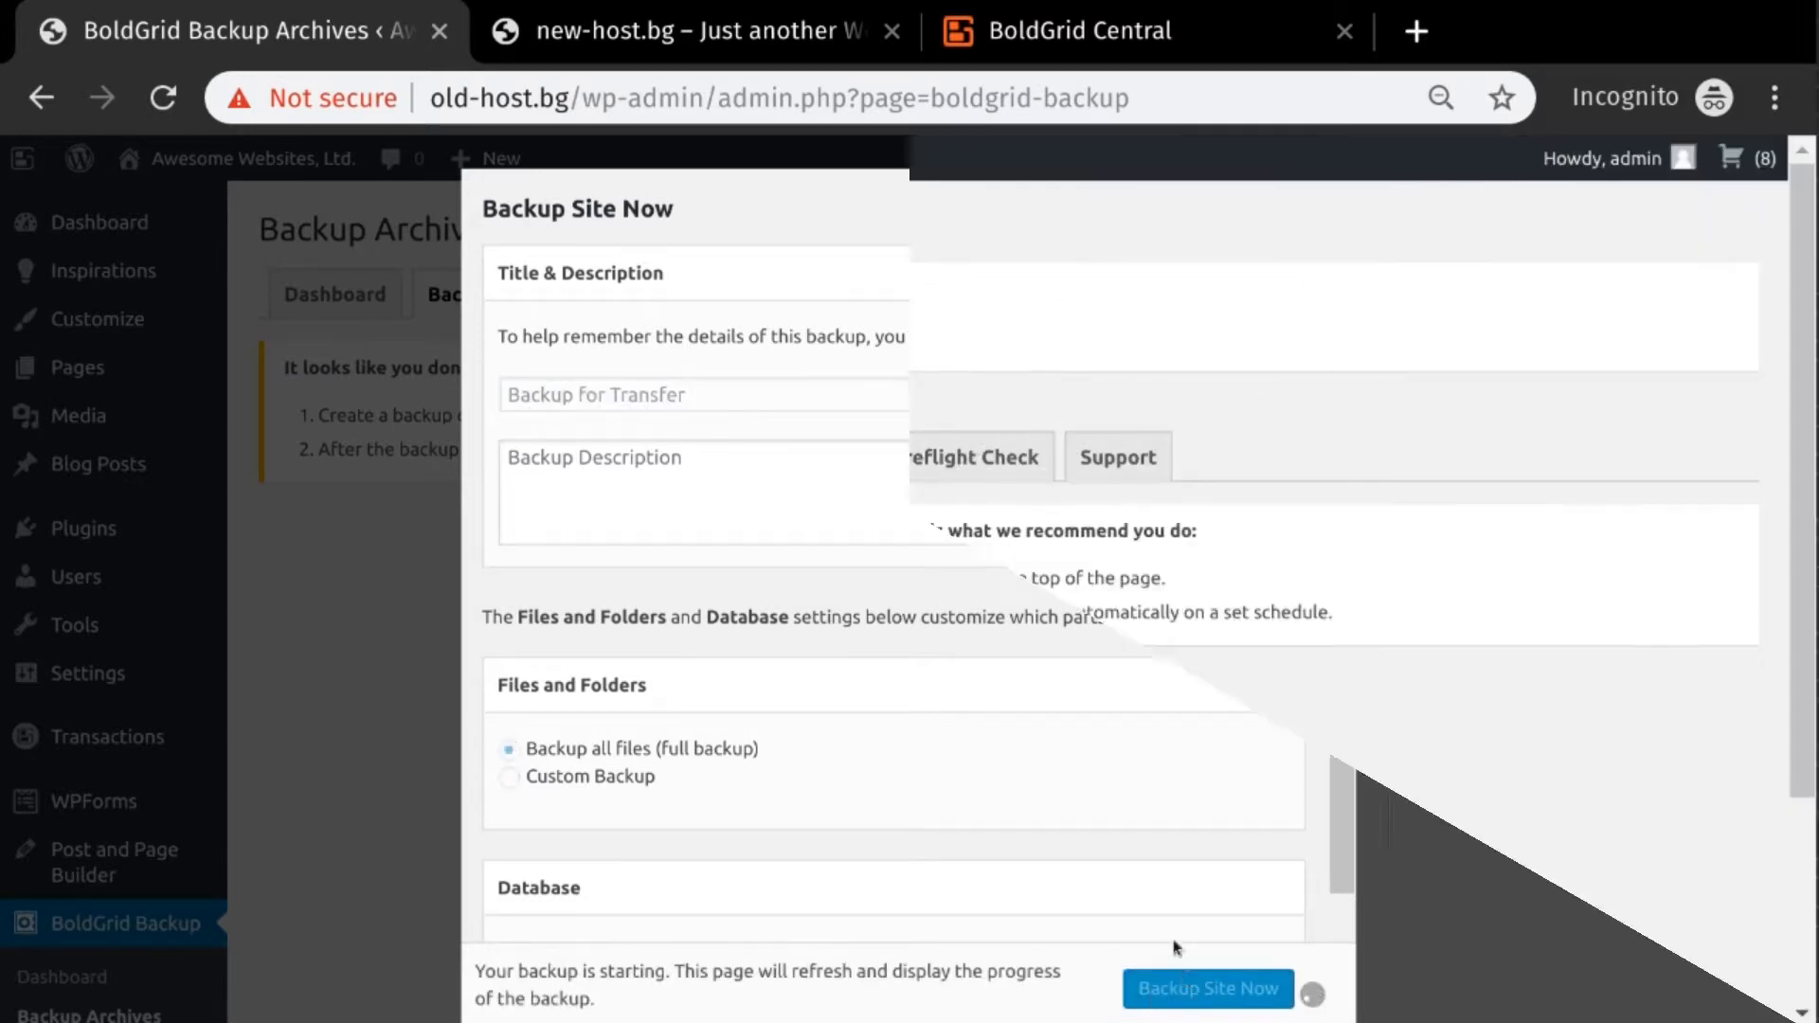
click(1206, 988)
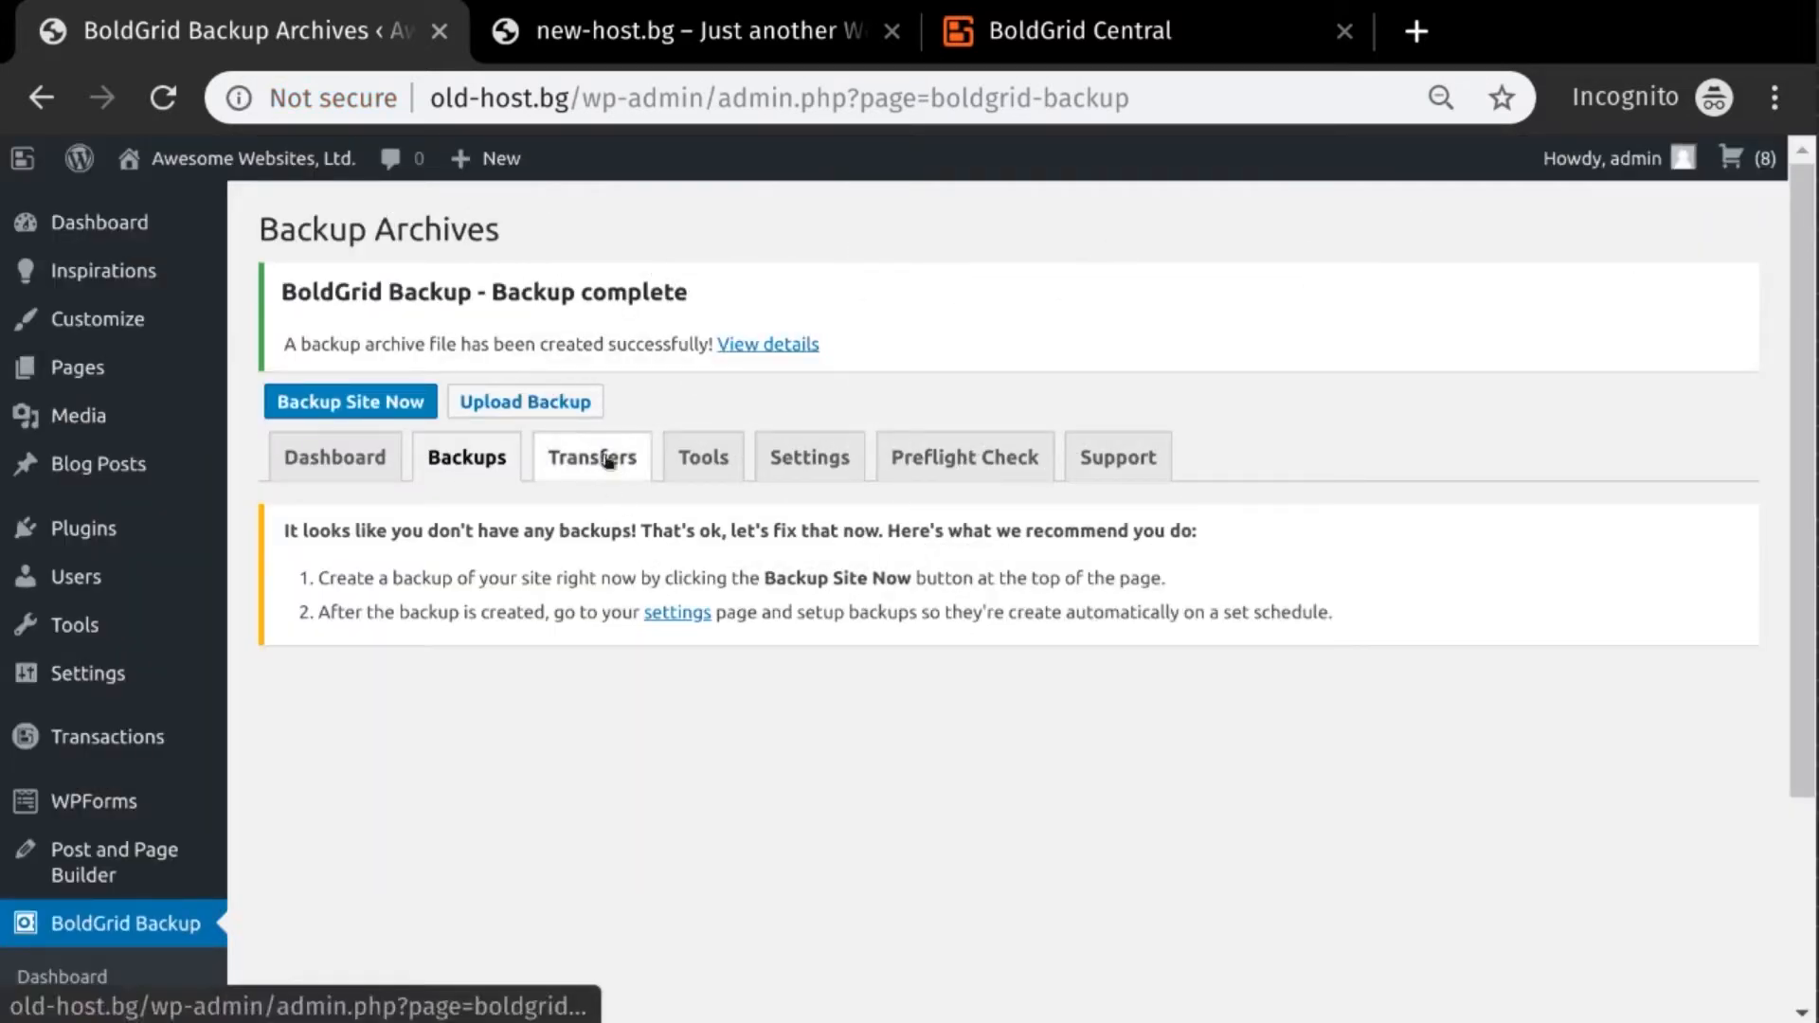
Step: Back in Transfers, generate the Backup for Transfer download link and copy it
click(591, 456)
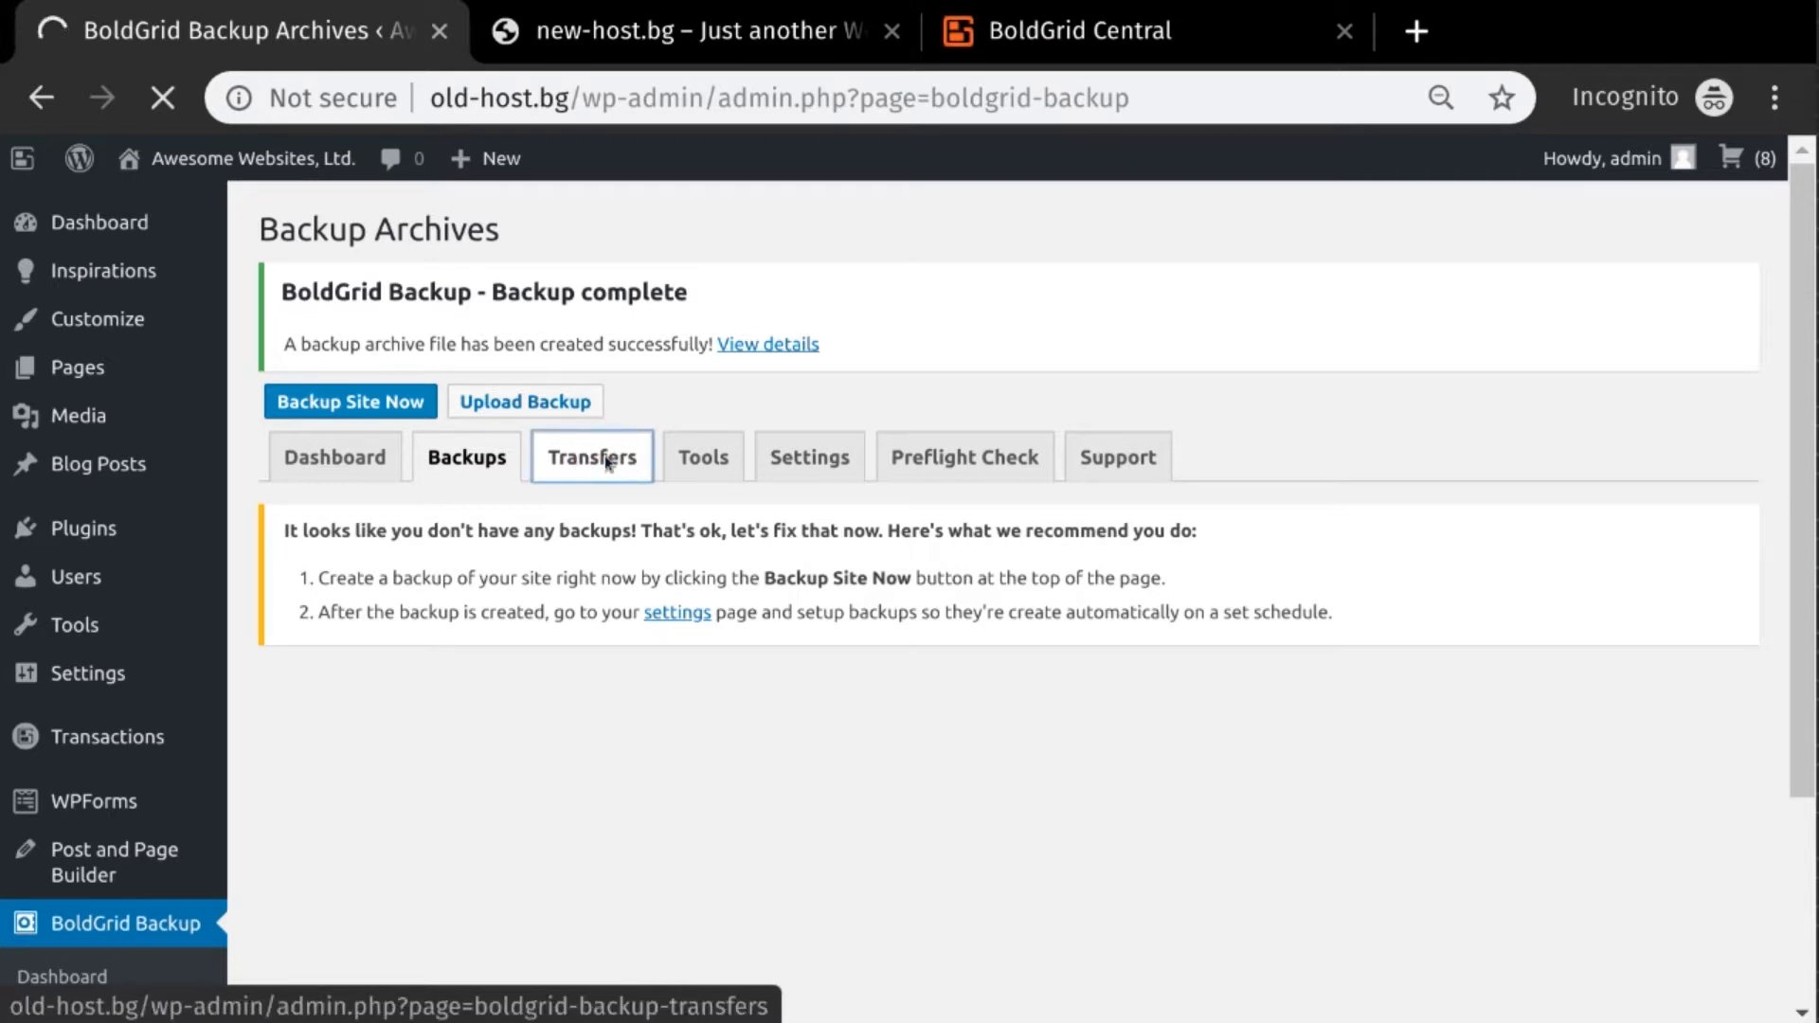
click(591, 455)
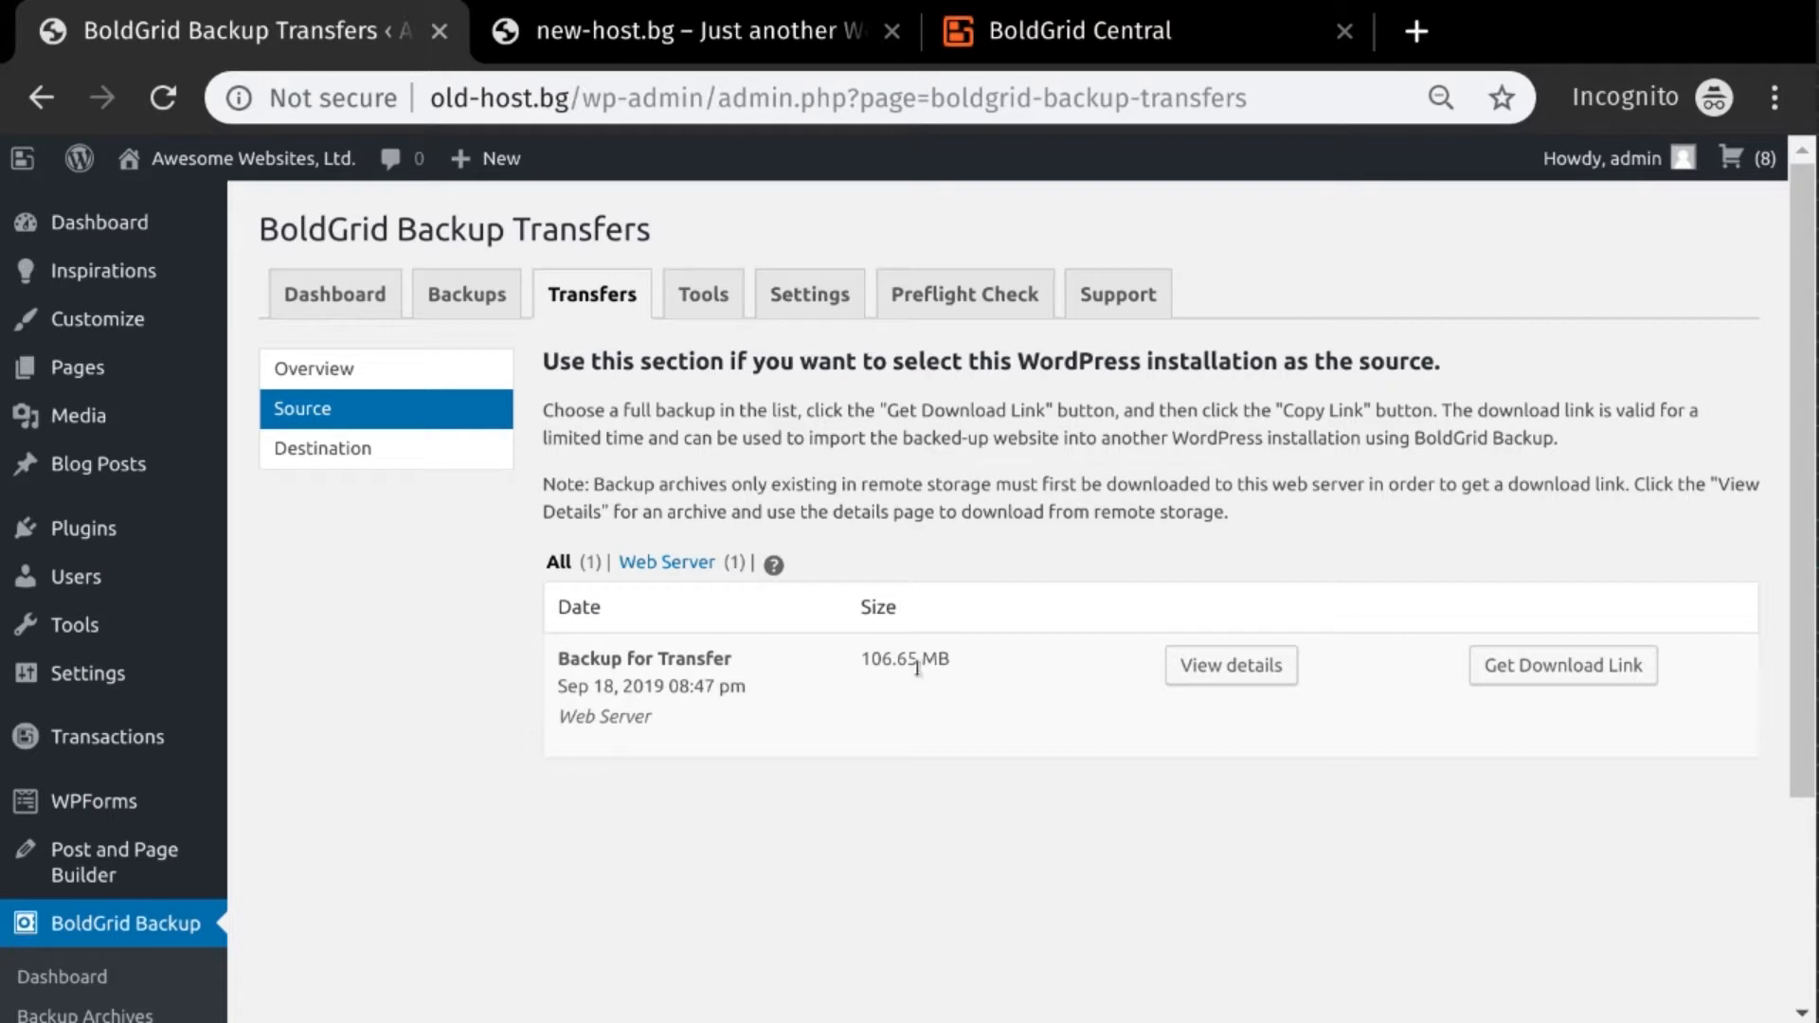
mouse_move(1561, 665)
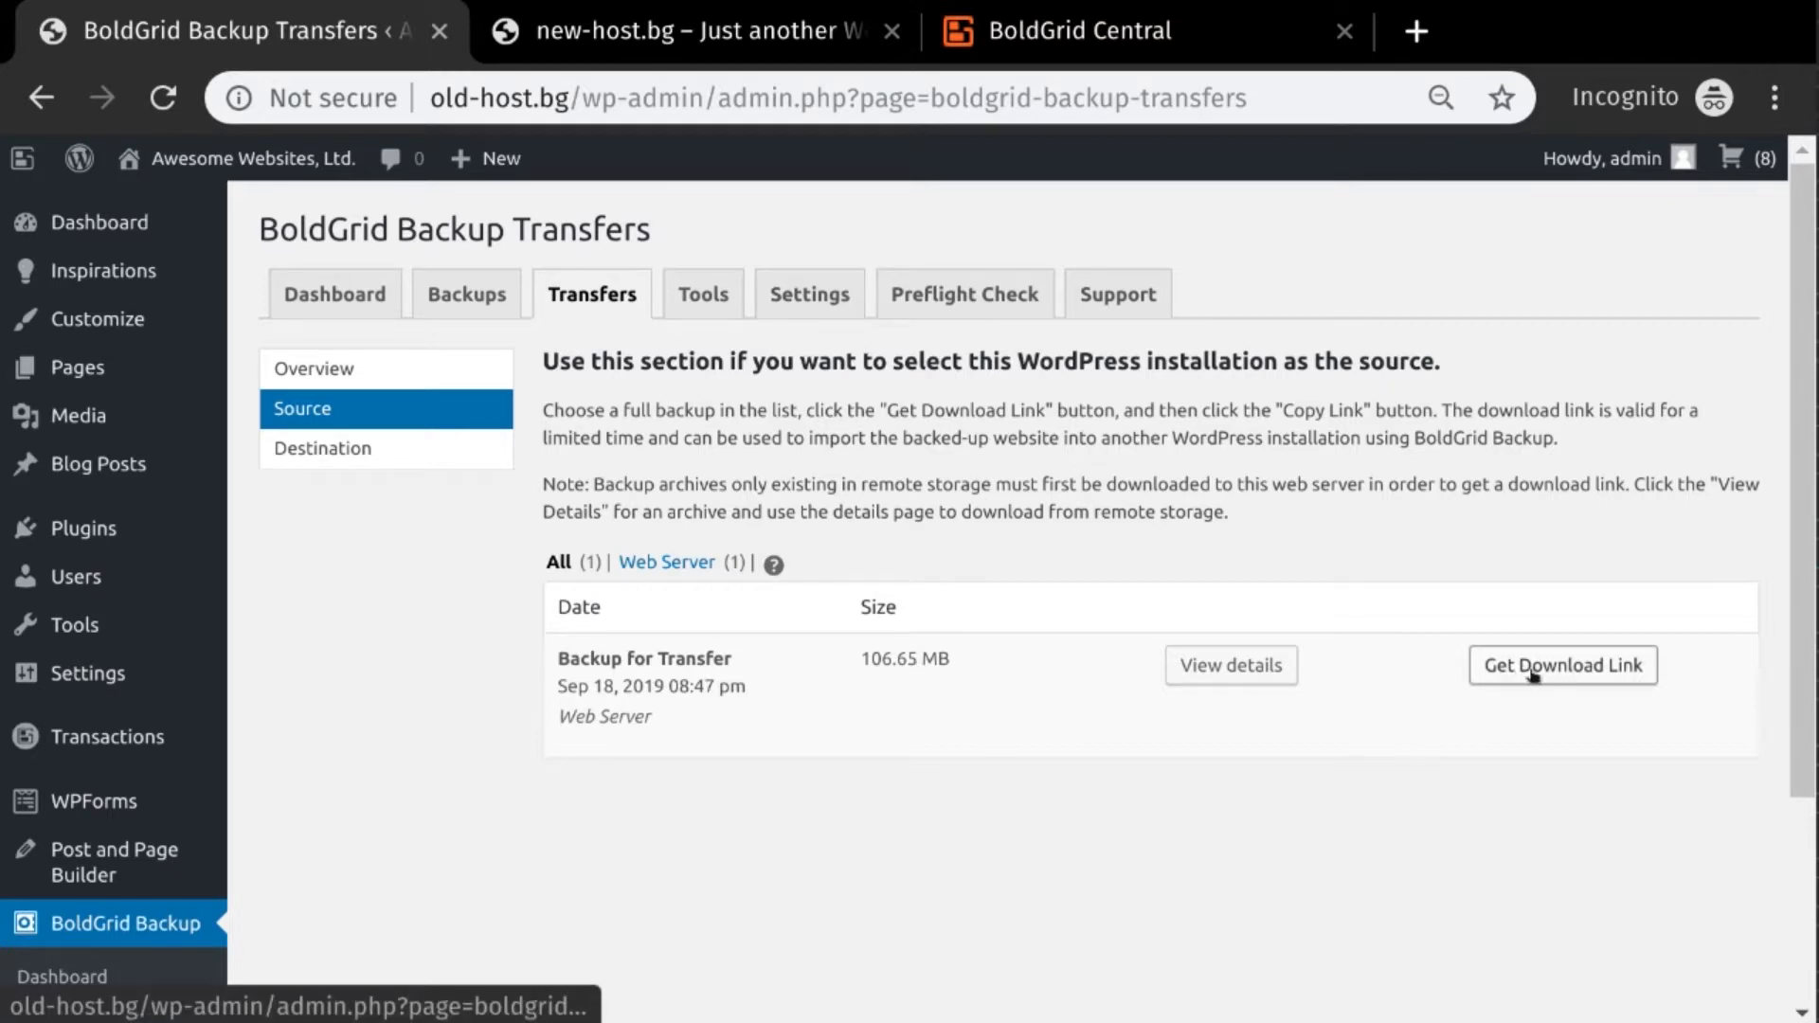
click(1561, 665)
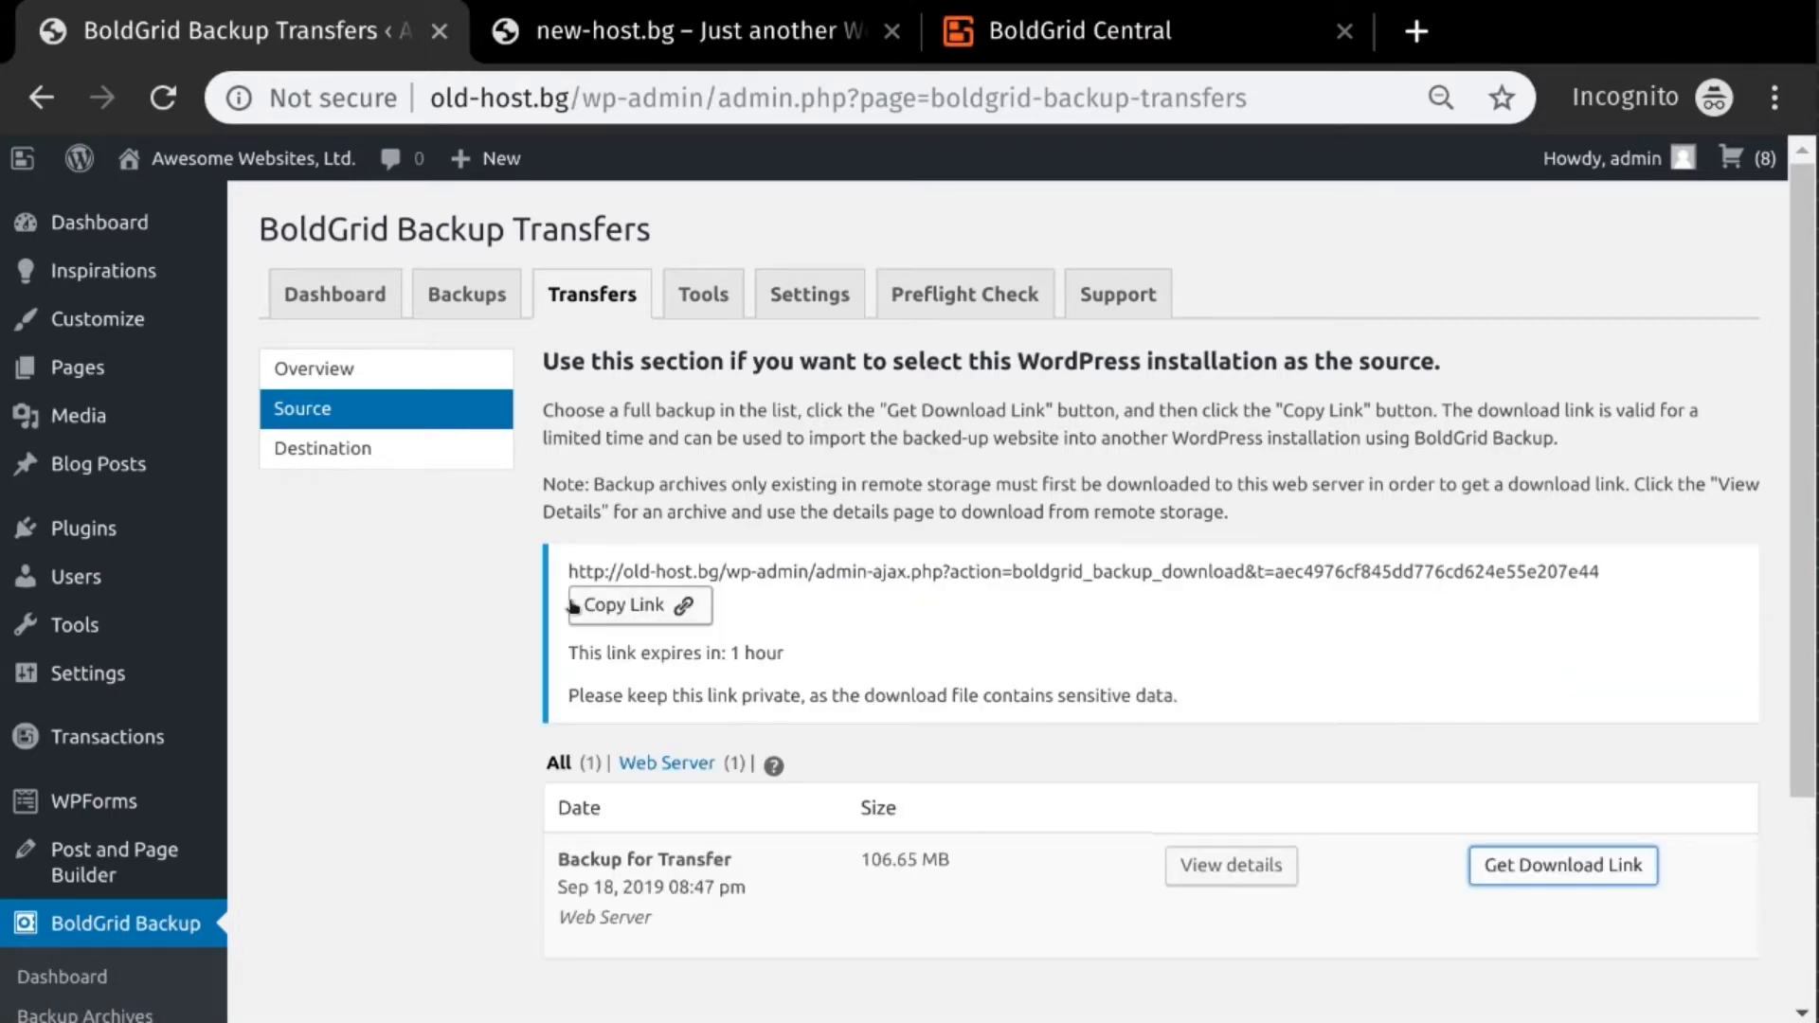
click(636, 605)
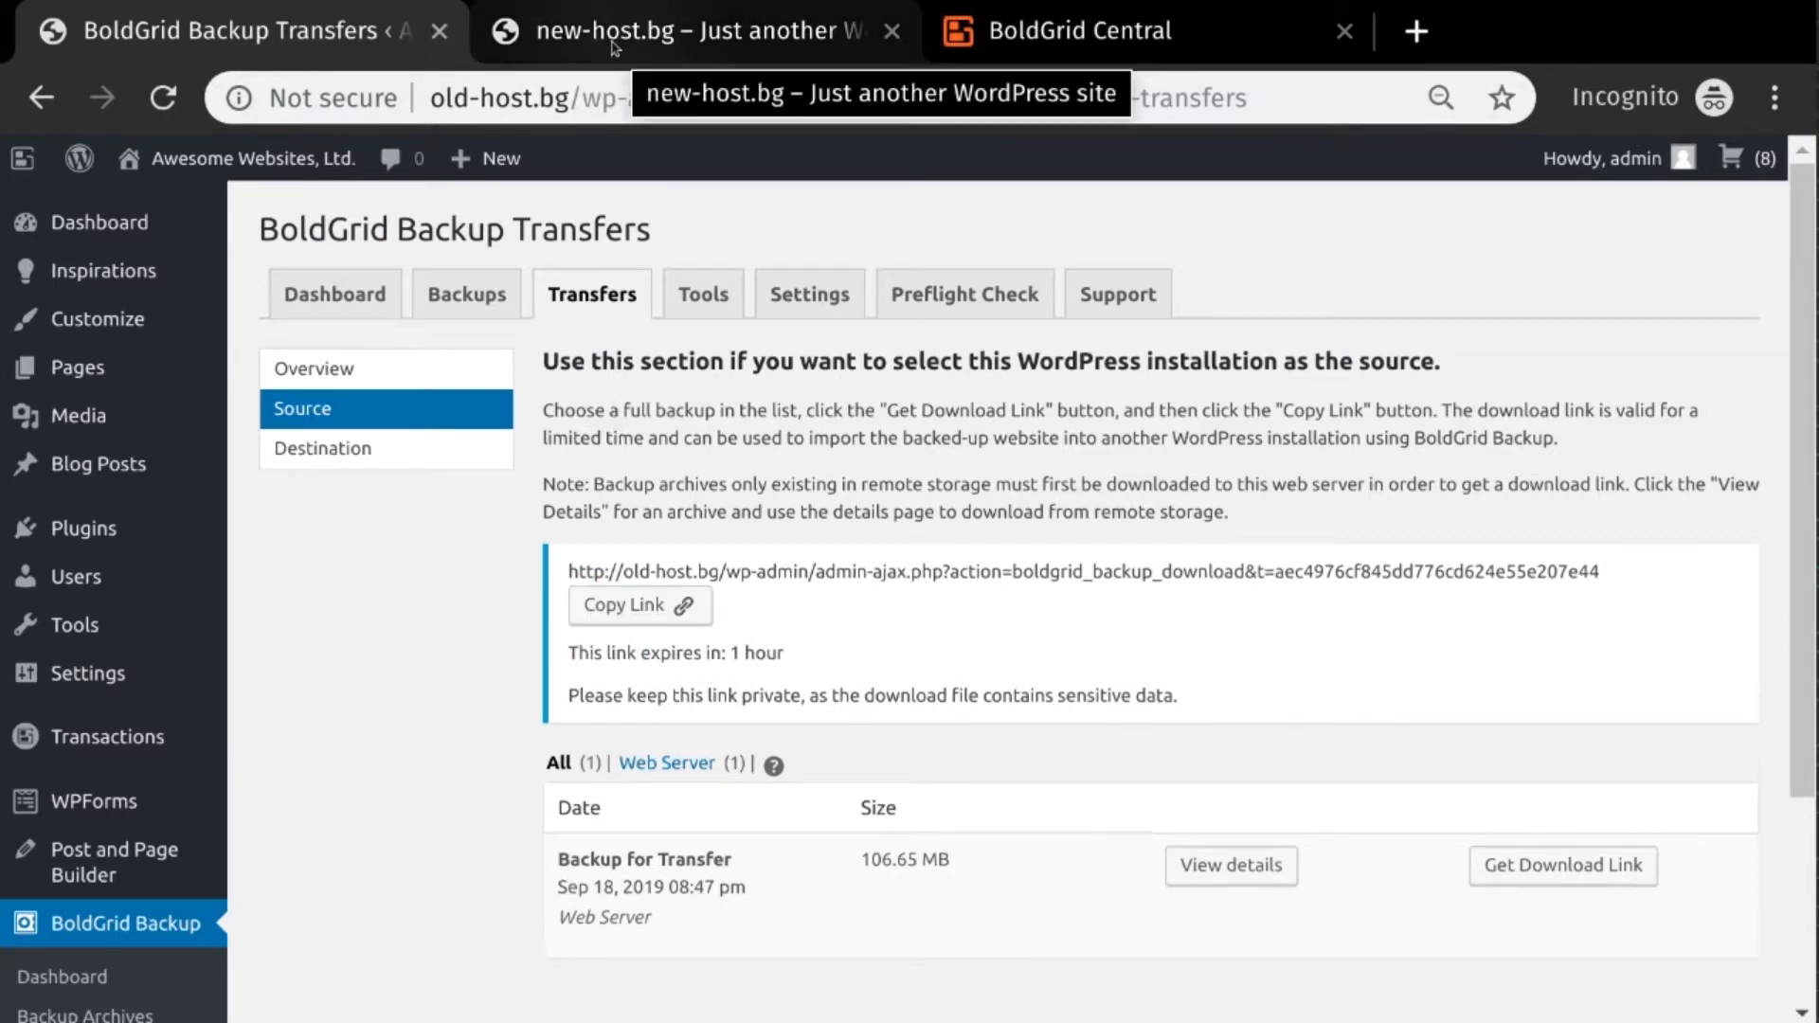
Step: Switch to the new-host site, enter its dashboard and head to Plugins > Add New
click(690, 30)
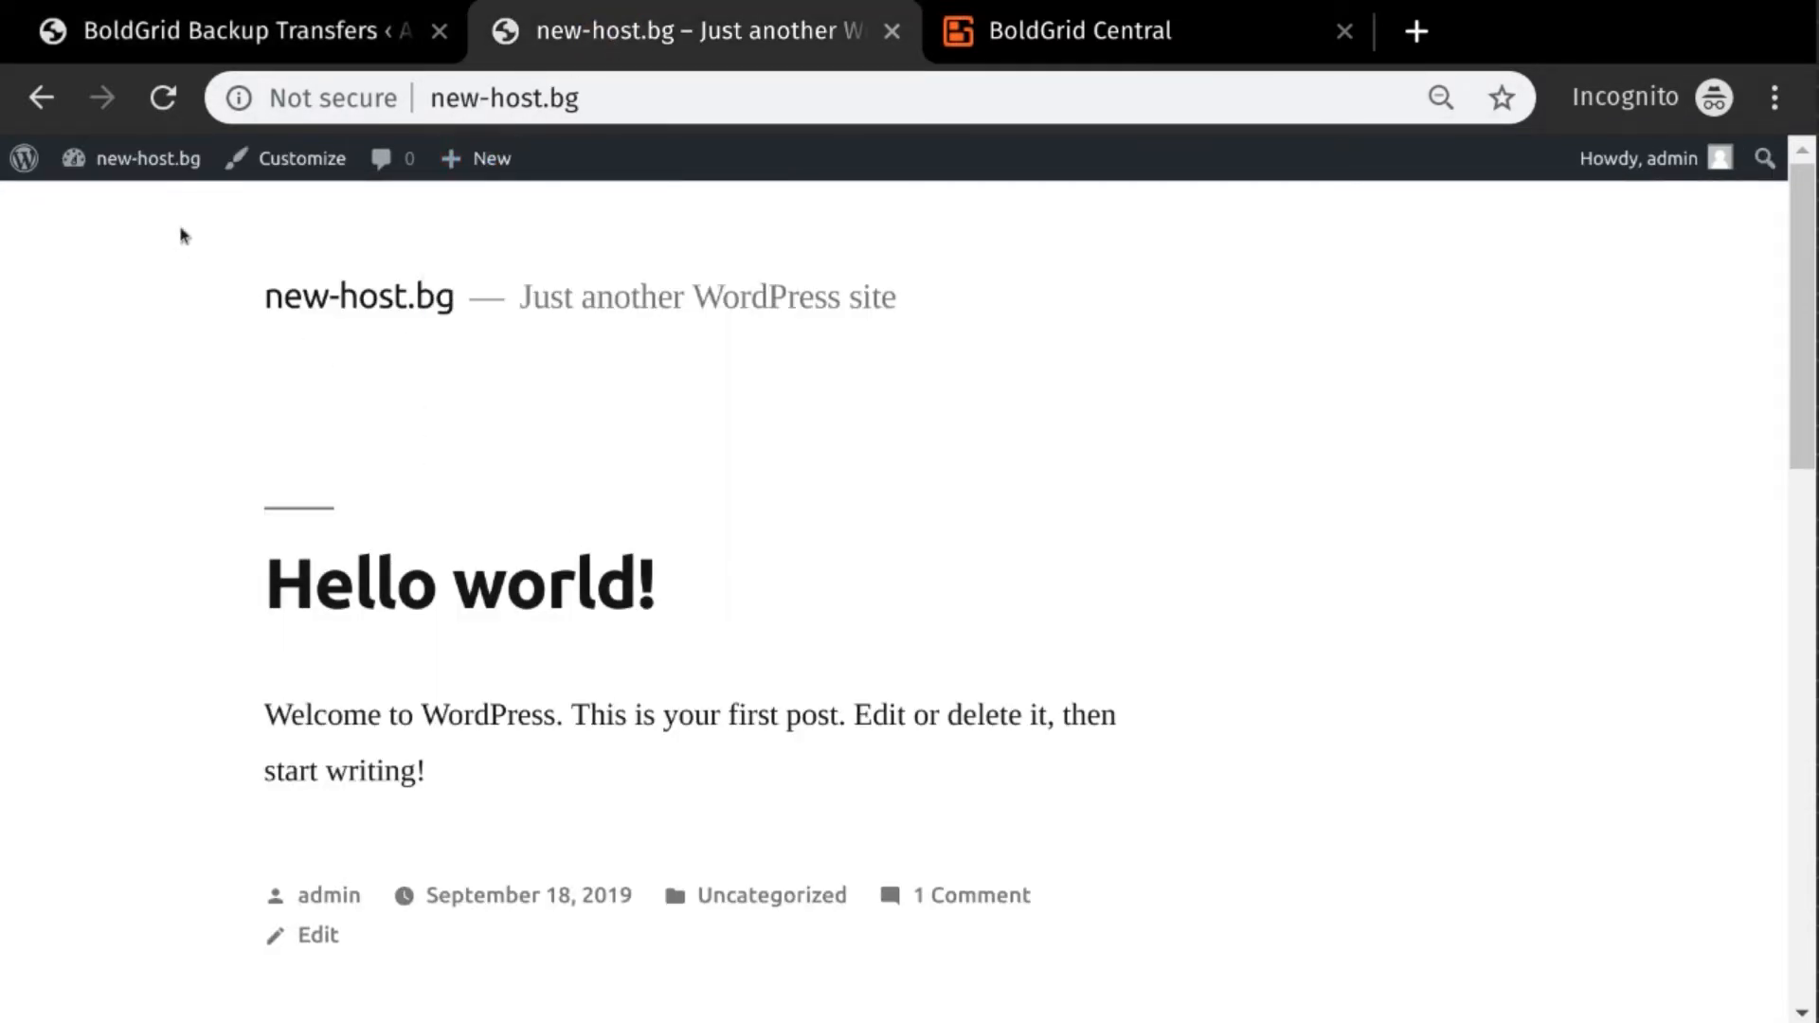
click(146, 158)
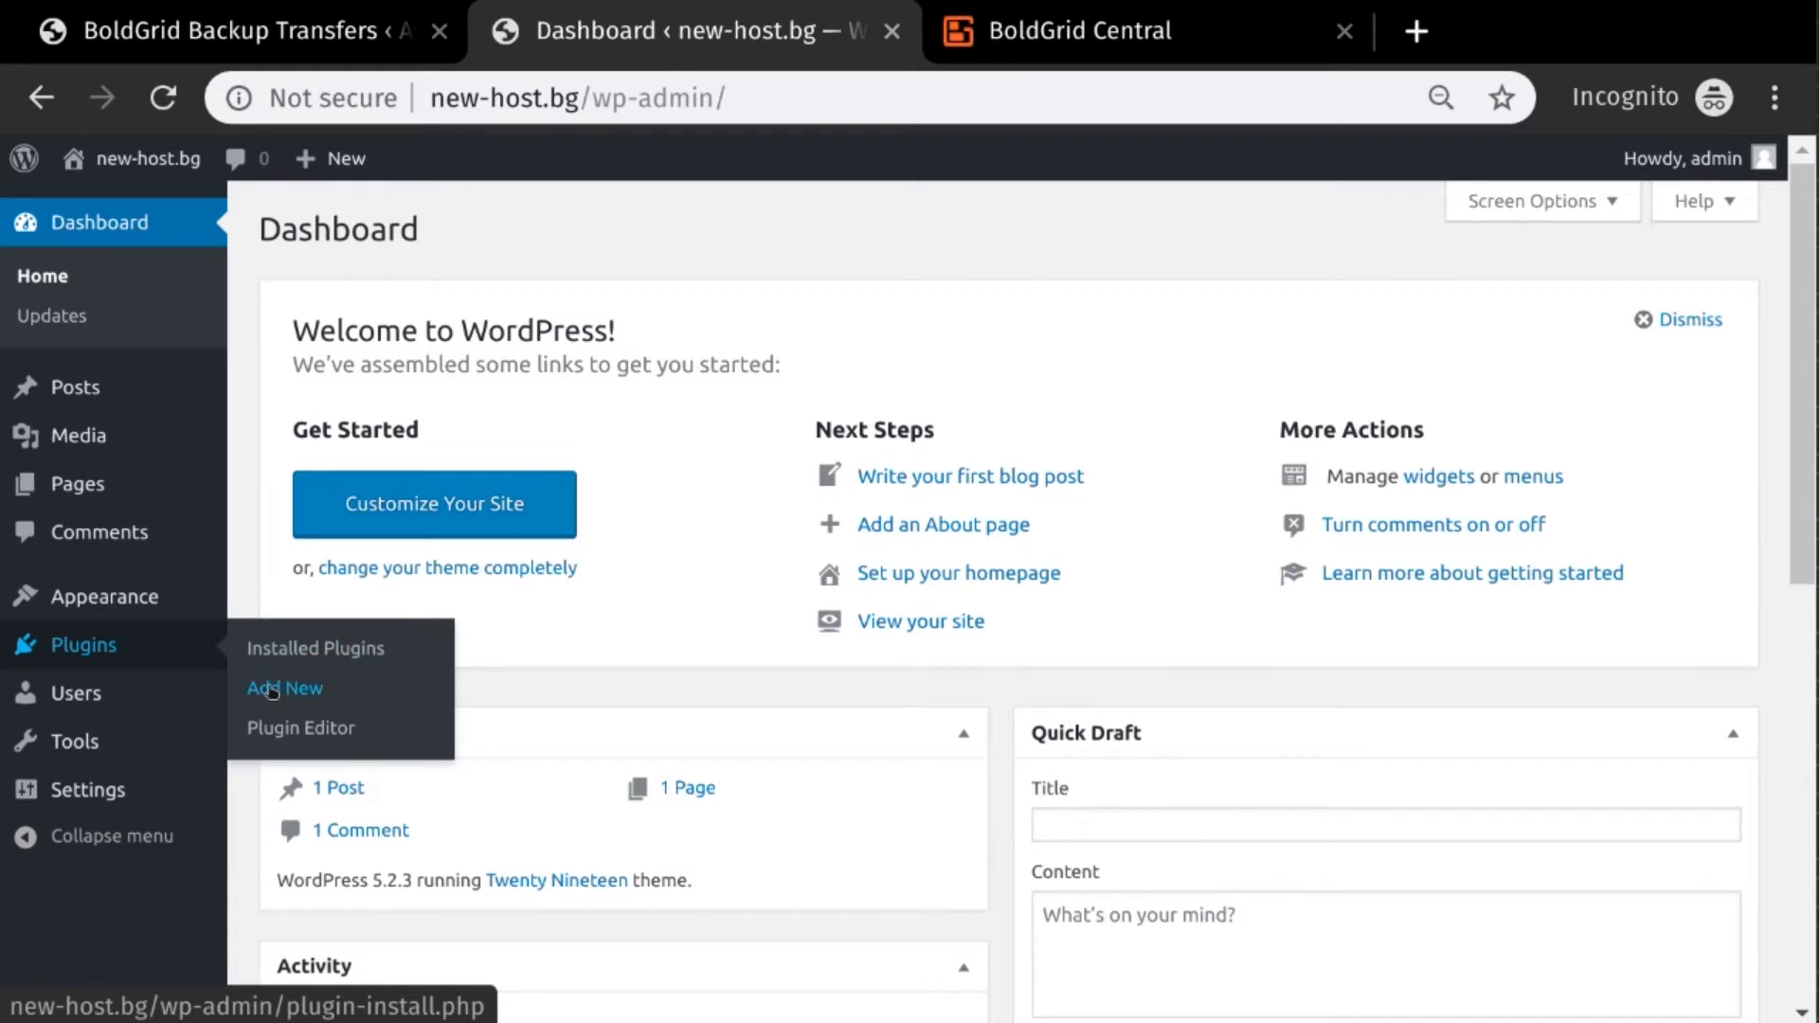
click(284, 687)
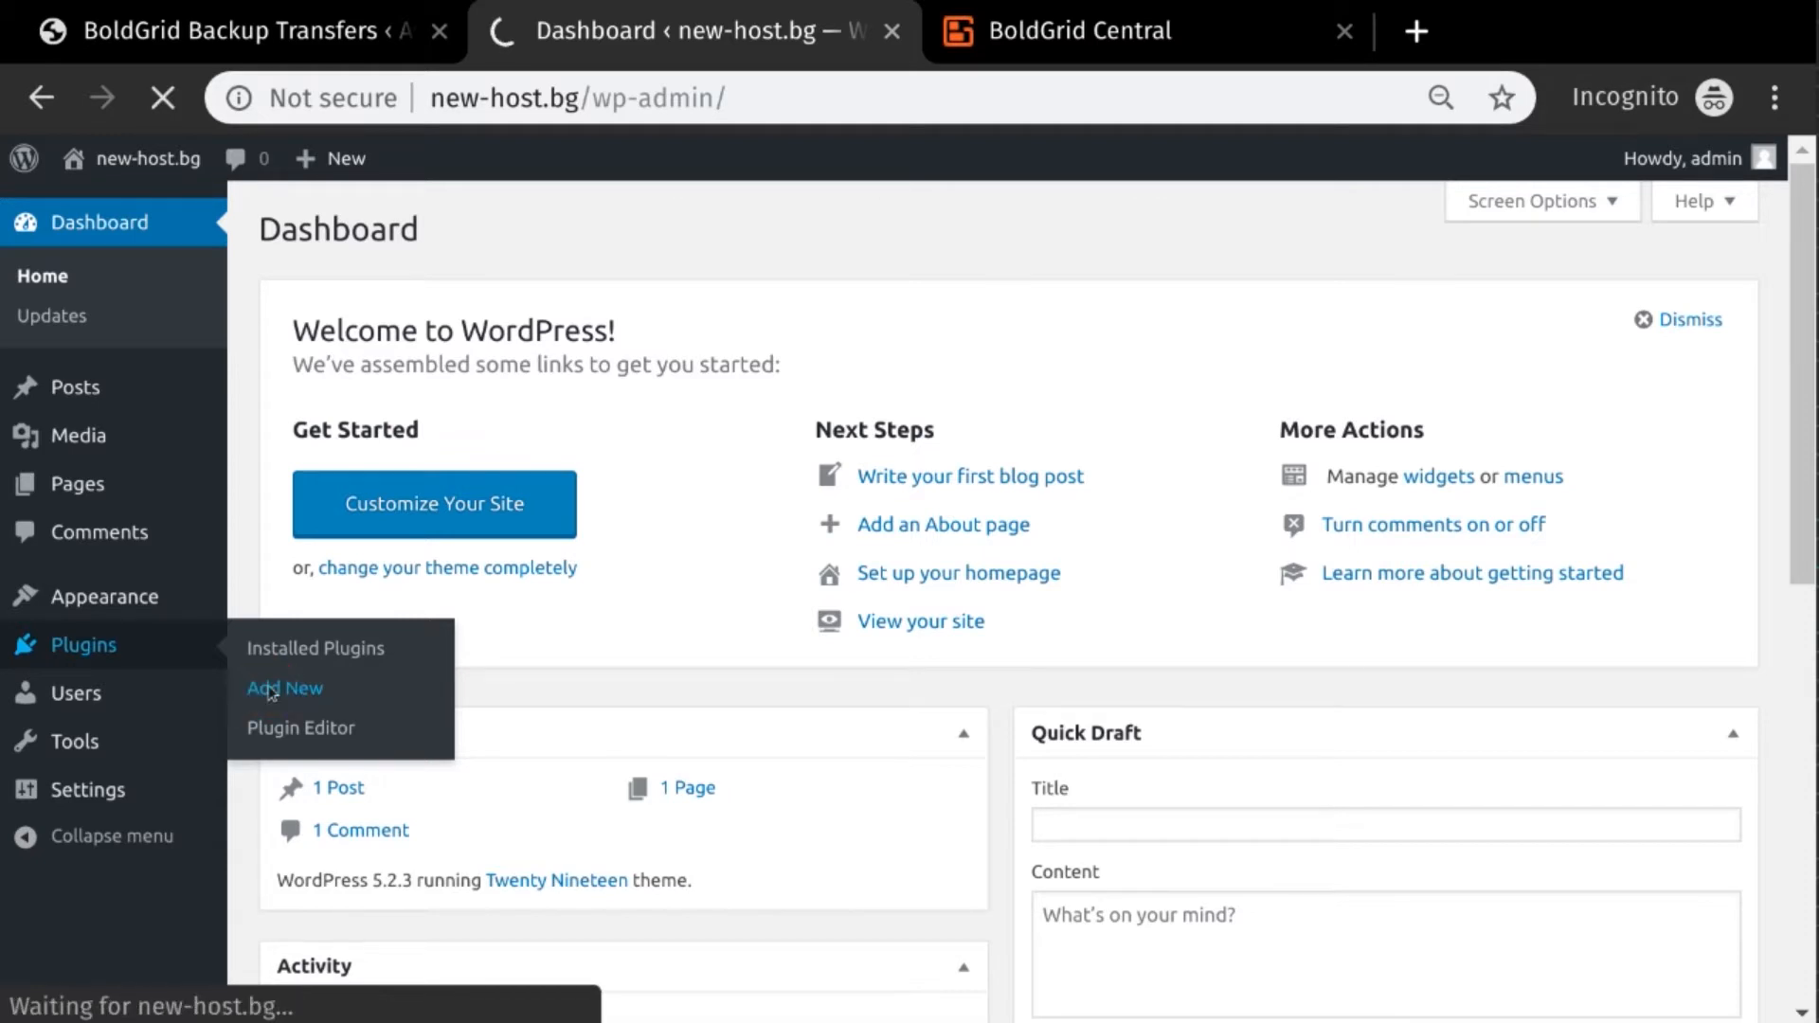
Step: Search the plugin directory for 'boldgrid backup' and activate BoldGrid Backup
click(284, 687)
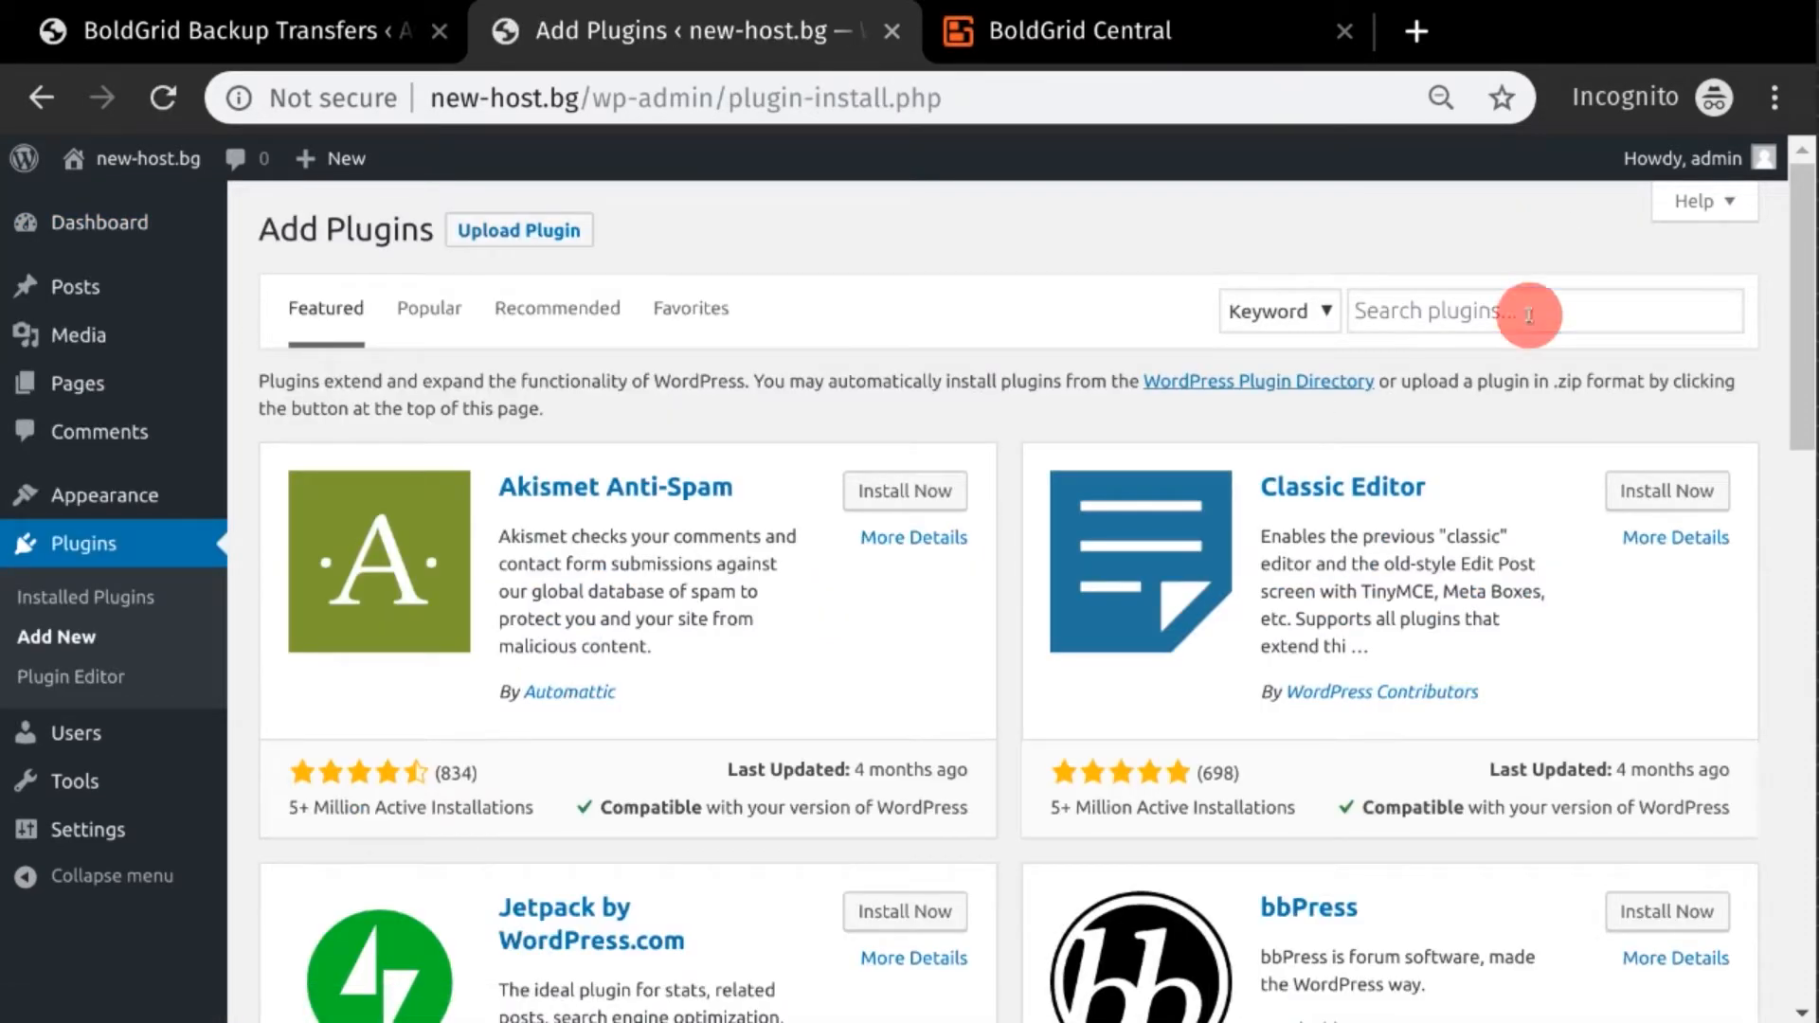
text(boldgrid backup)
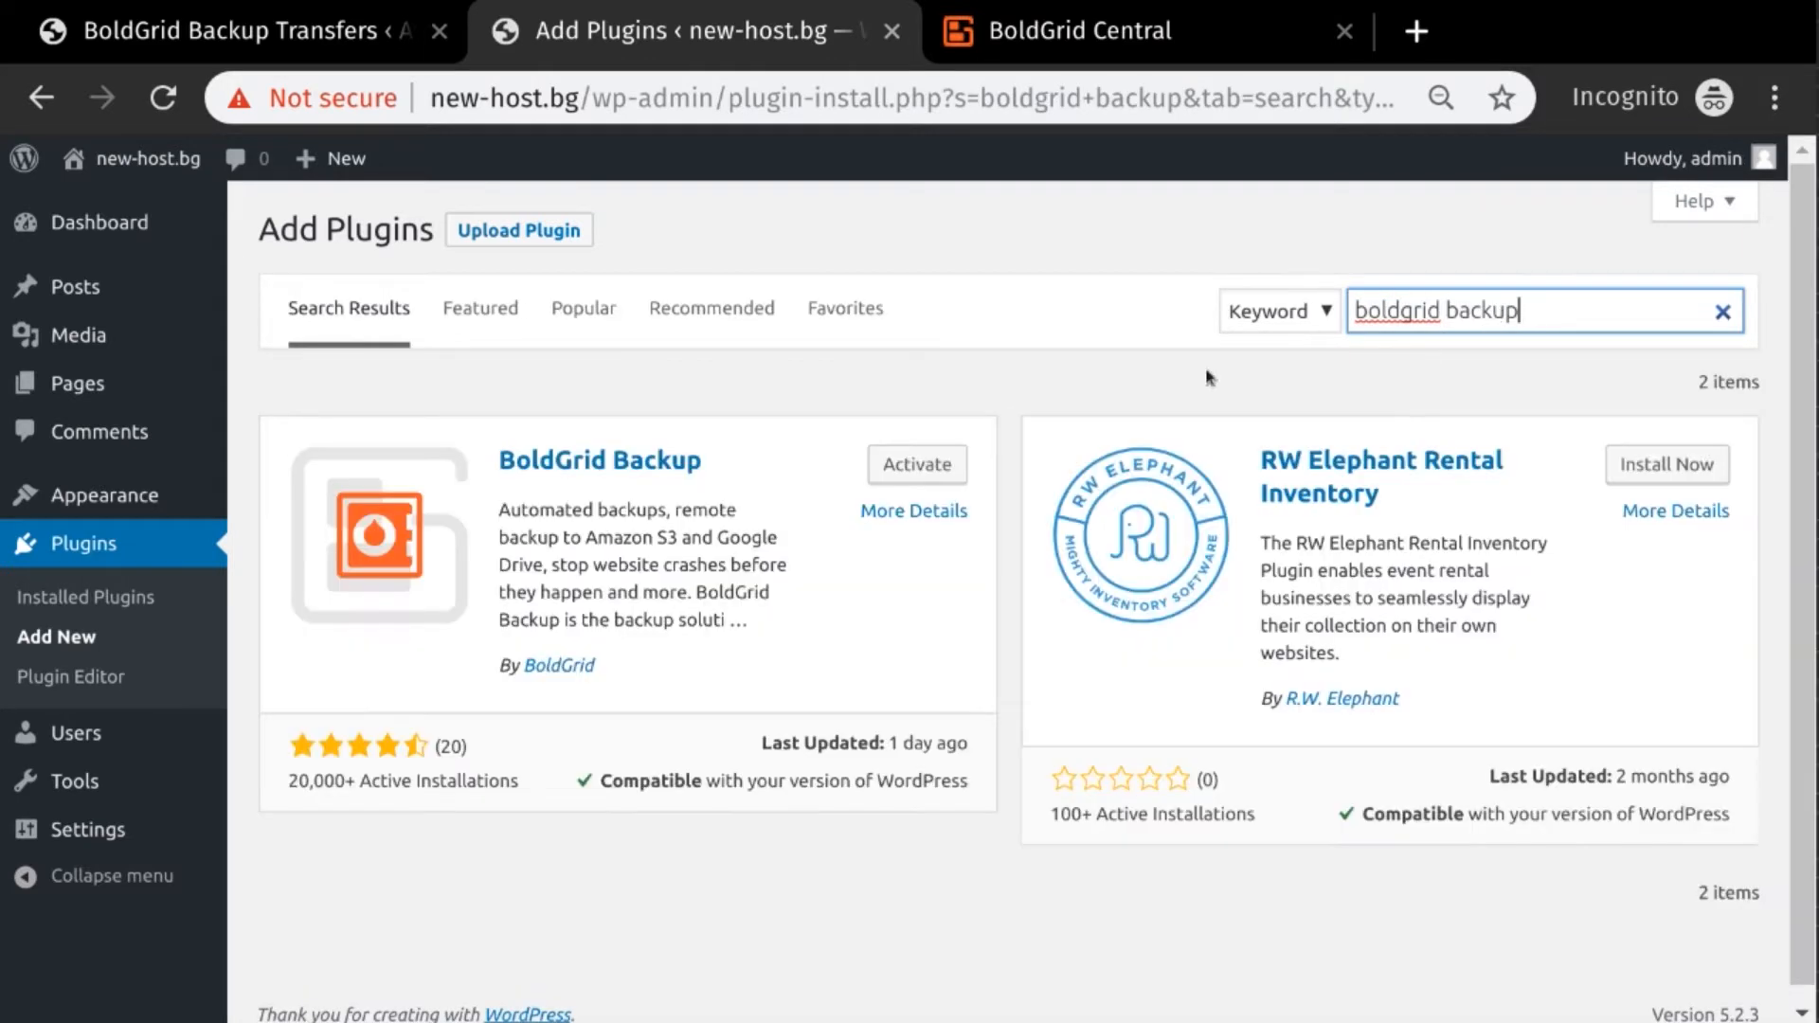
click(915, 464)
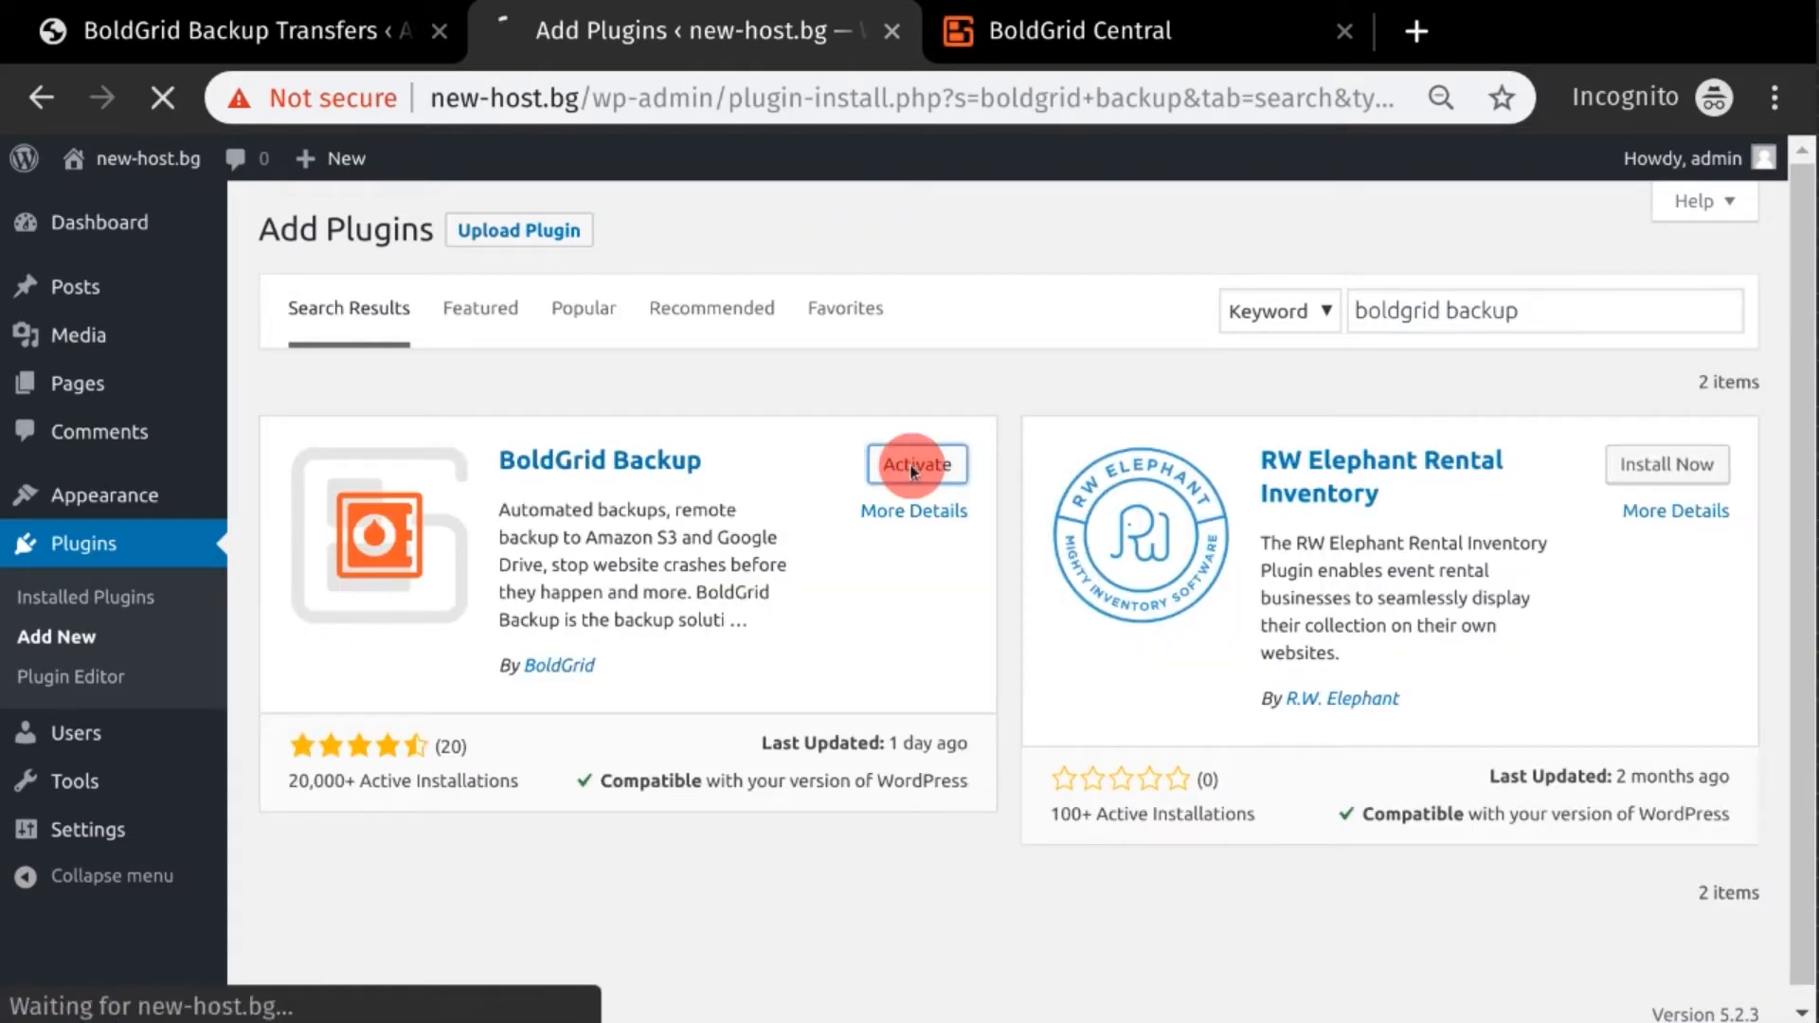
click(915, 464)
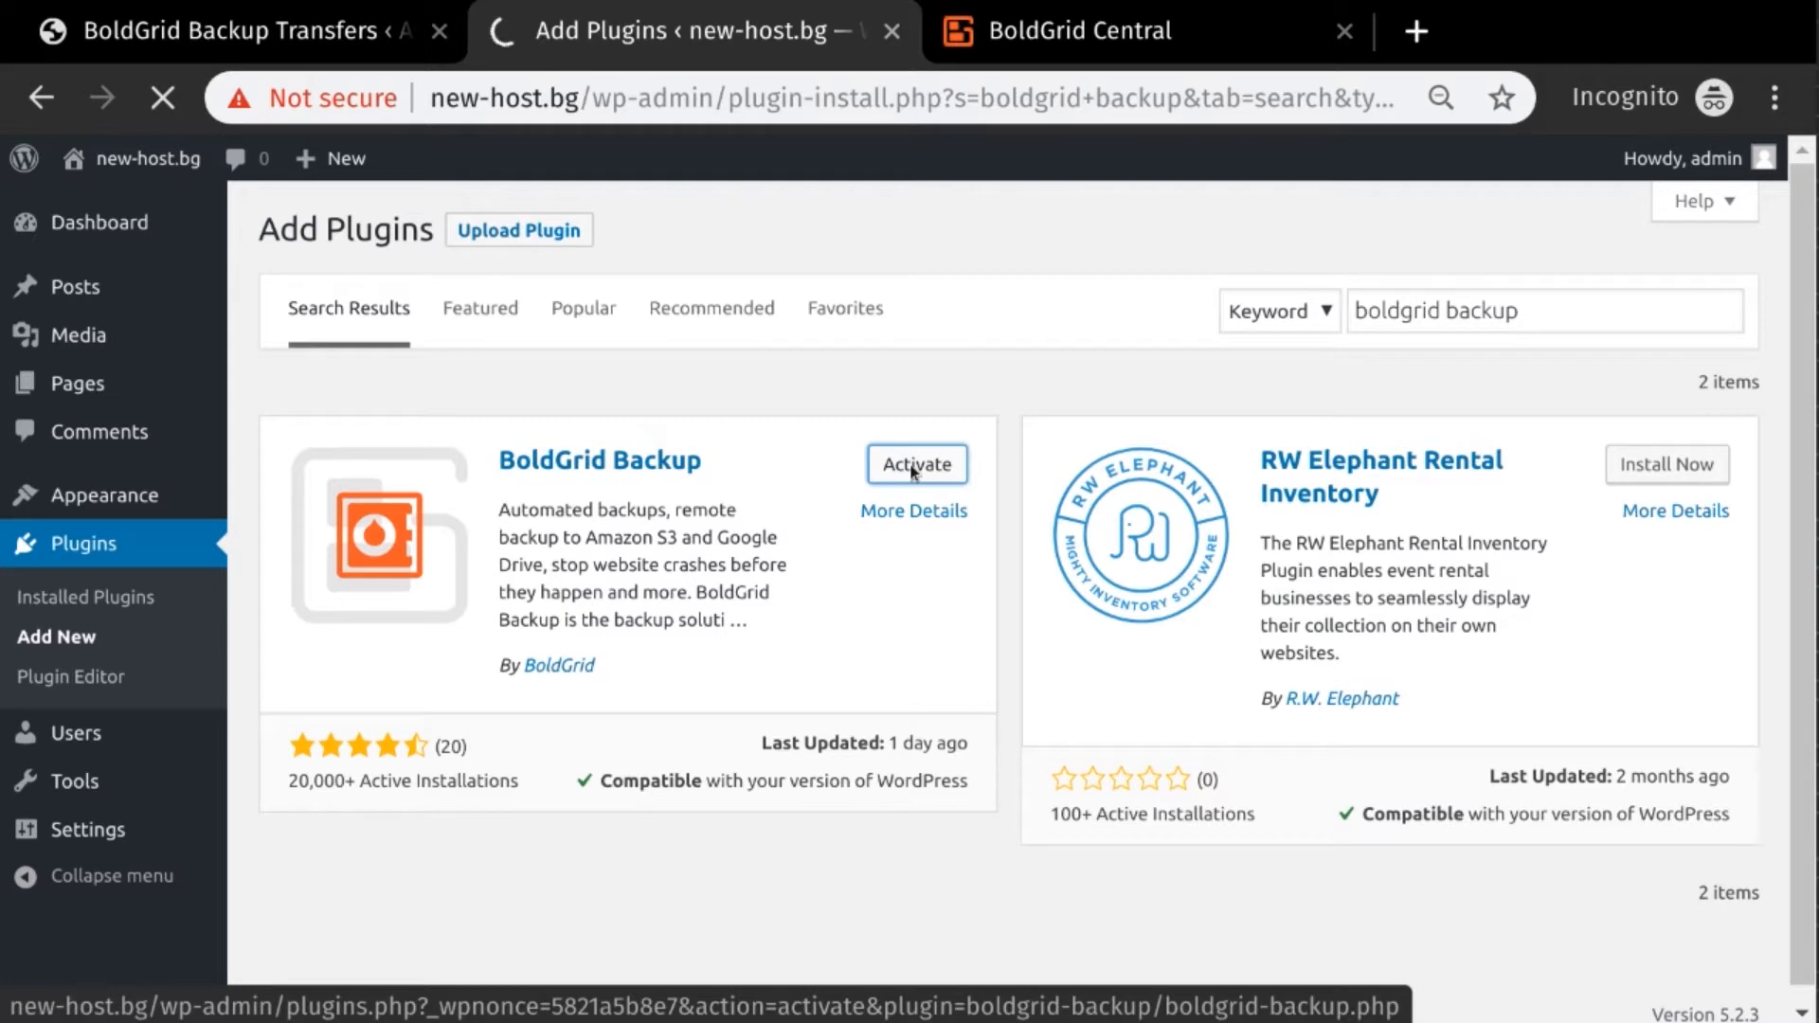
click(915, 464)
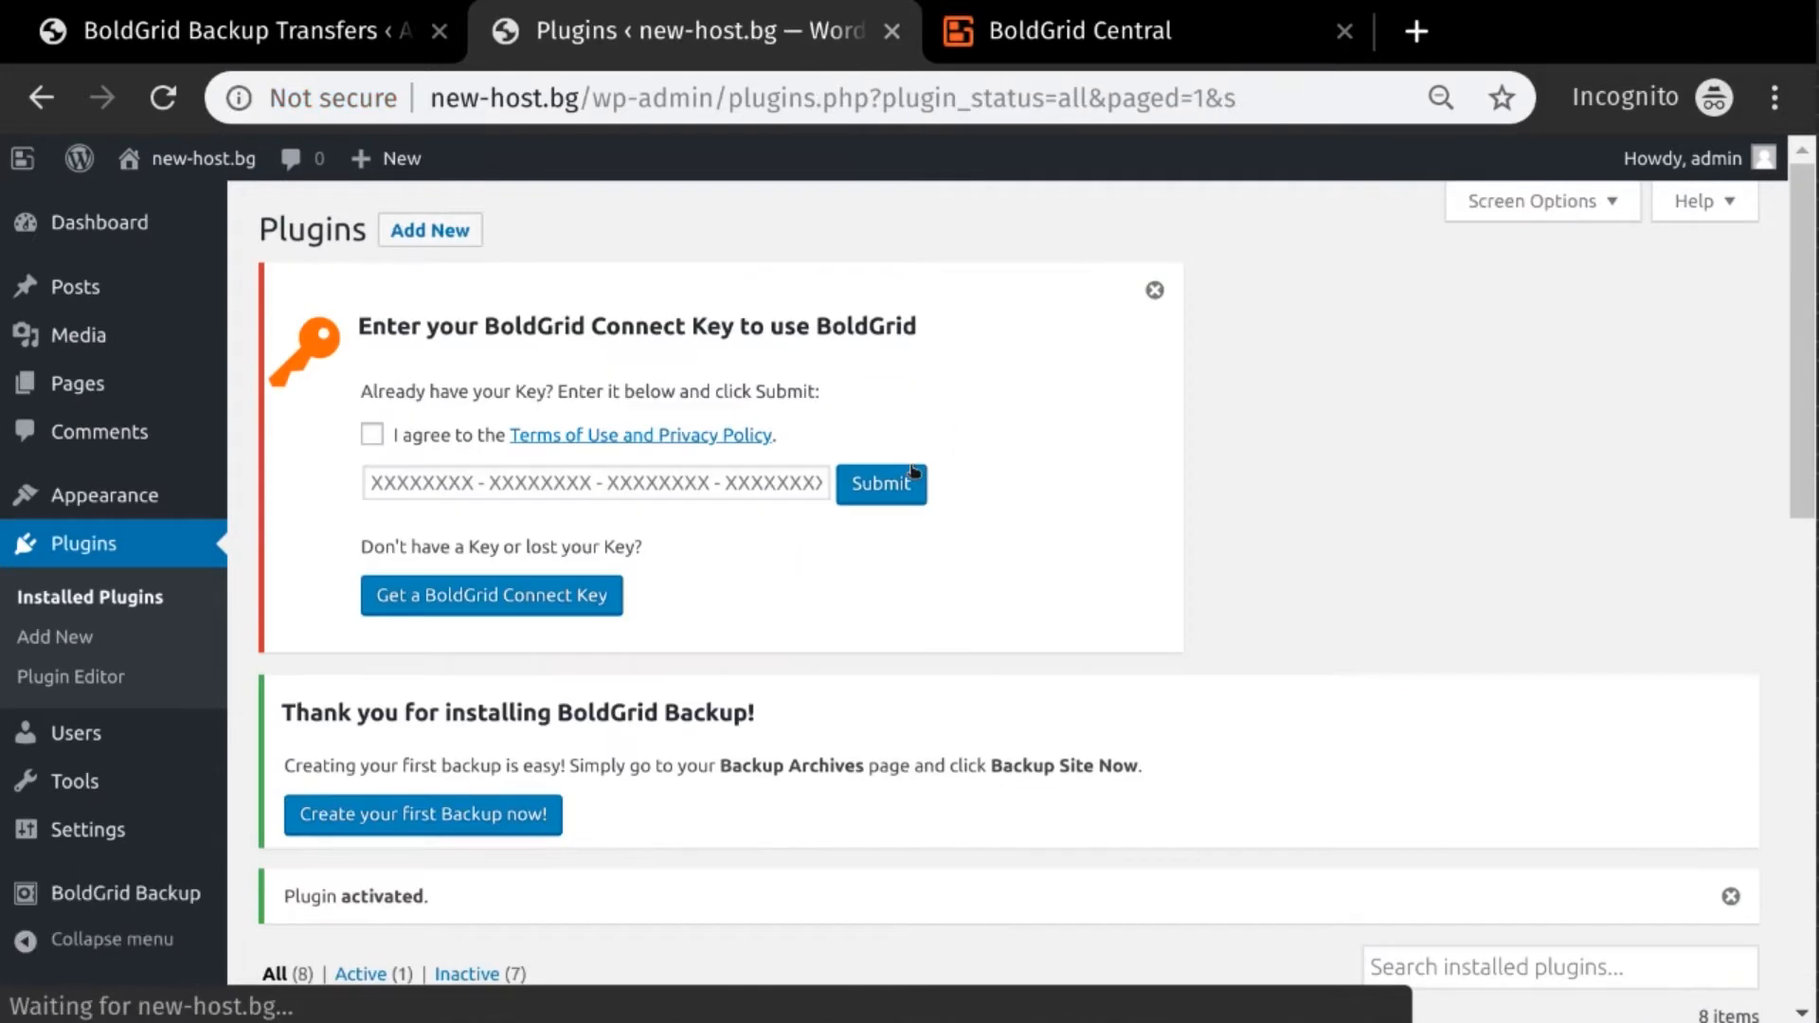
mouse_move(394, 415)
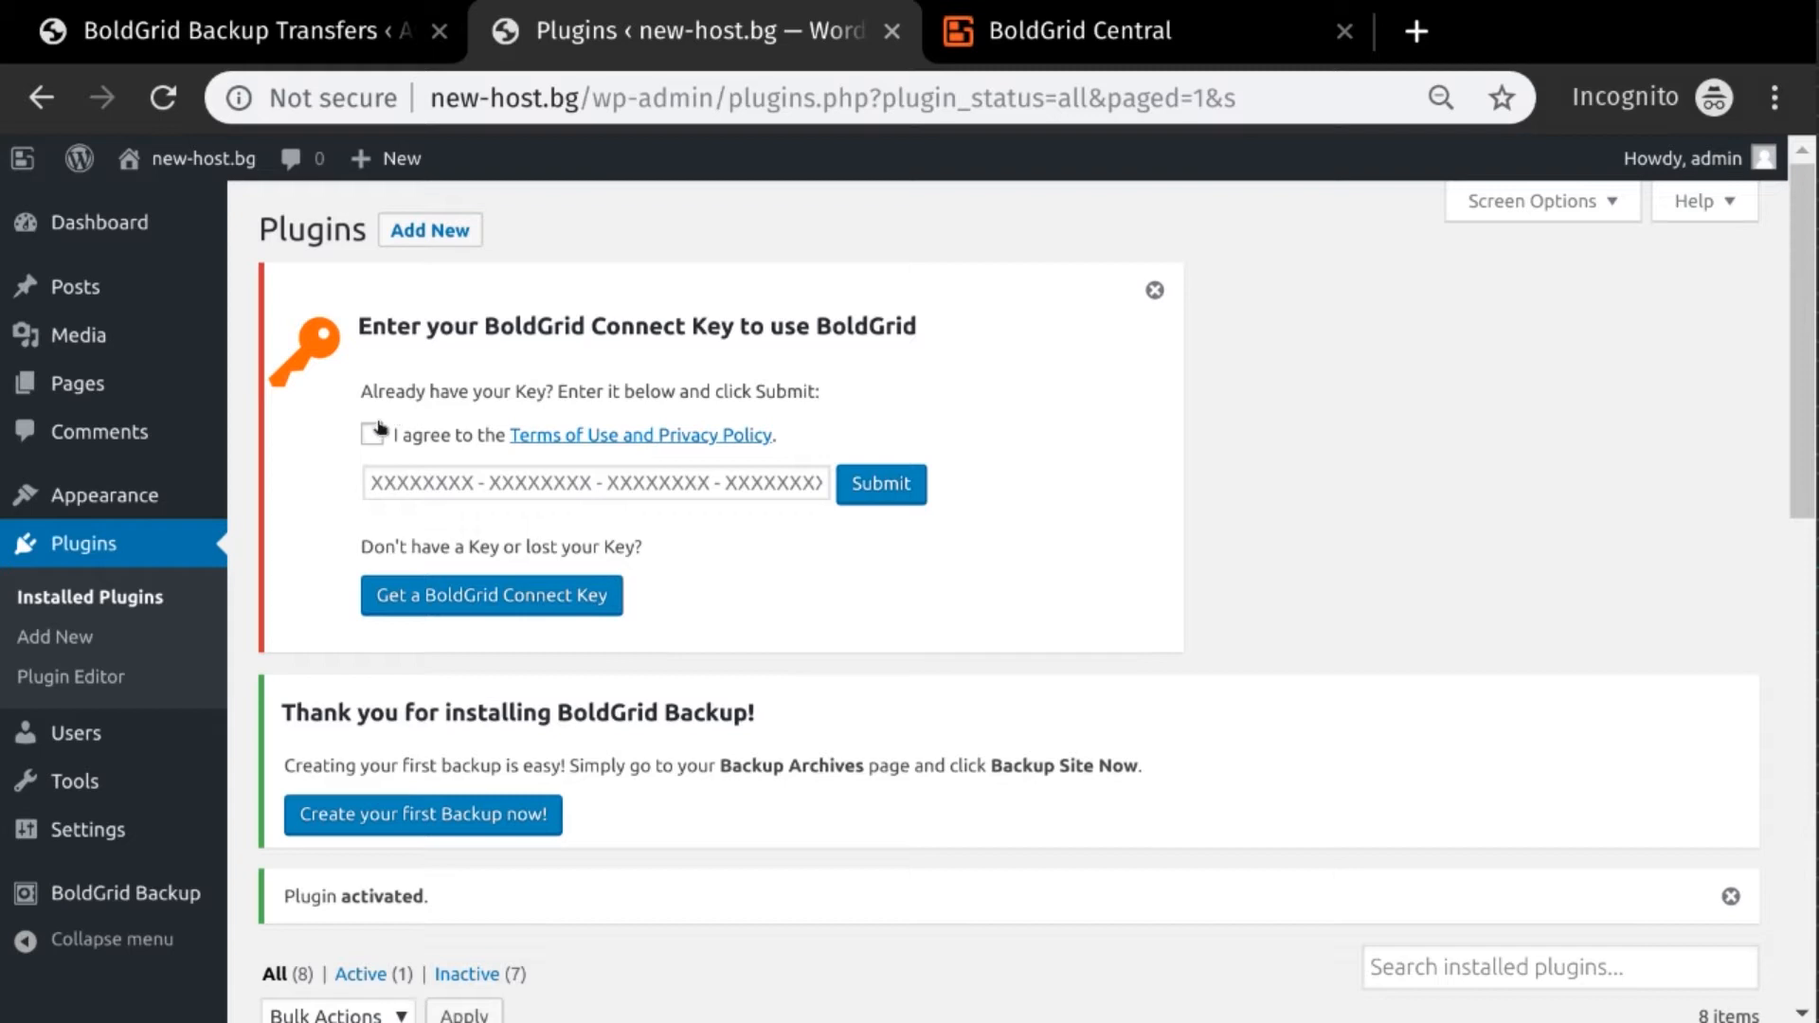
mouse_move(126, 892)
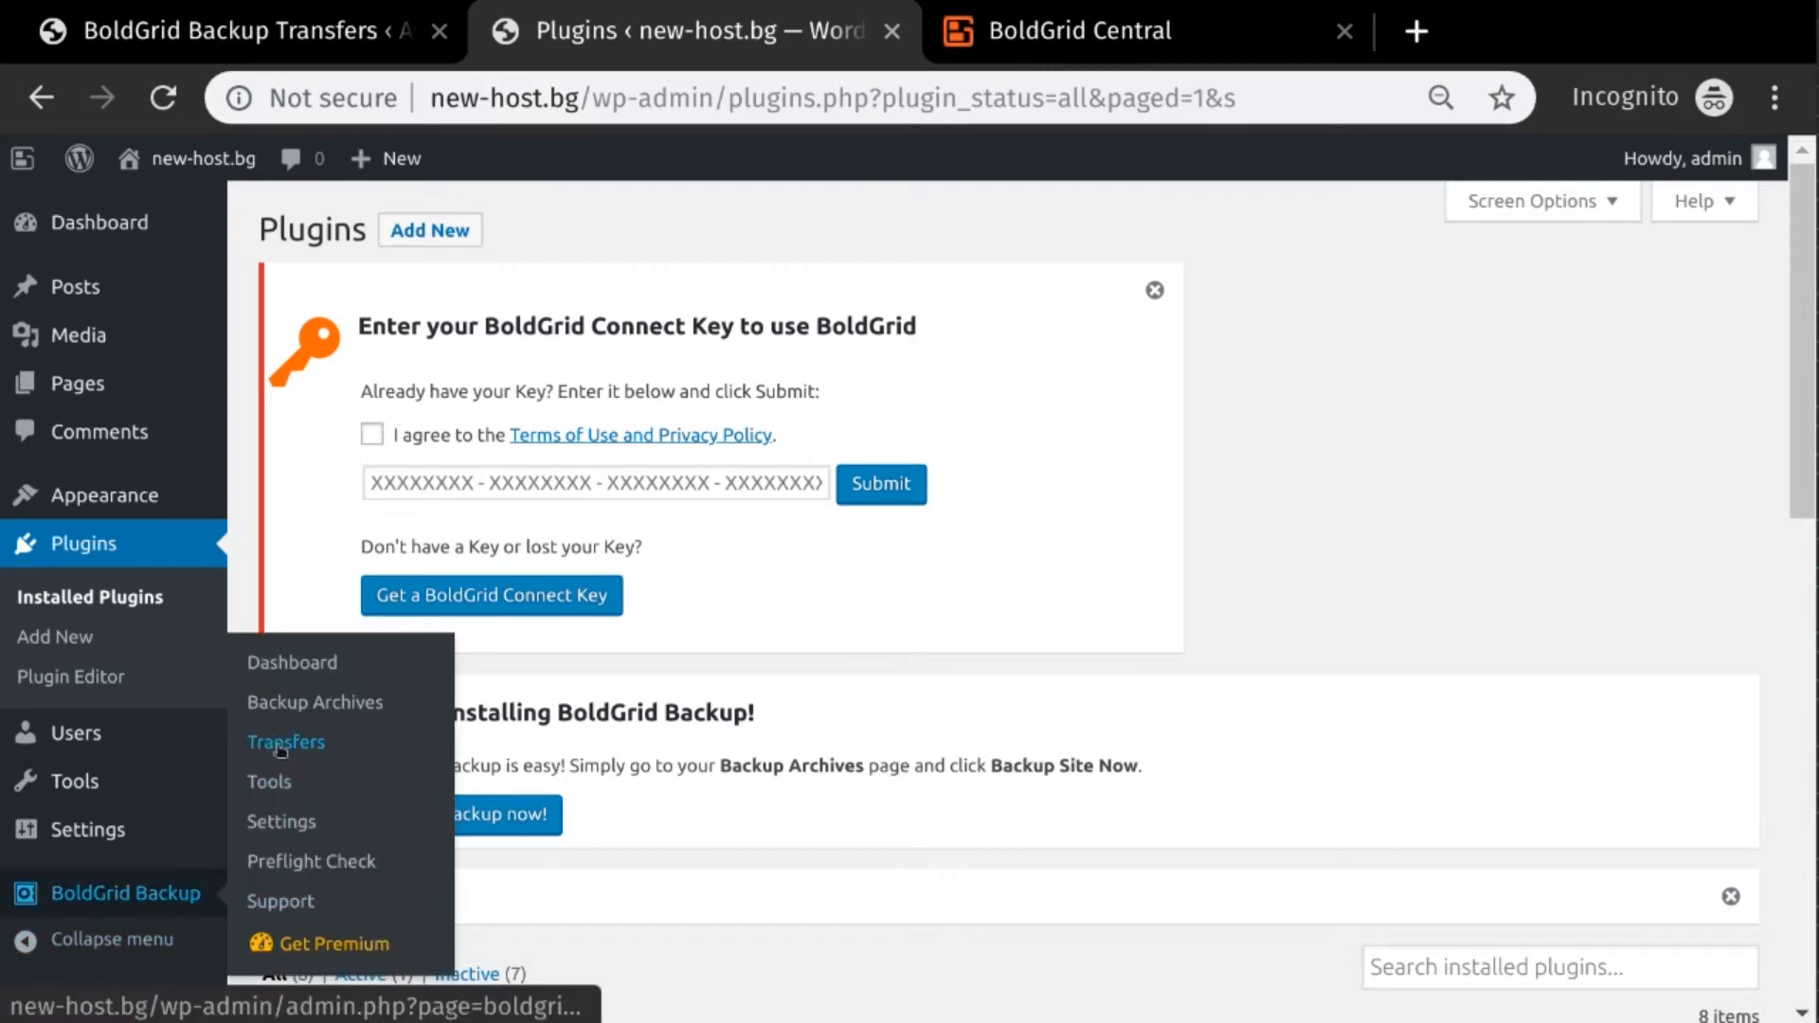
Step: Choose Transfers from the BoldGrid Backup sidebar flyout on the new host
click(286, 743)
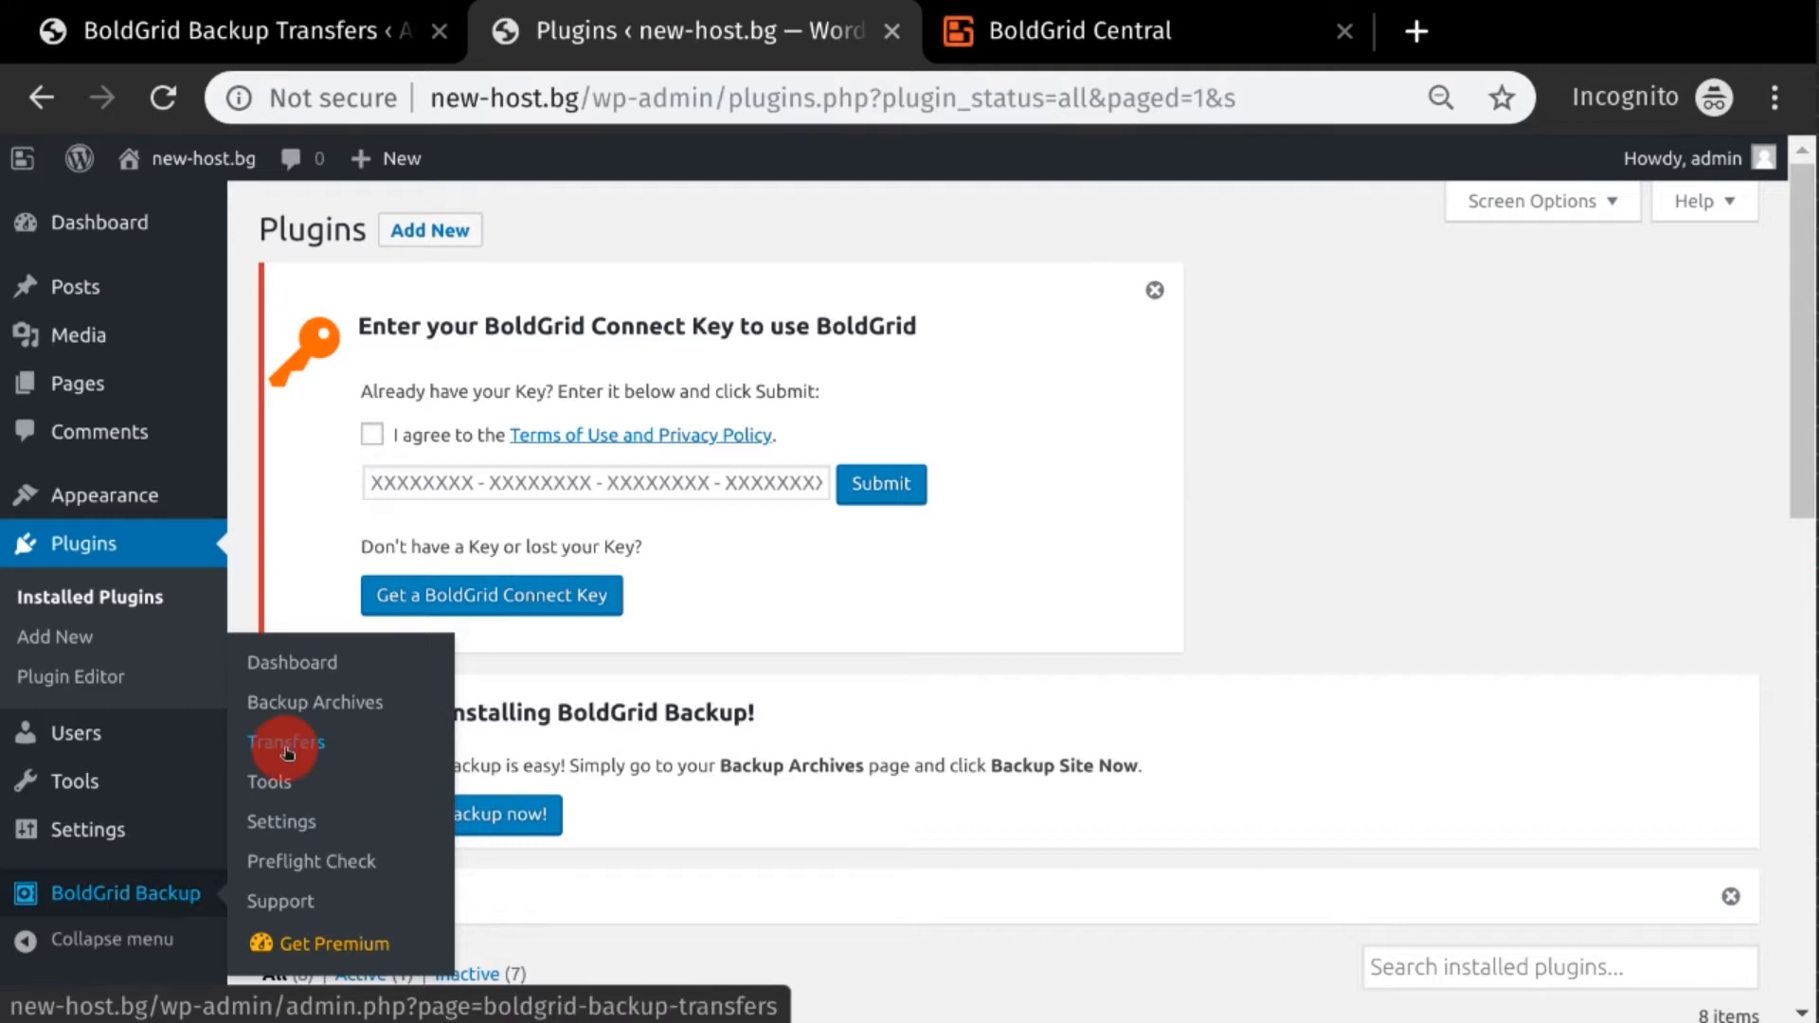
Step: Upload the old host's archive from the pasted link in Destination and start its restore
click(286, 743)
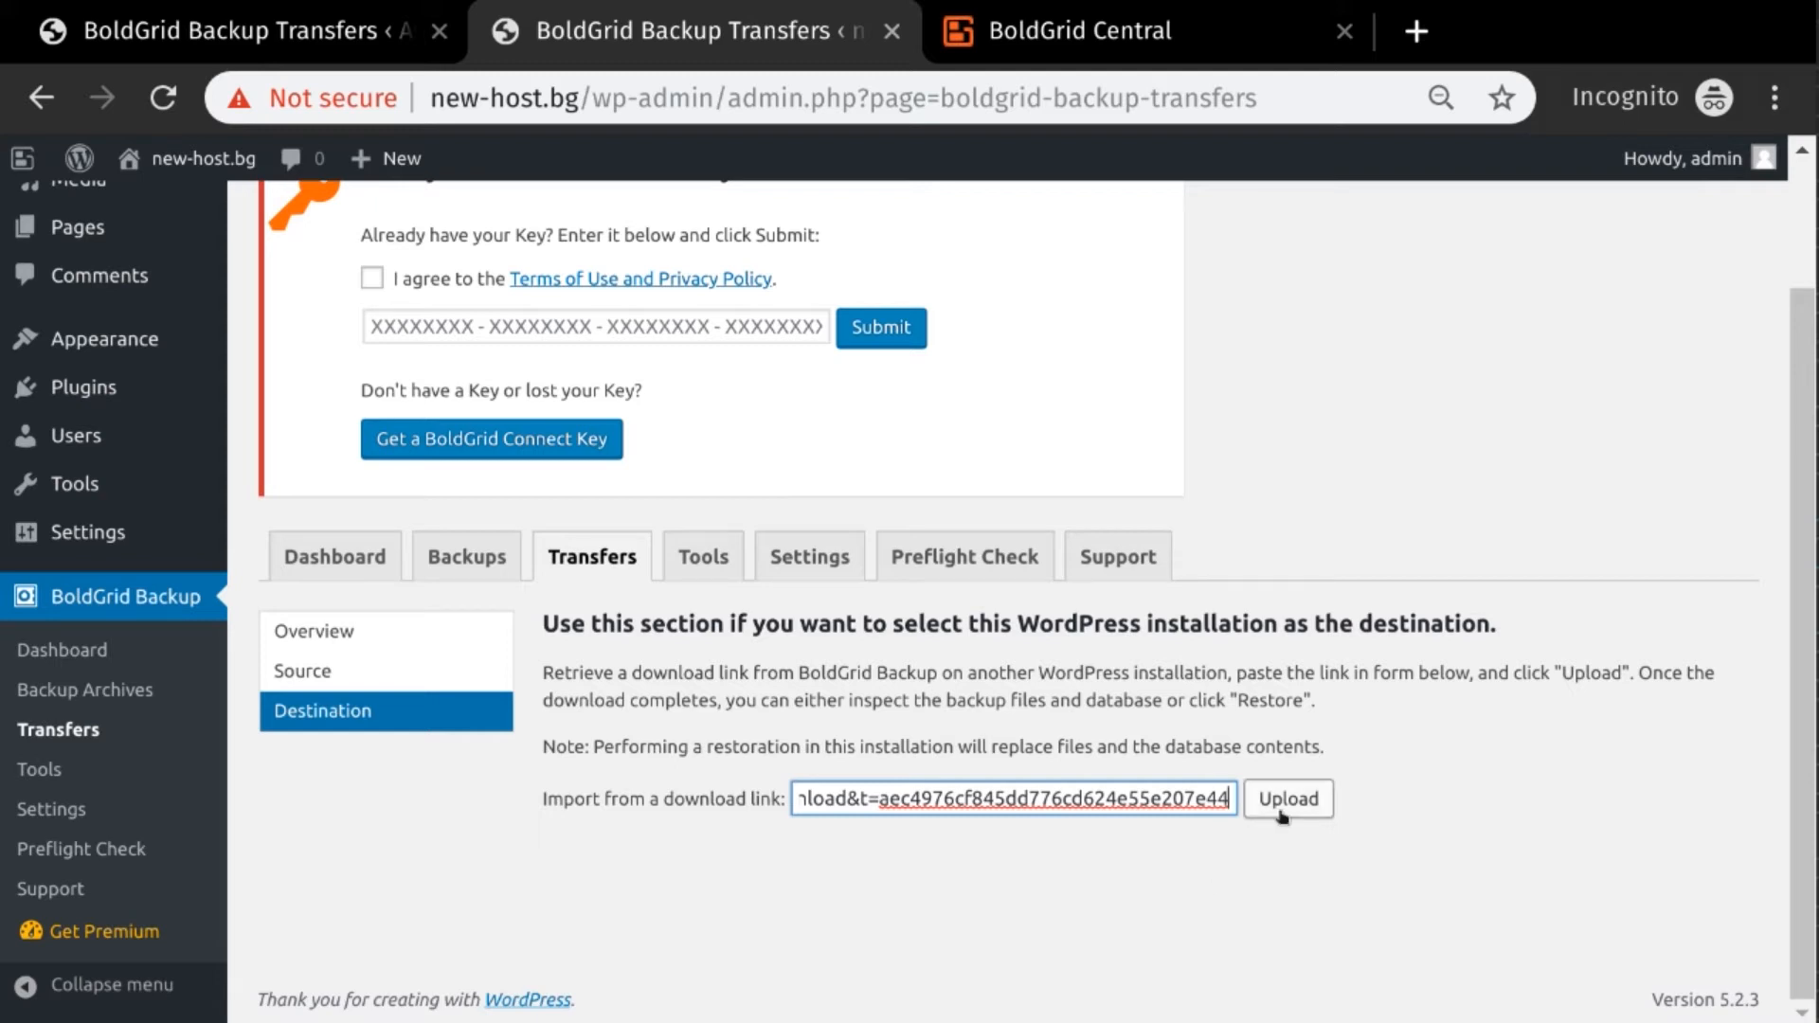
click(1286, 797)
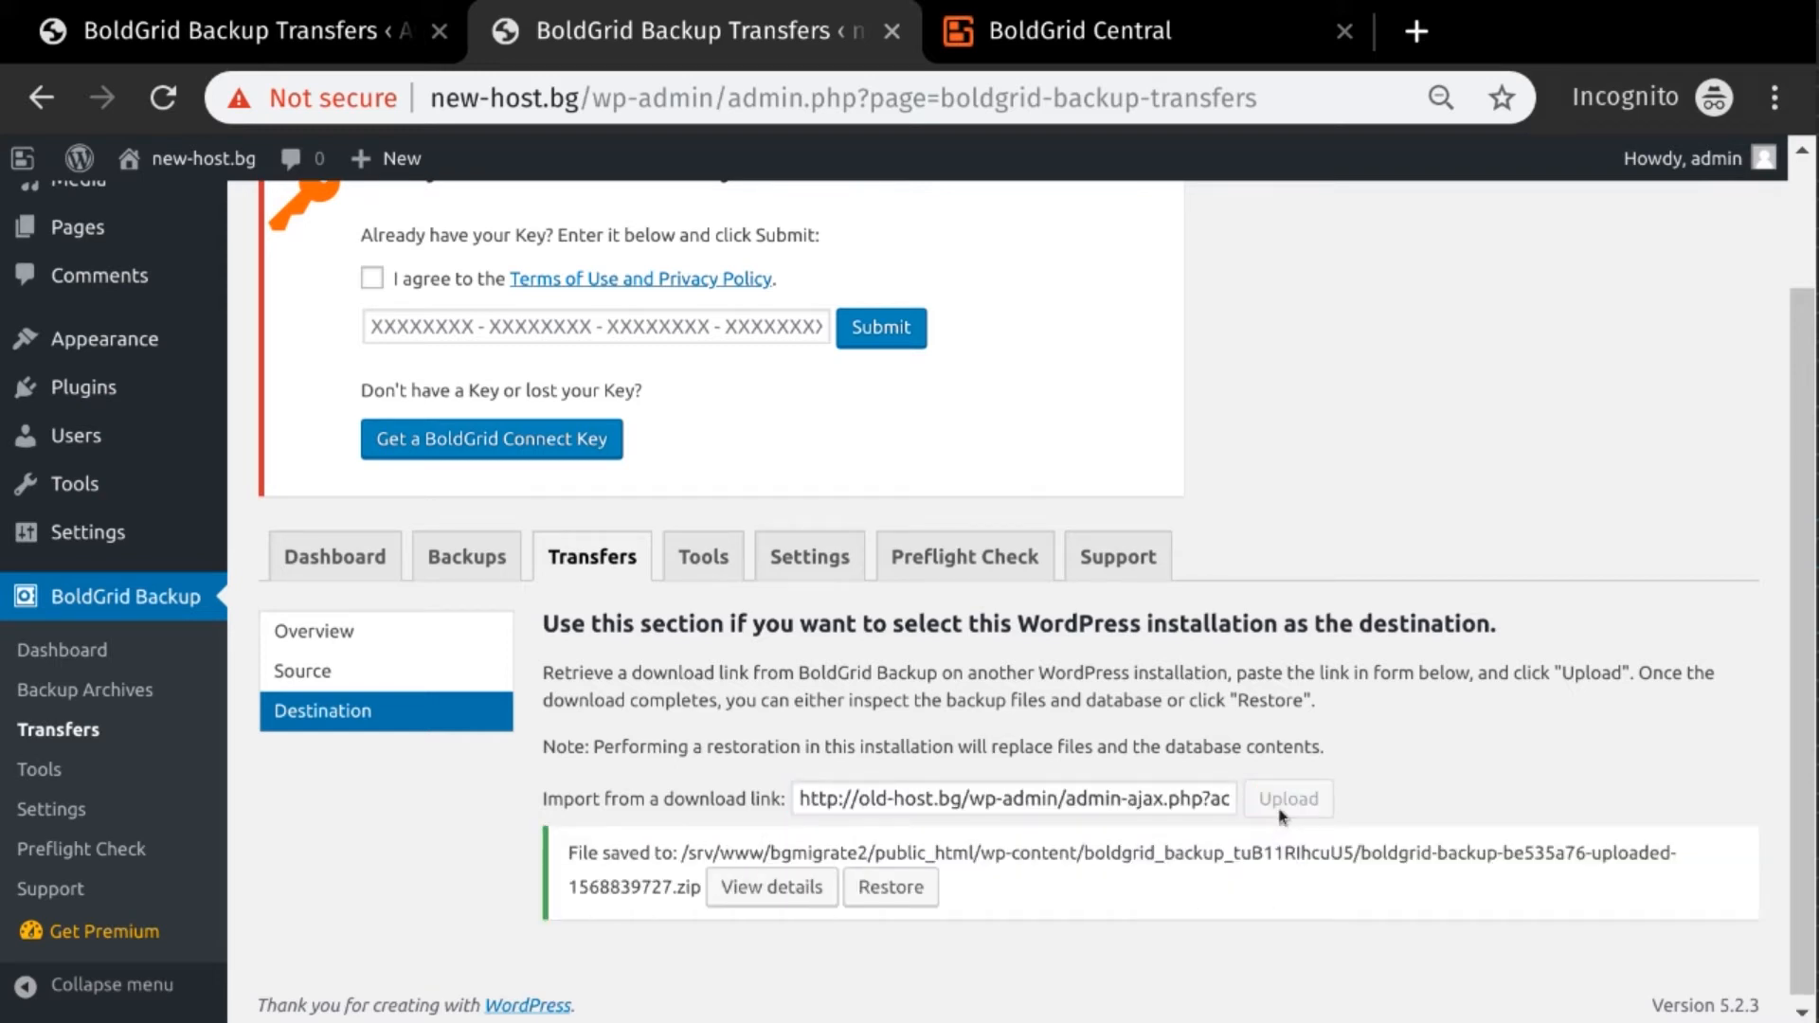
click(890, 887)
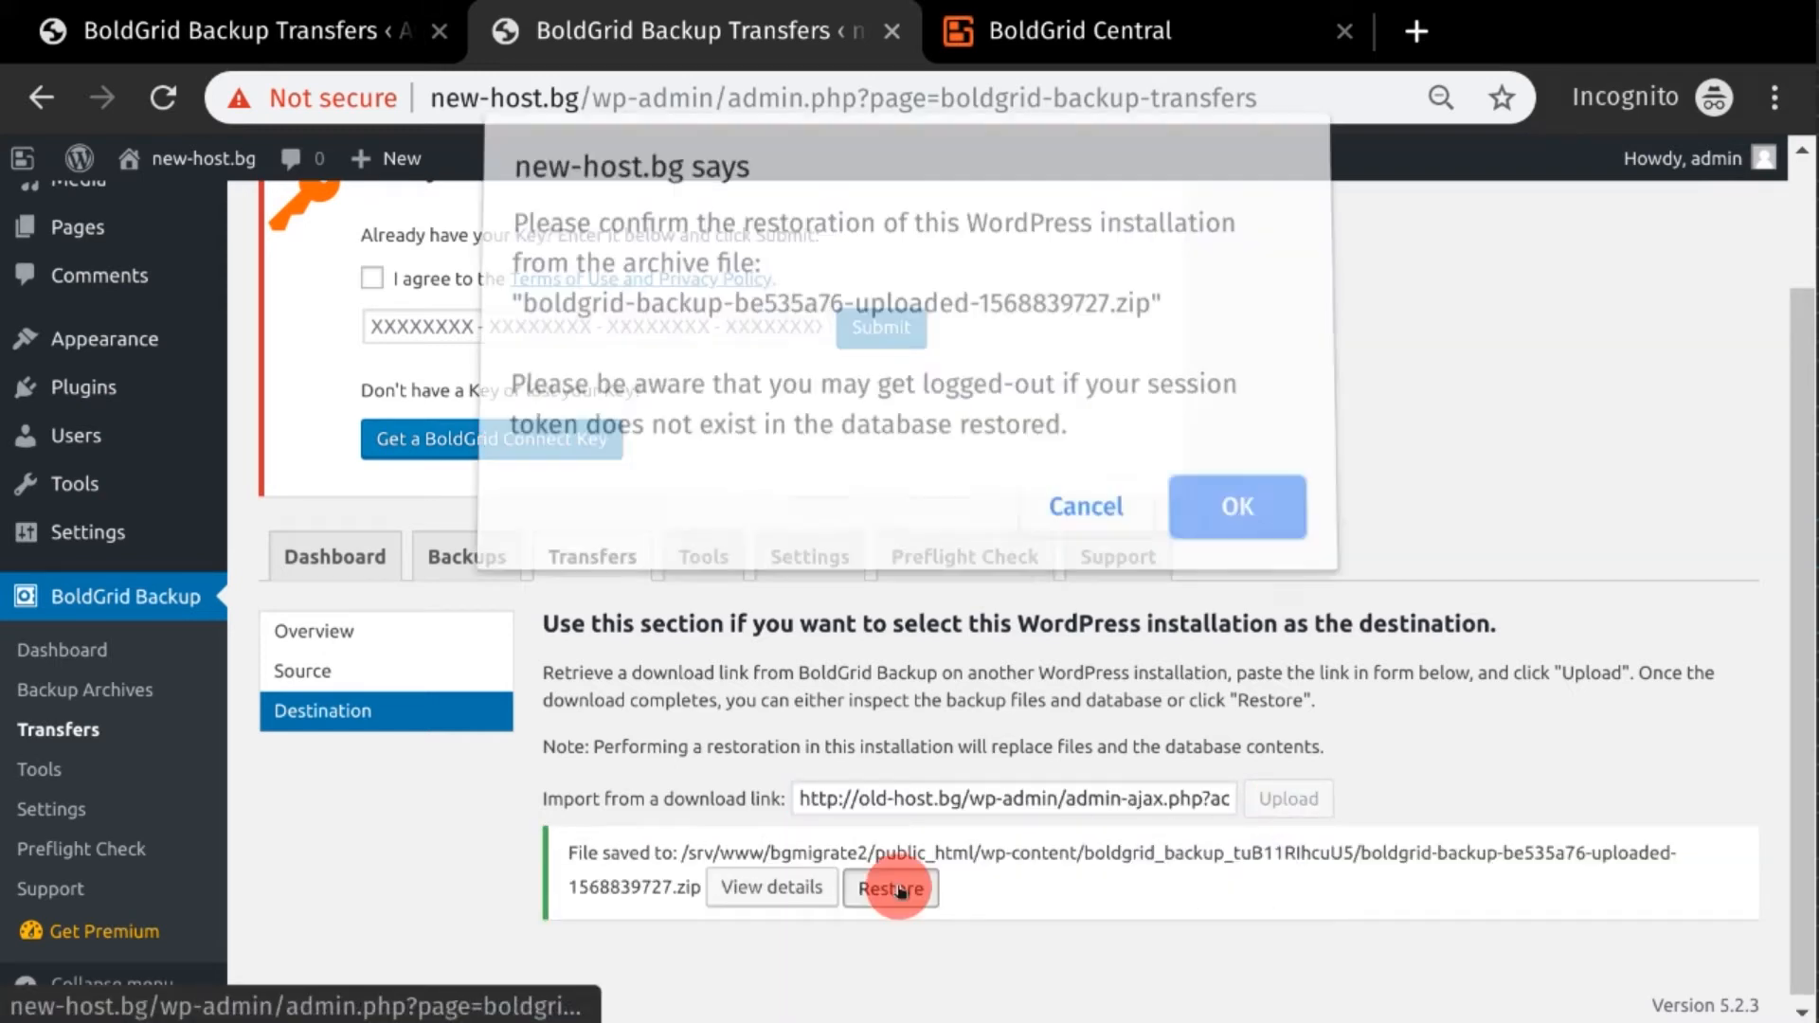
Step: Accept the browser prompt to restore the new host from the uploaded archive
click(889, 887)
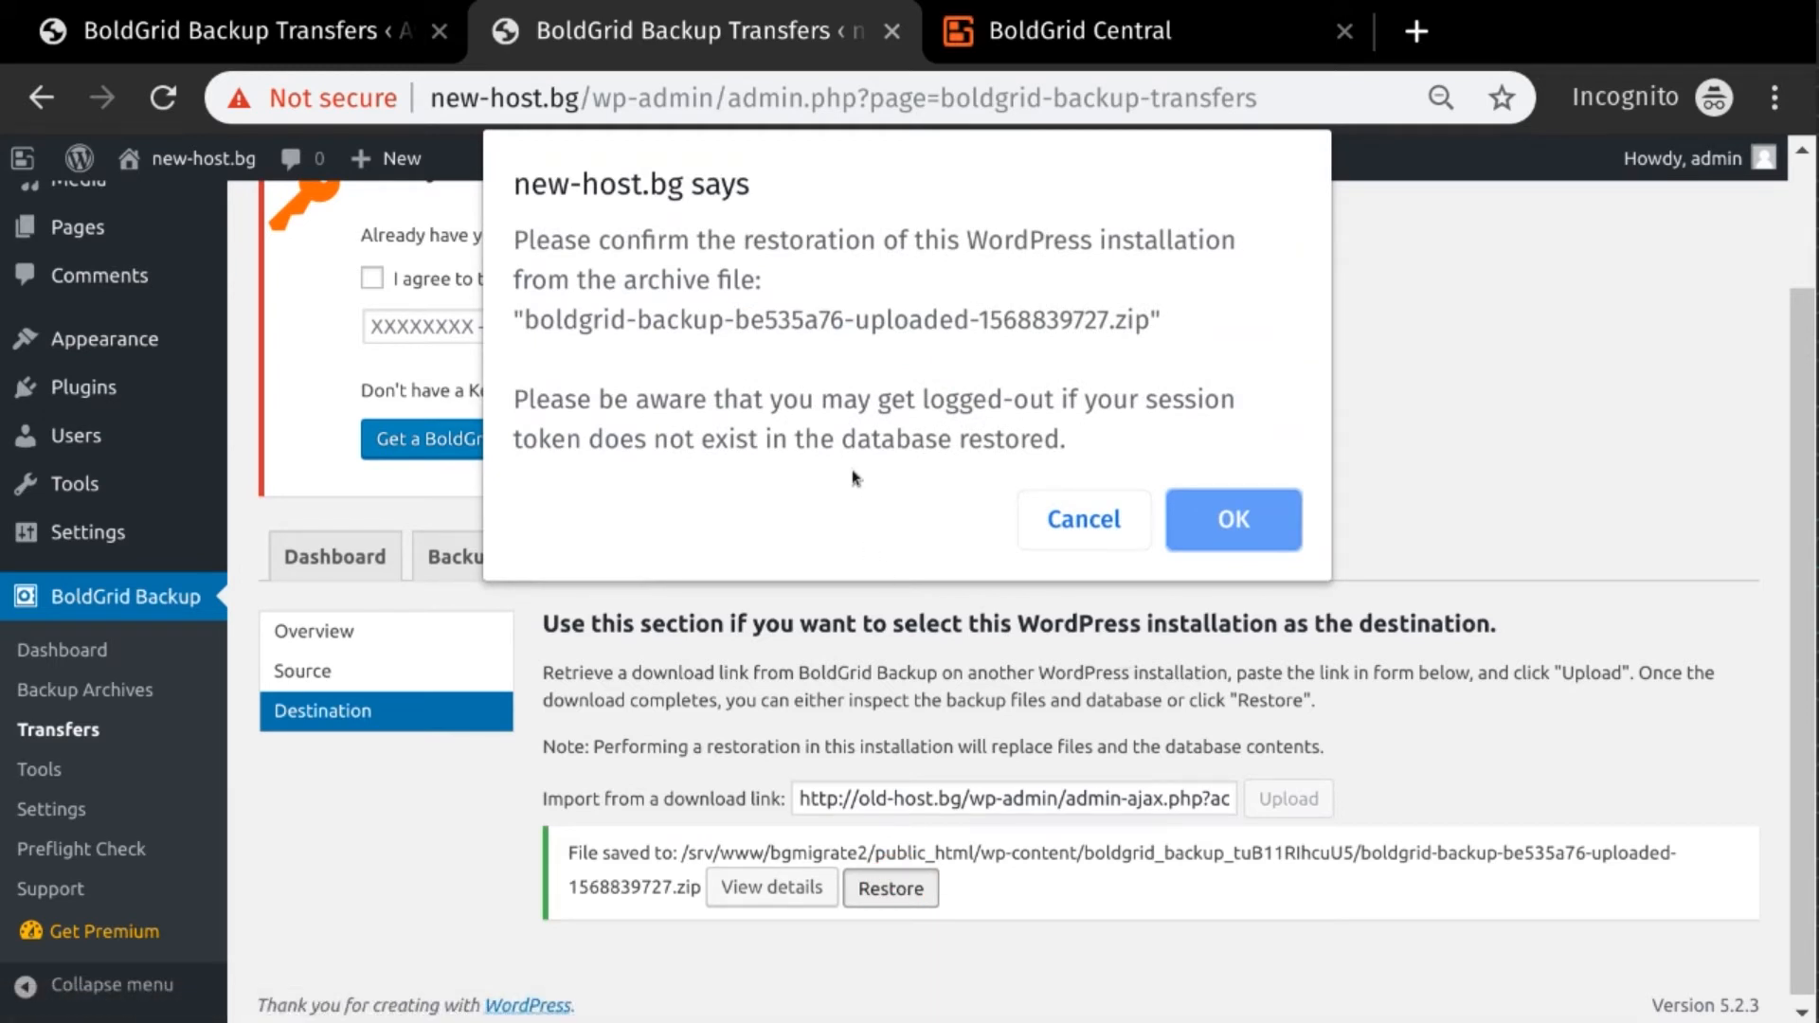
mouse_move(949, 423)
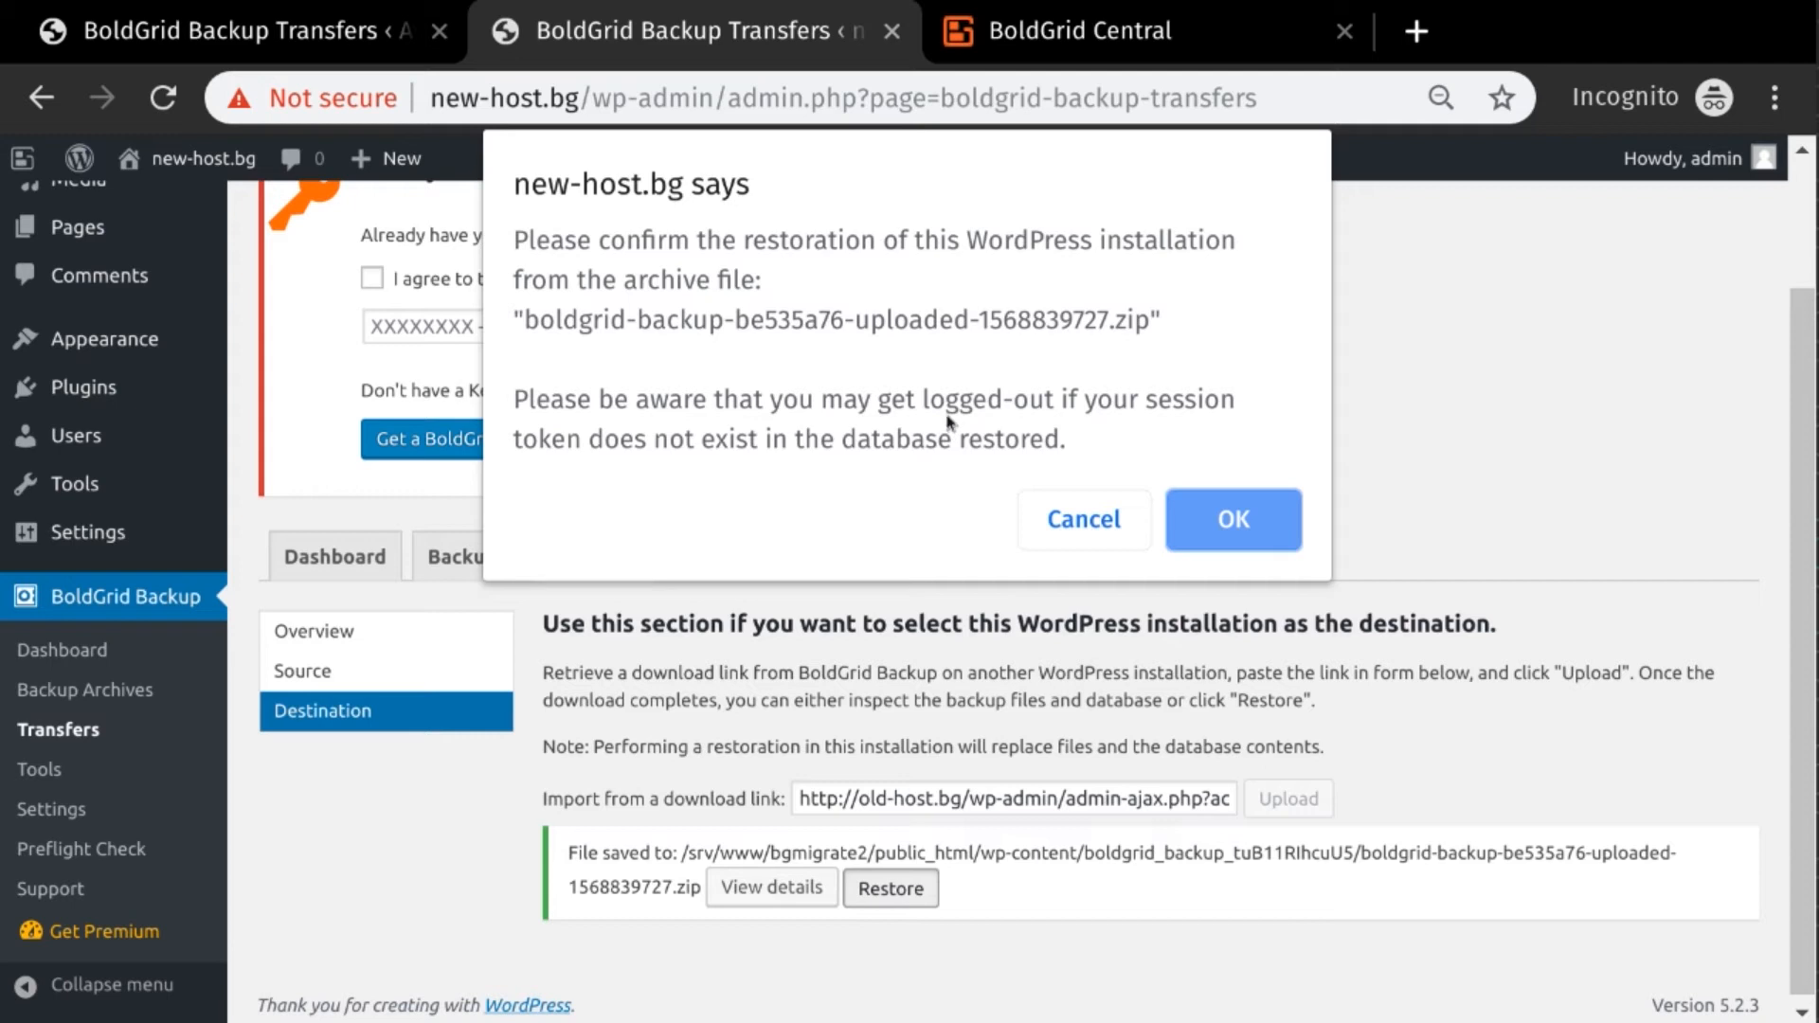
mouse_move(1067, 427)
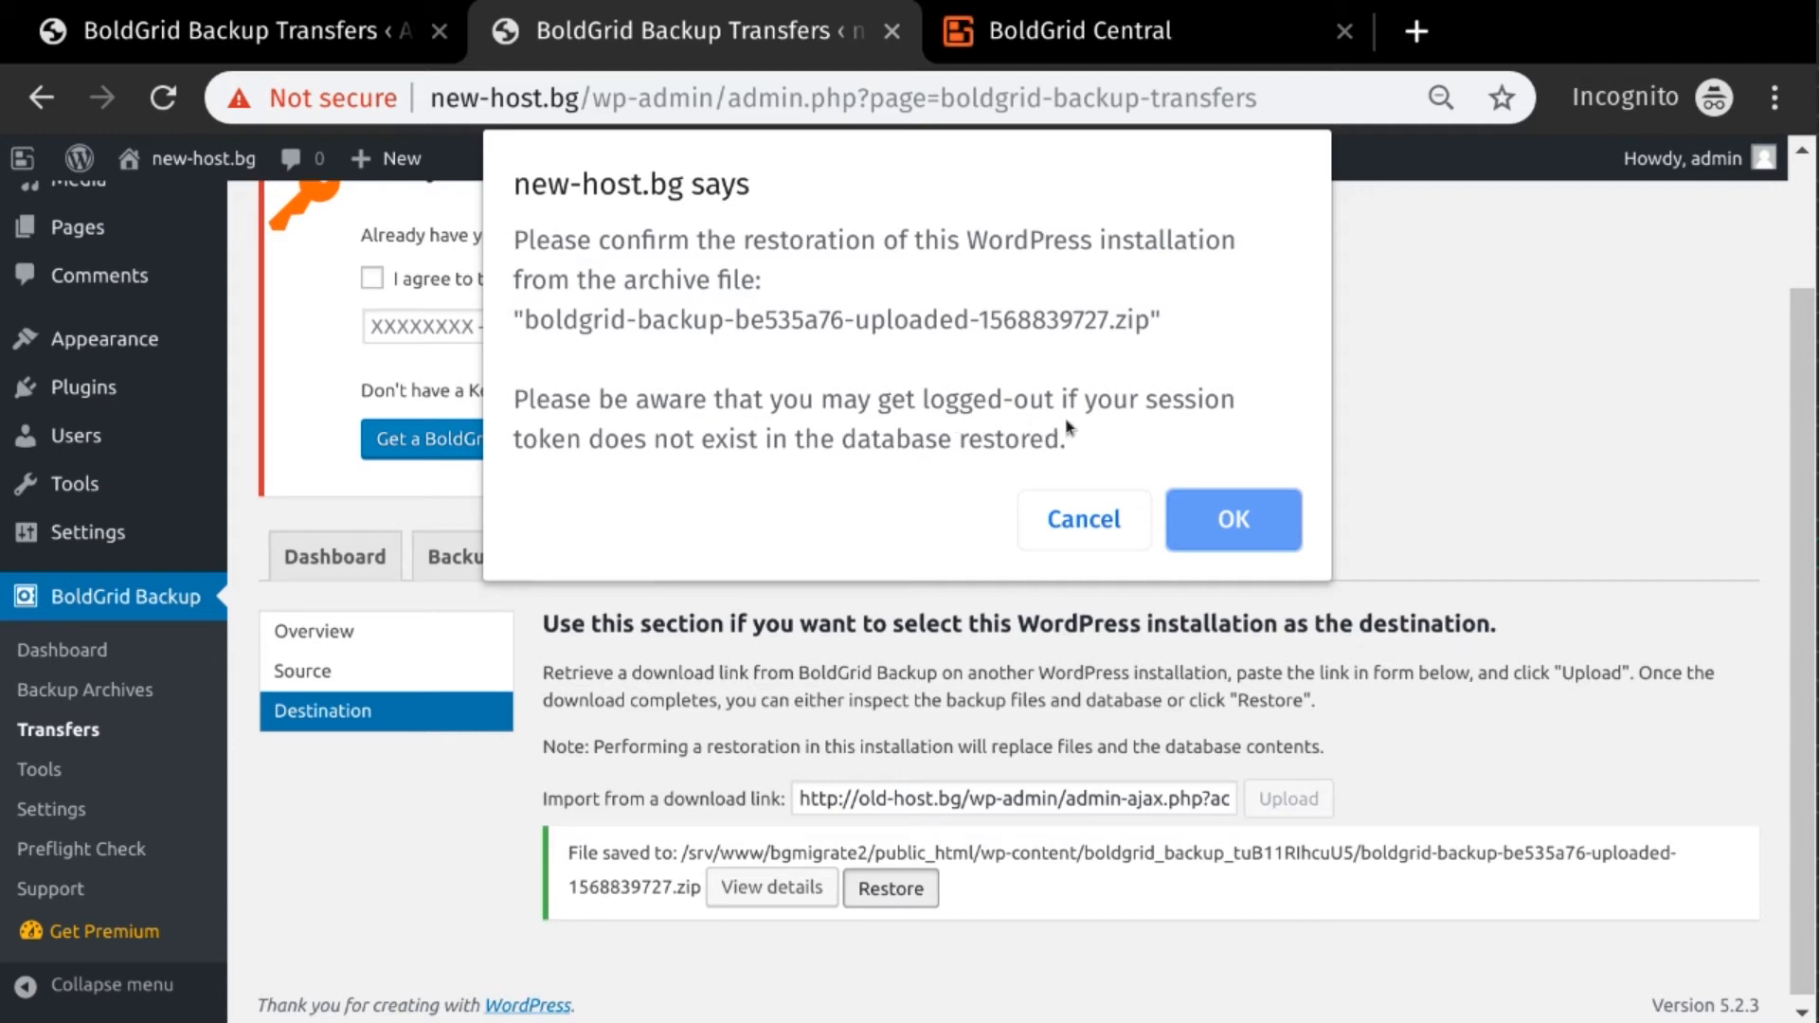
click(1231, 519)
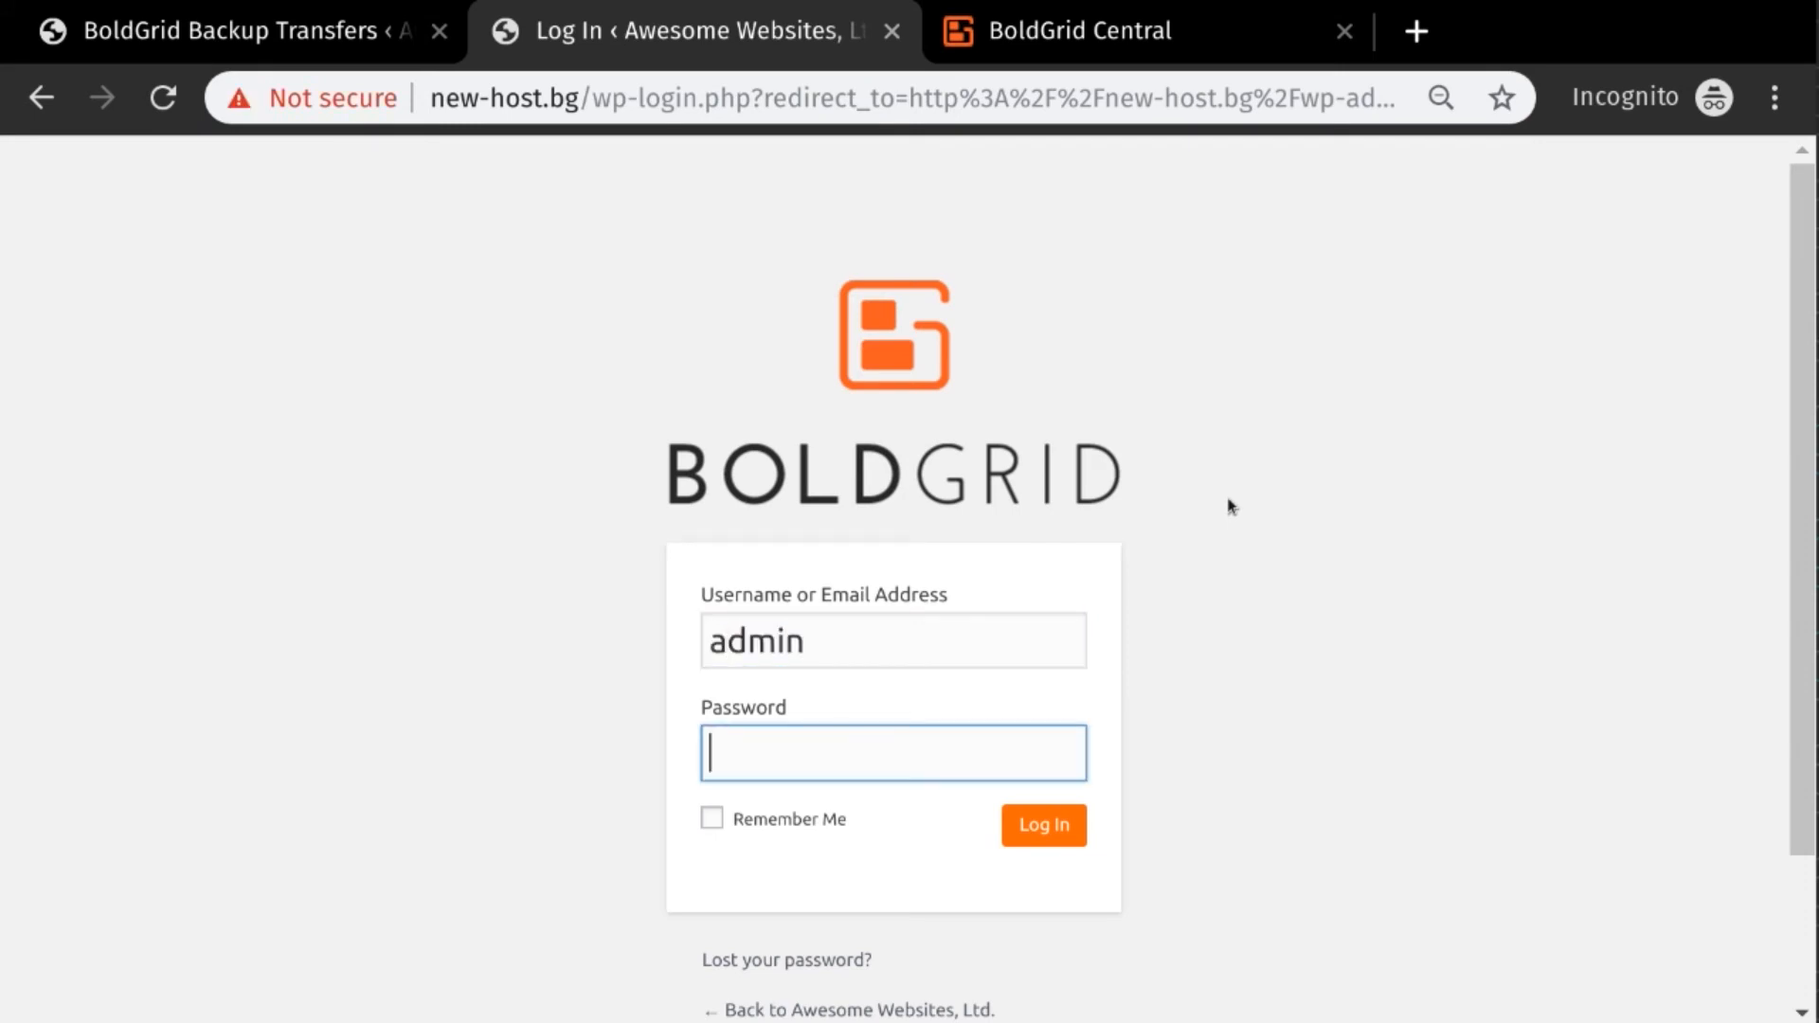
Step: Log in with the admin password and visit the restored Awesome Websites, Ltd. homepage
text(password)
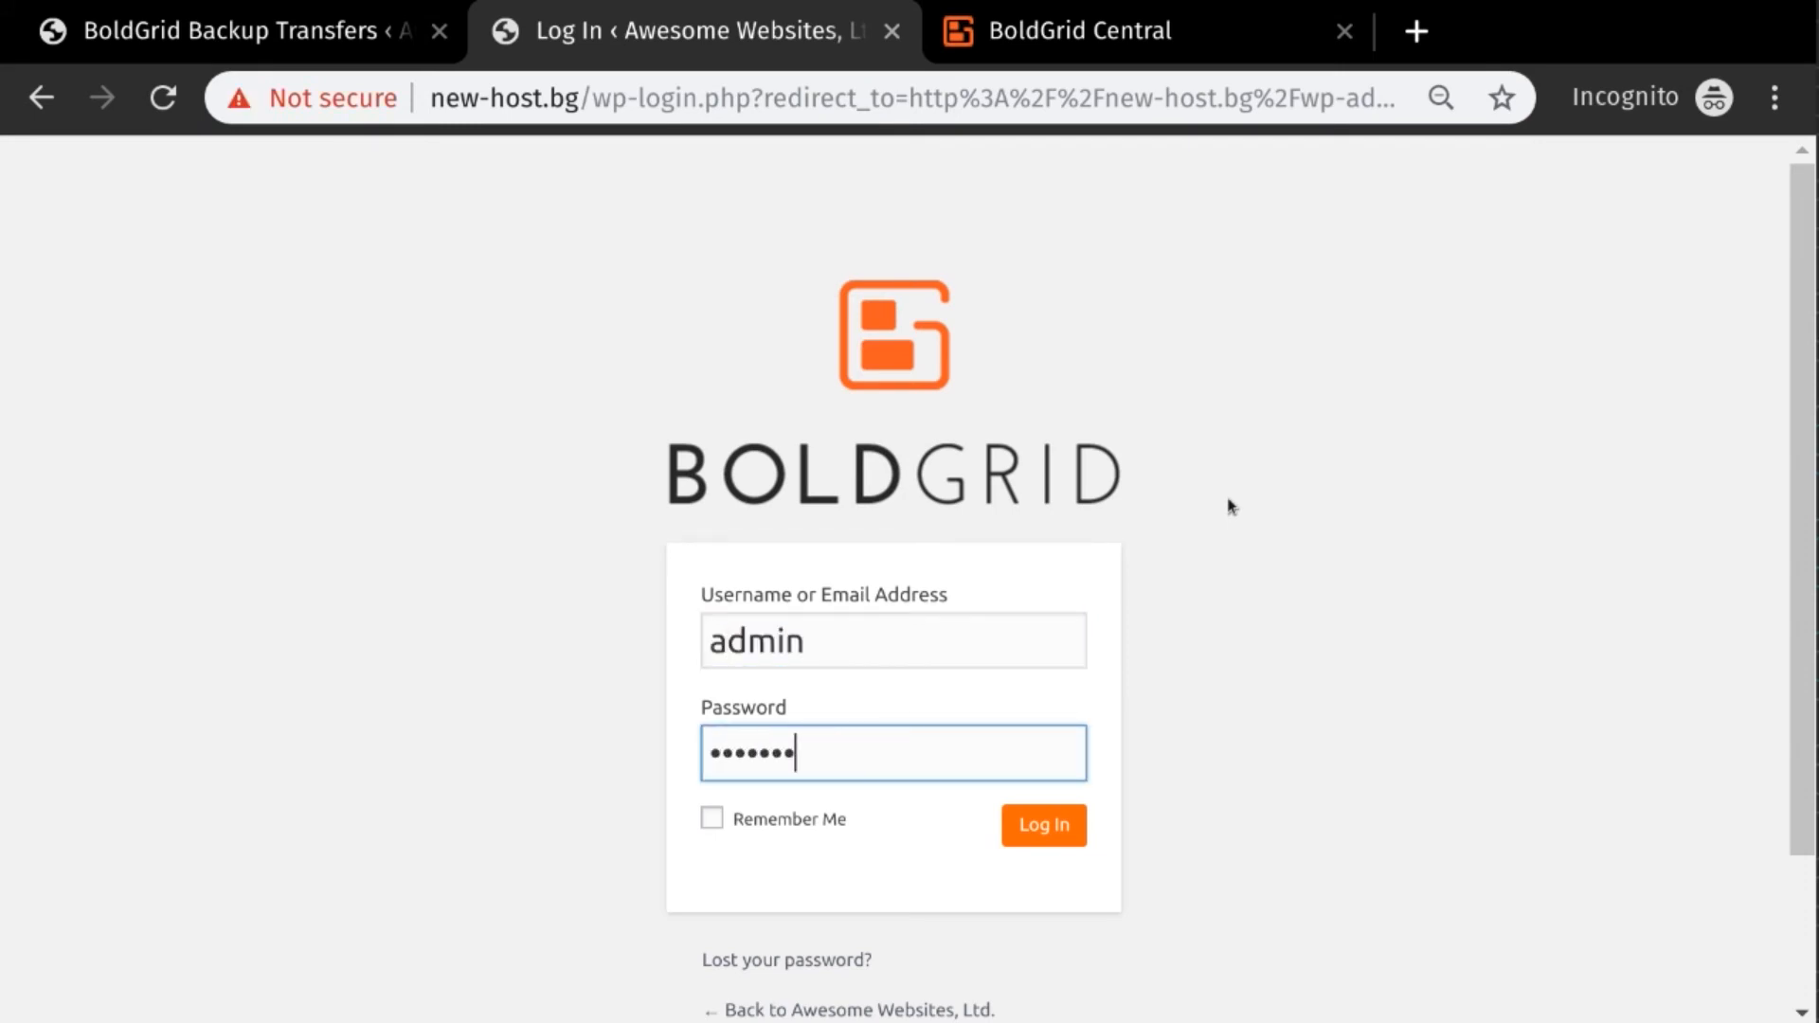
click(1040, 825)
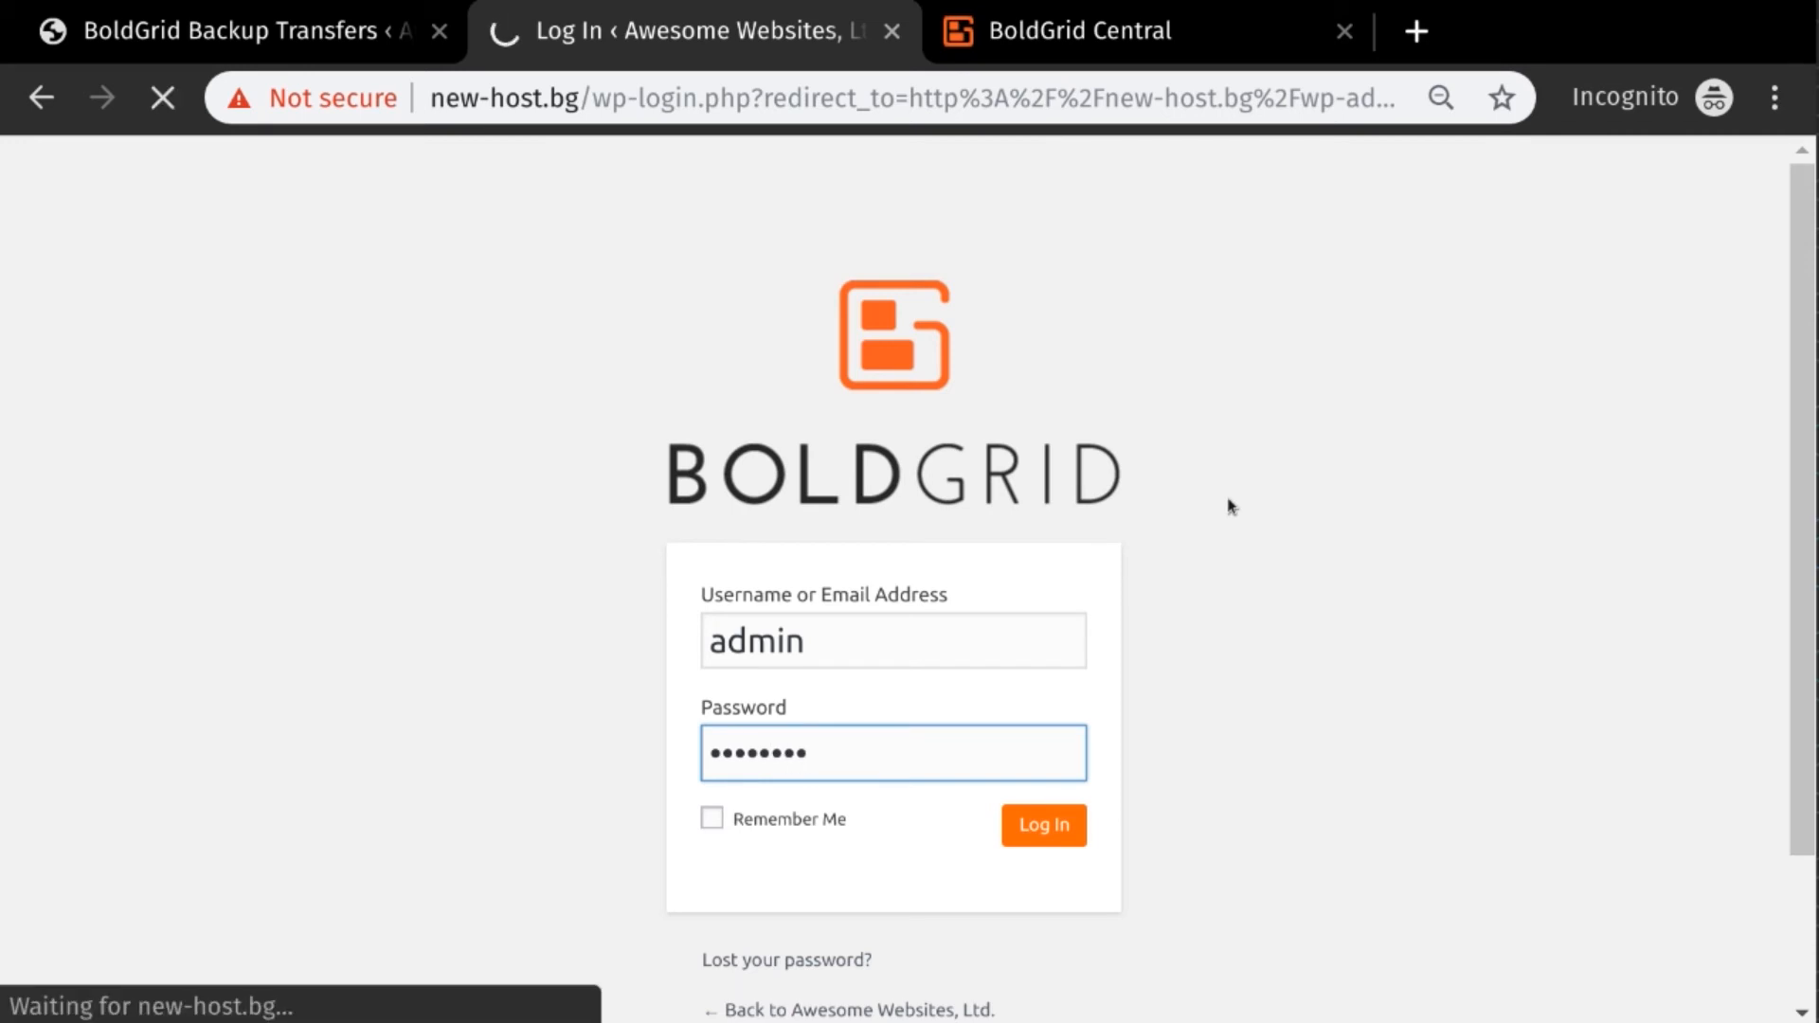
click(1040, 825)
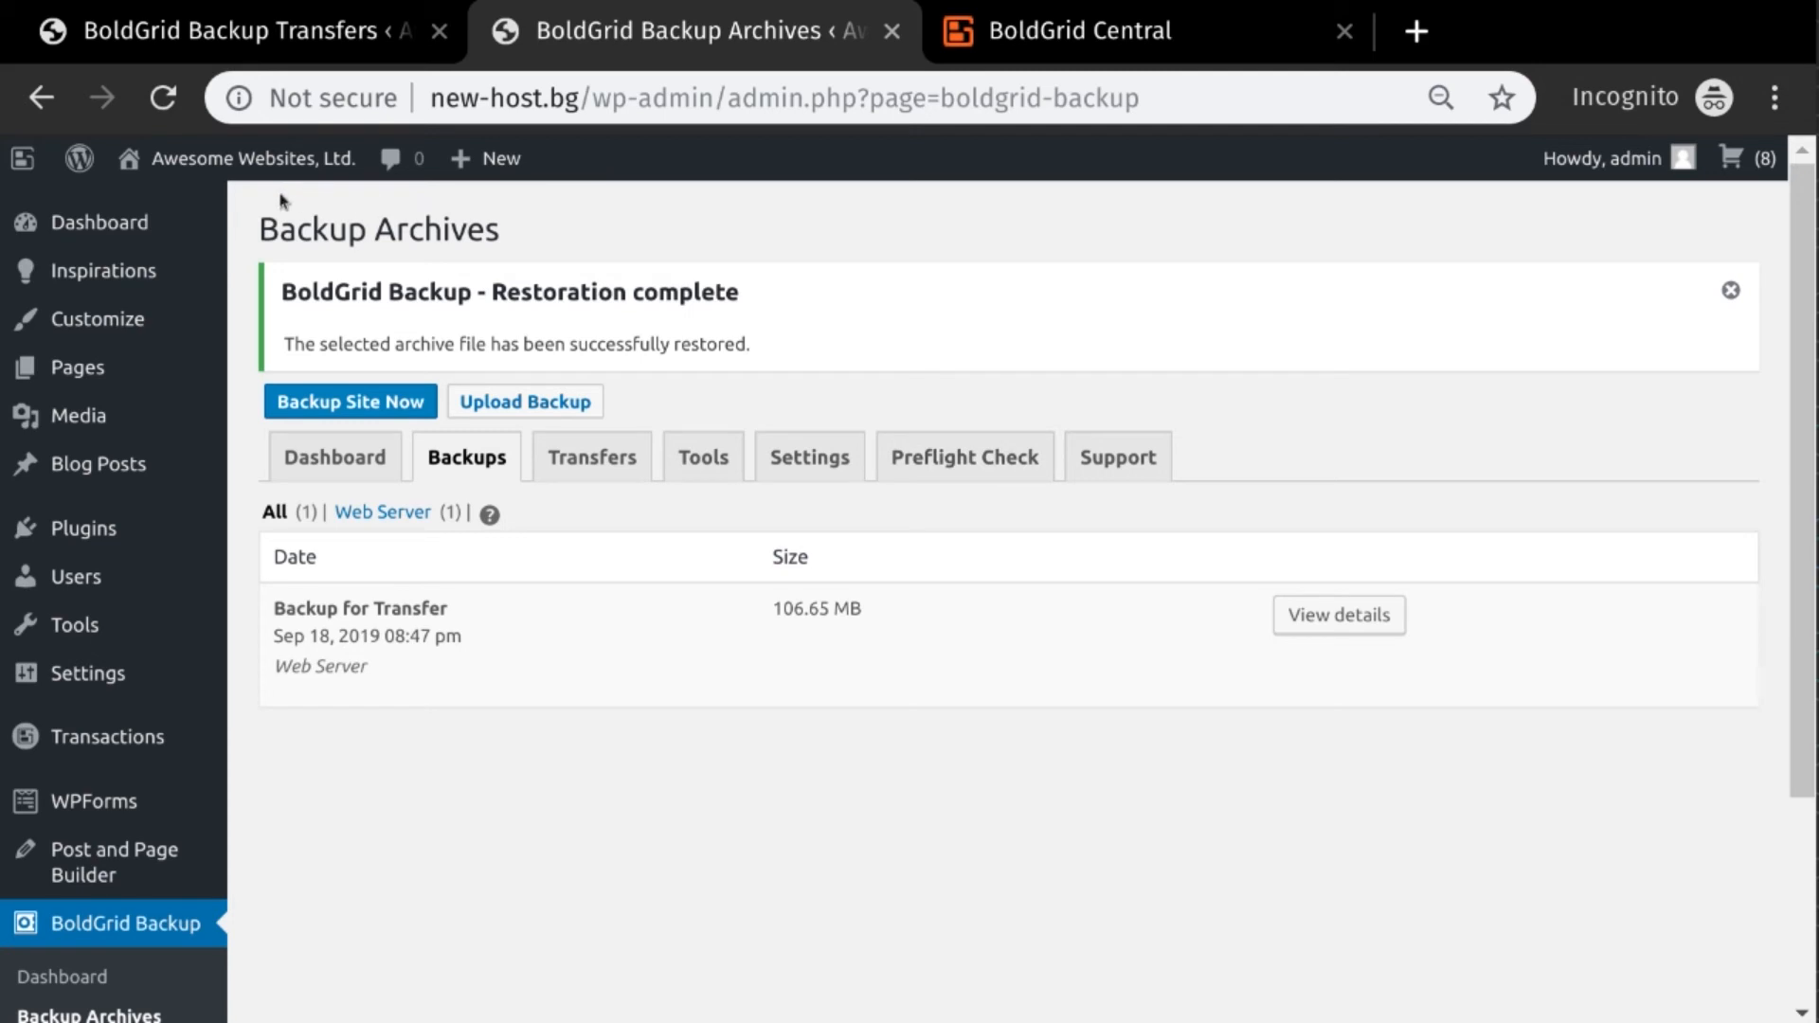
mouse_move(252, 159)
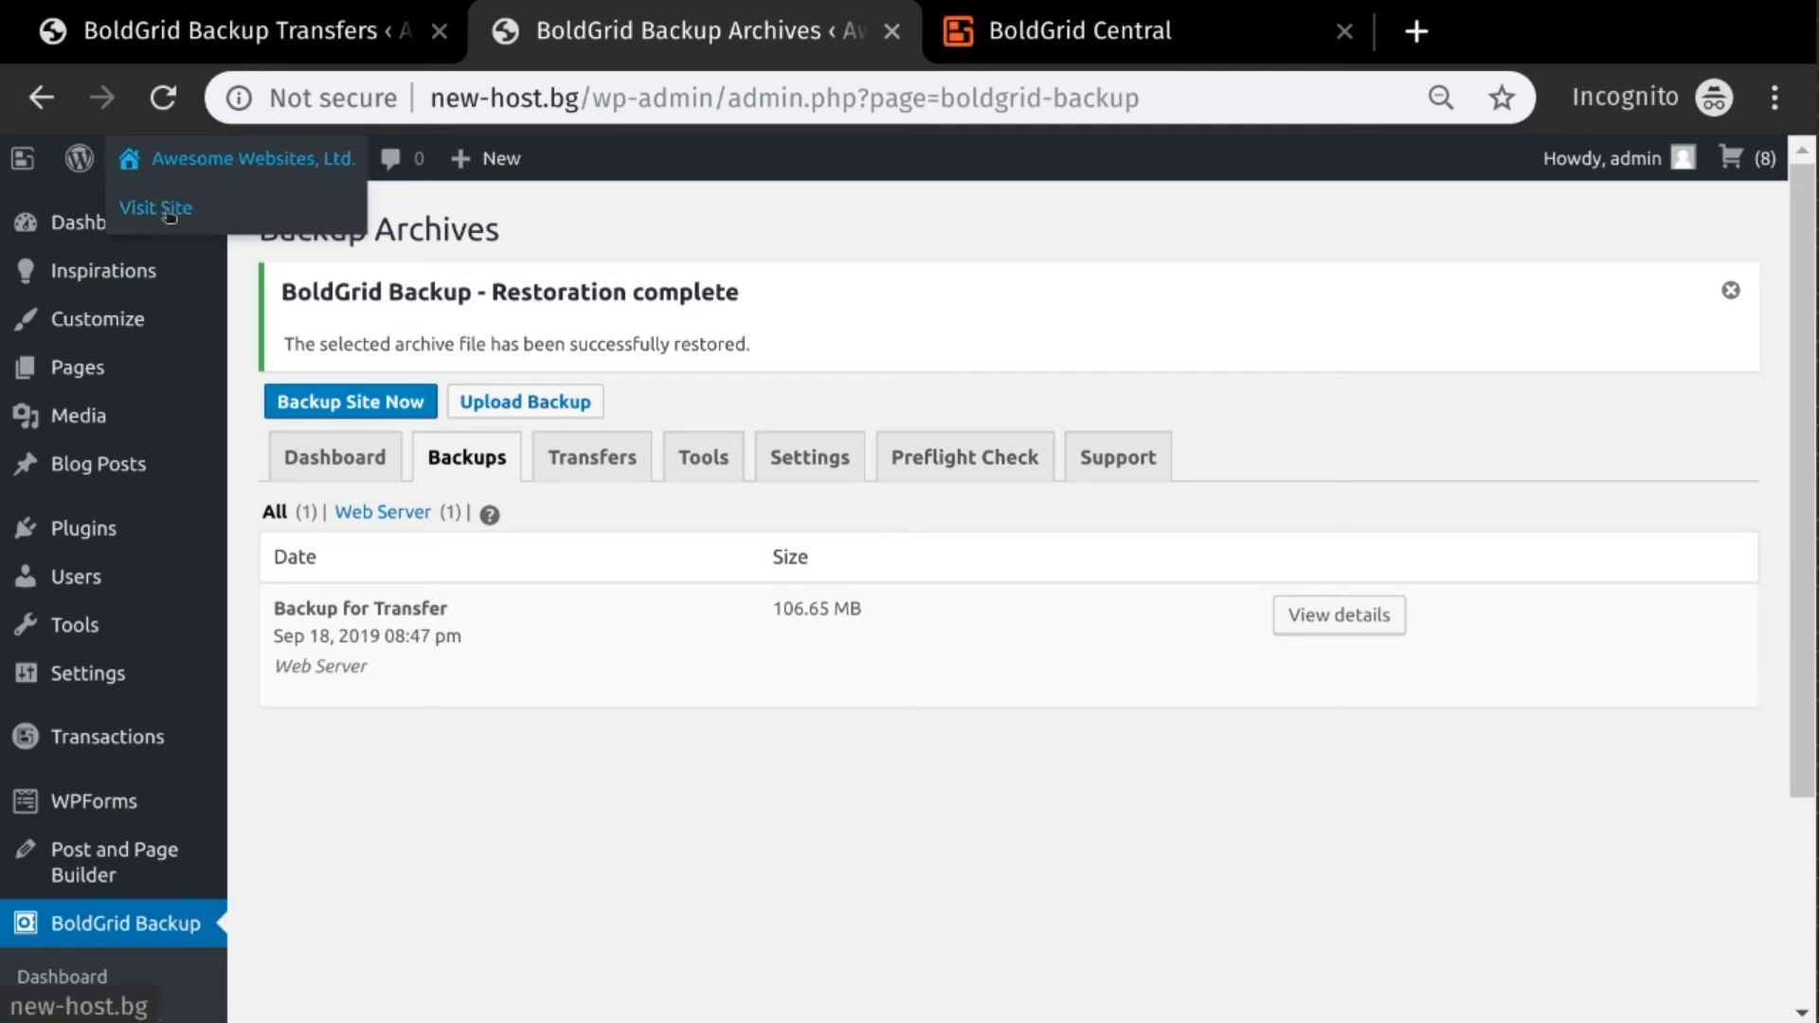
click(154, 207)
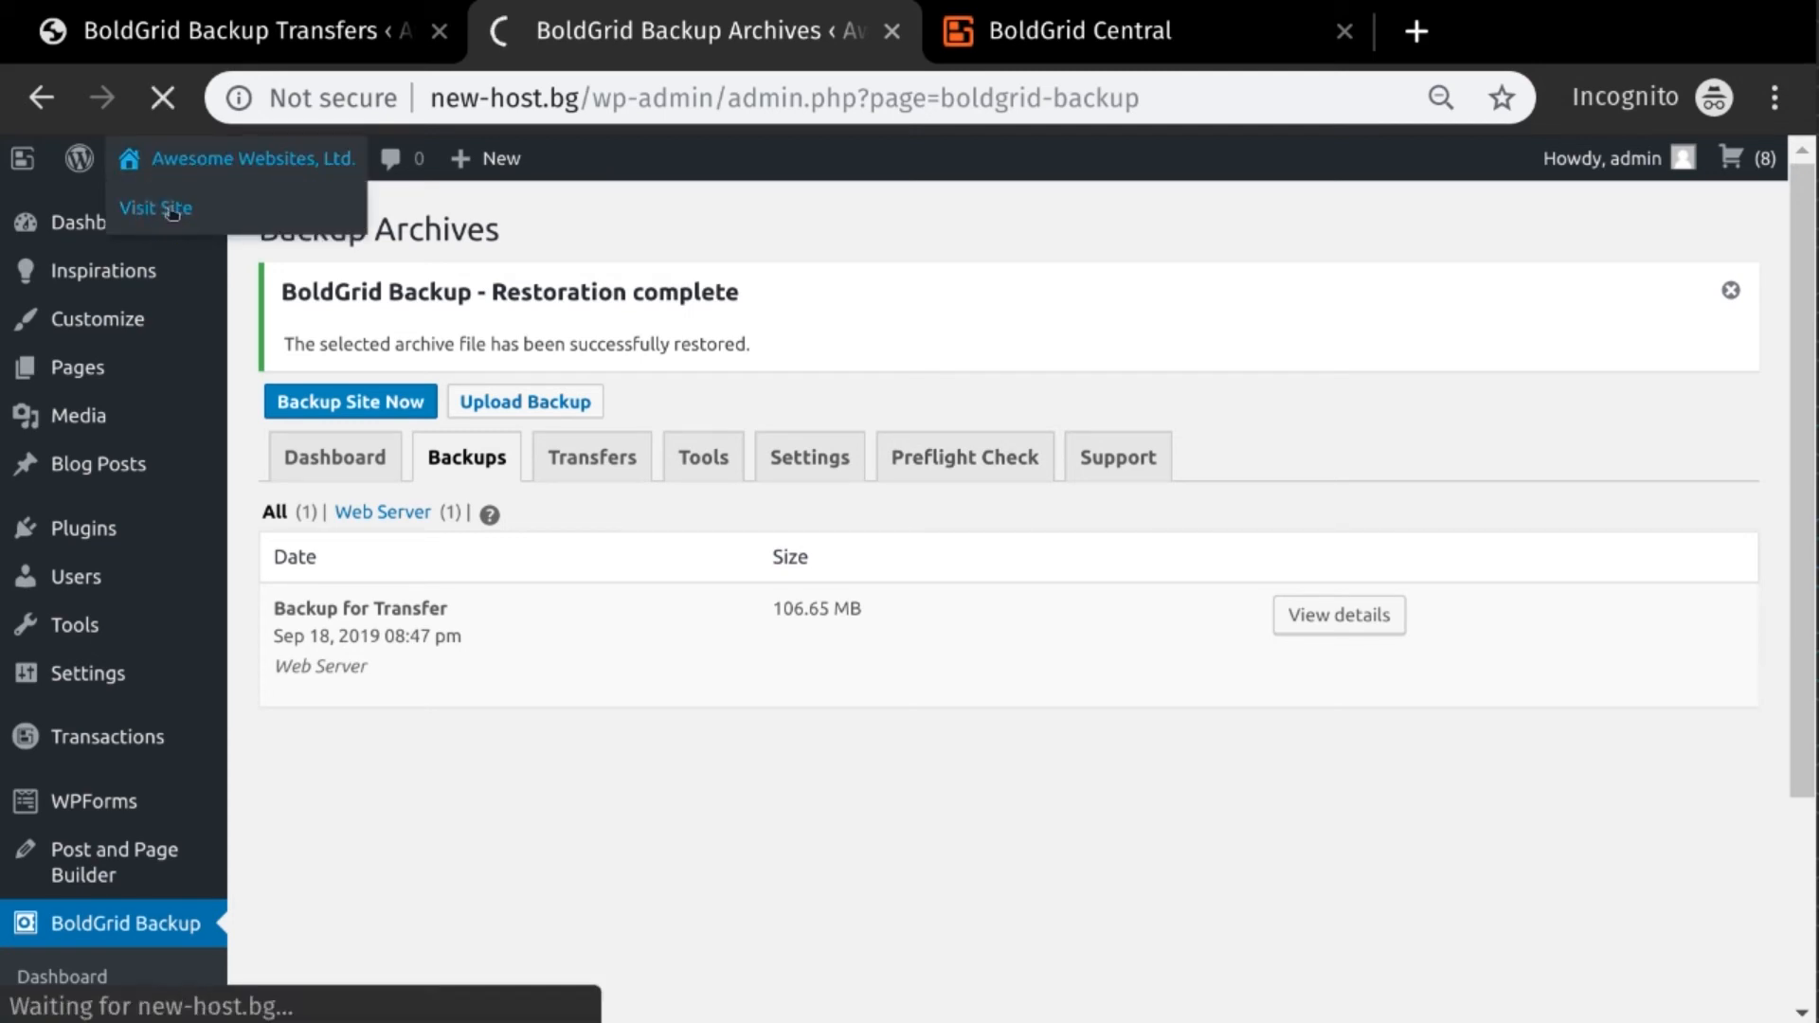
click(154, 208)
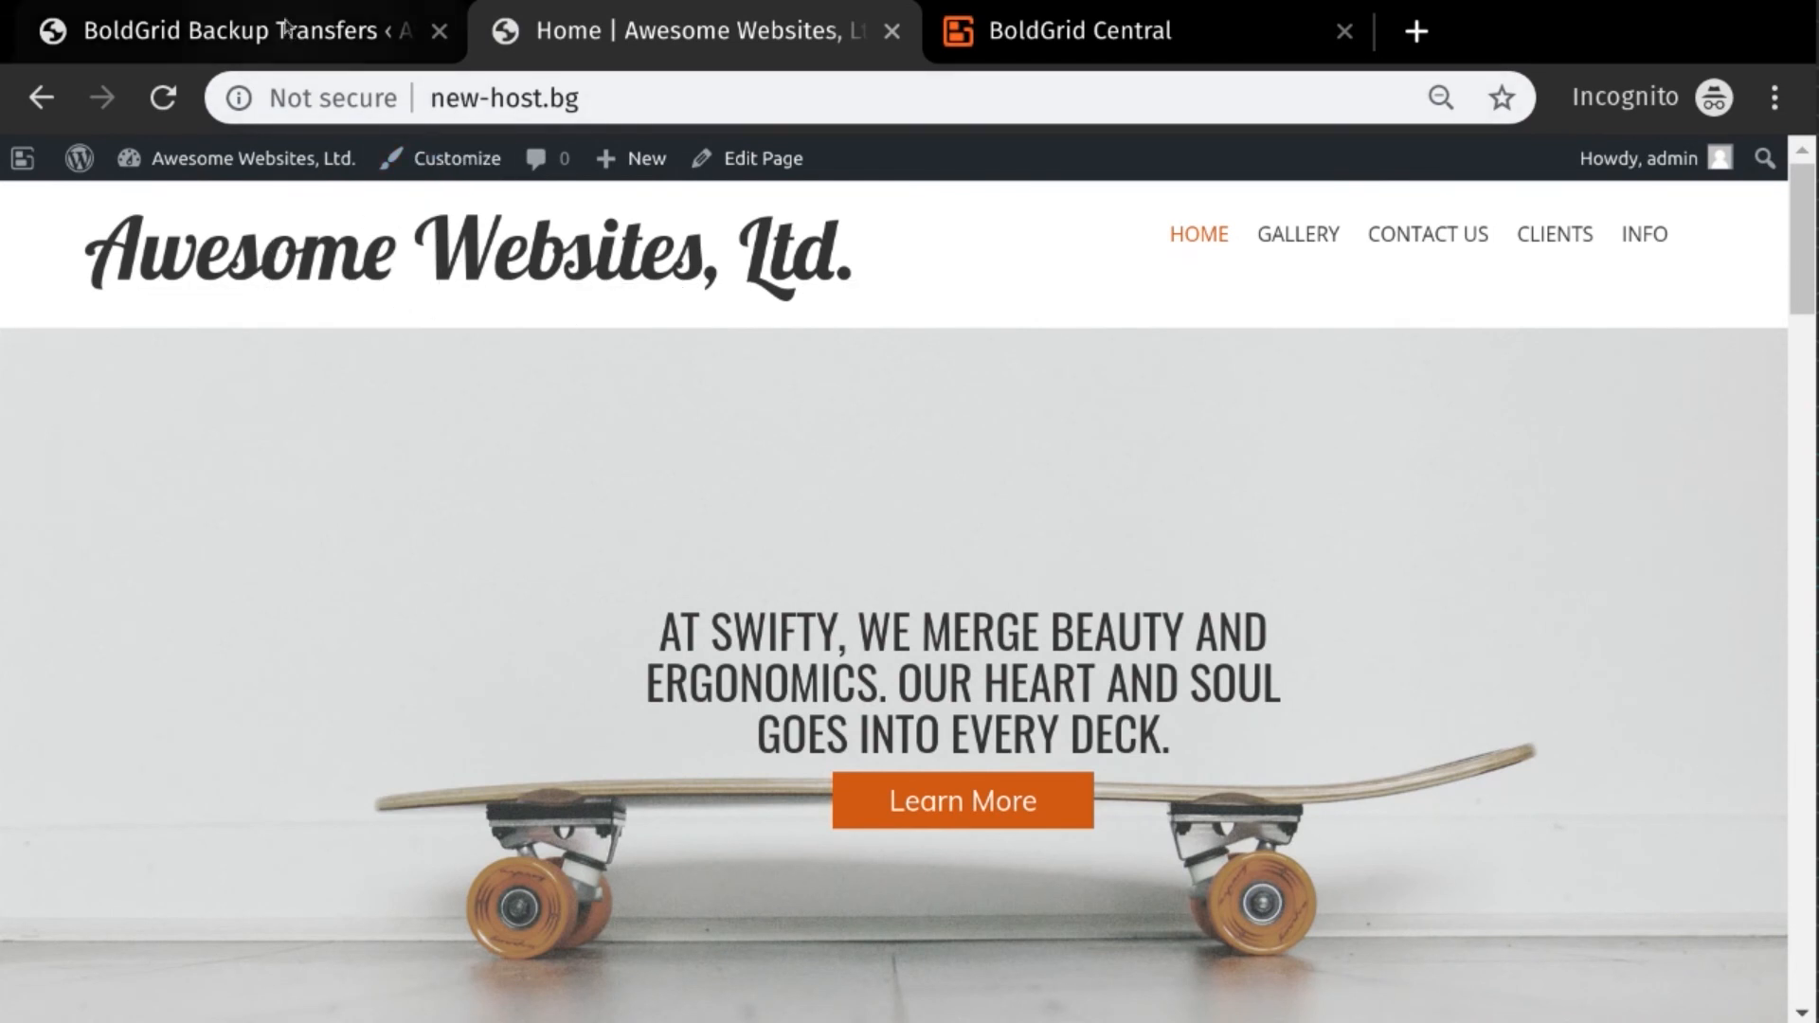
Step: Compare the old host's homepage, then return to the new host's Awesome Websites, Ltd. homepage
click(226, 30)
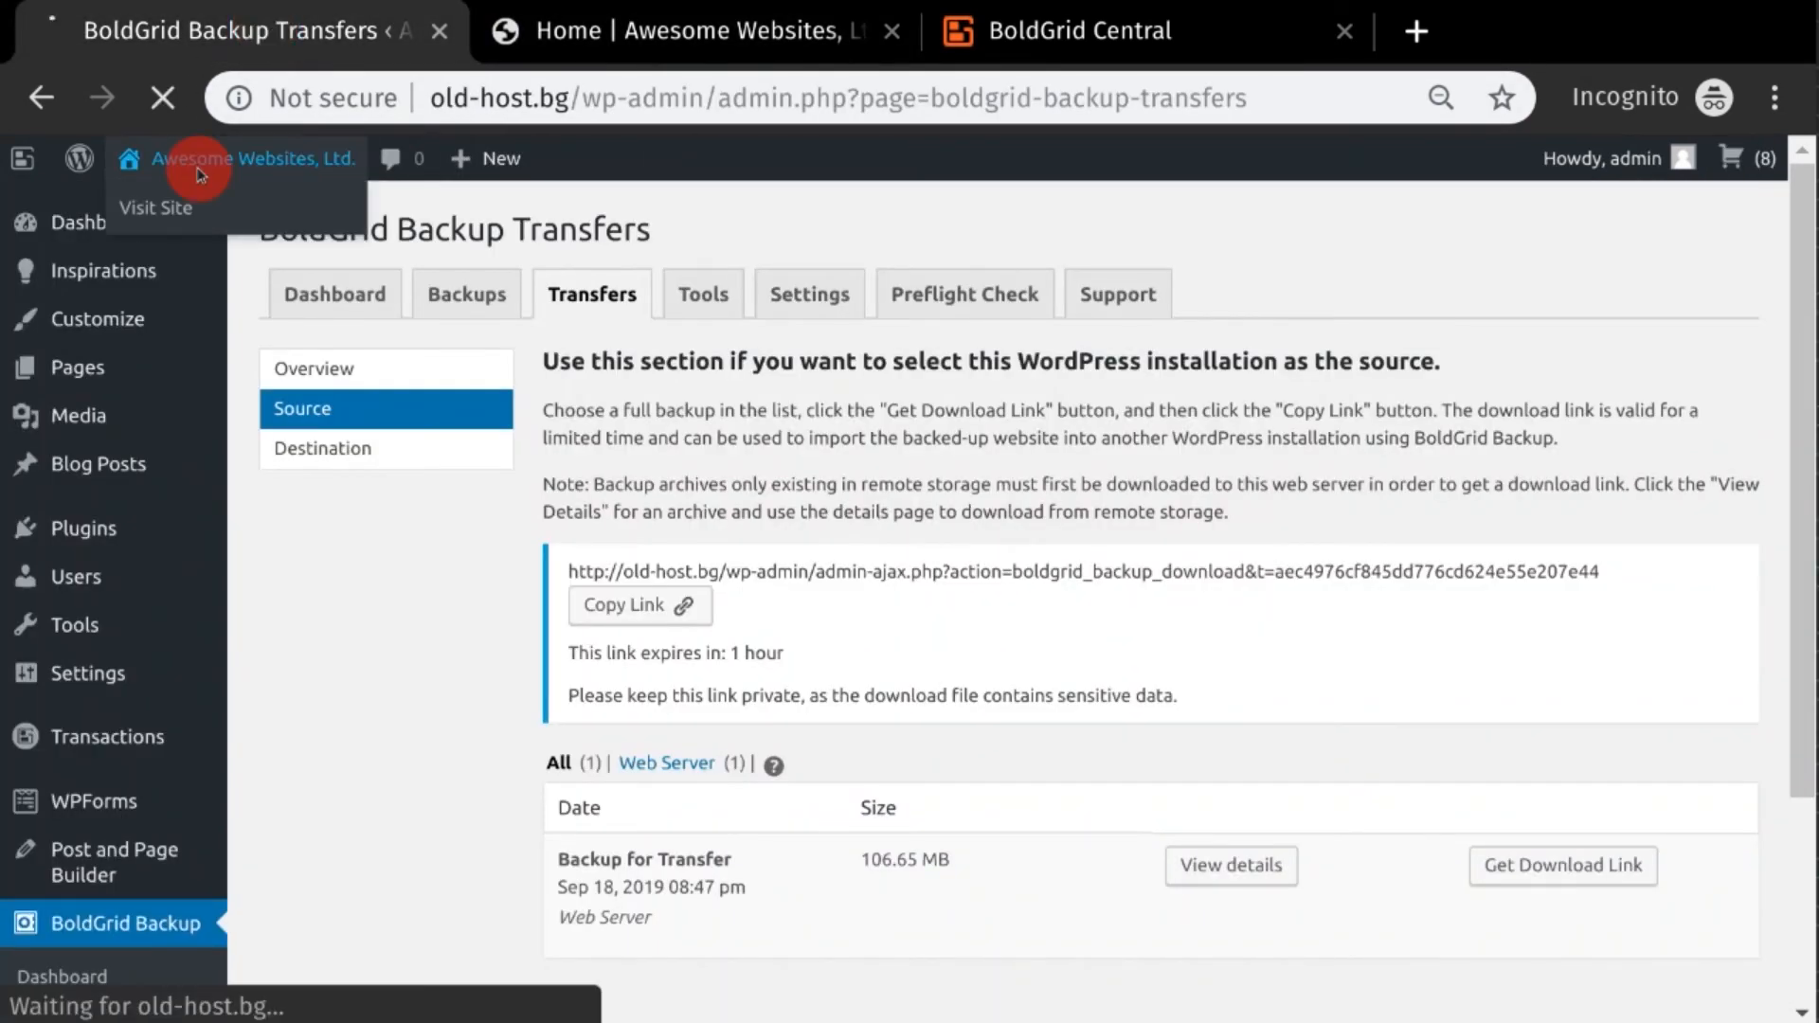
click(154, 207)
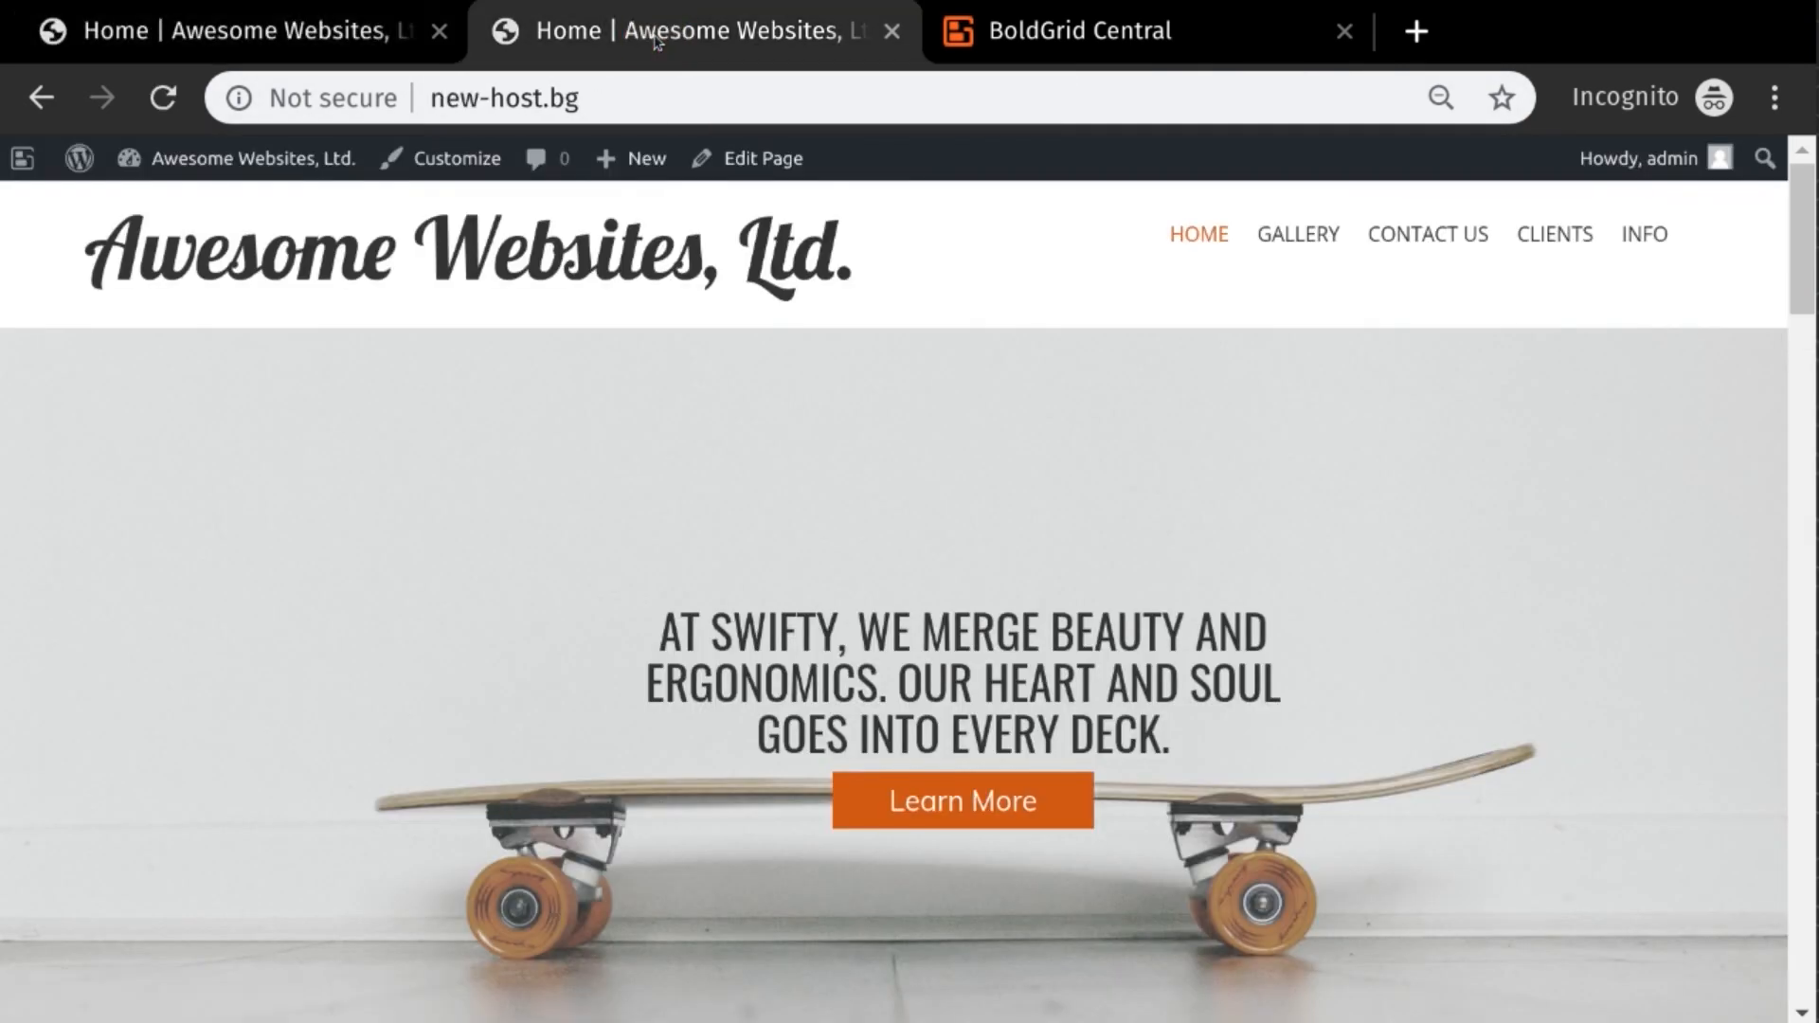
mouse_move(665, 388)
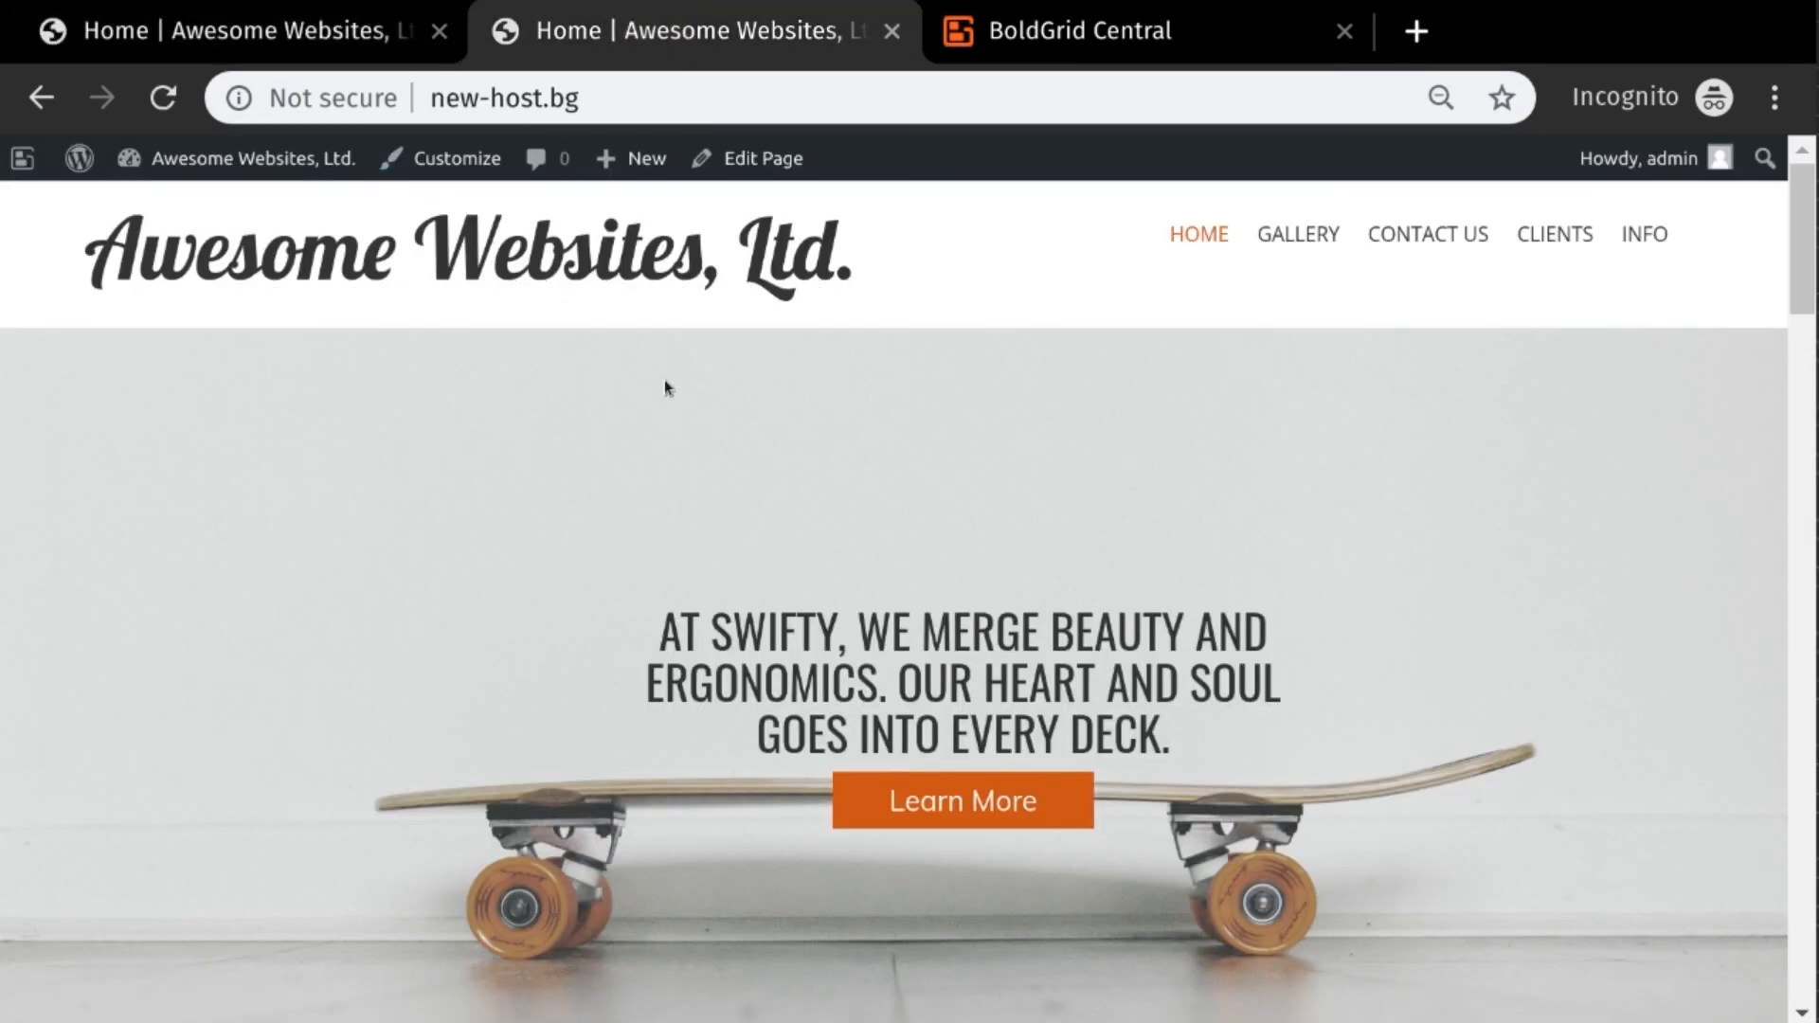
mouse_move(406, 331)
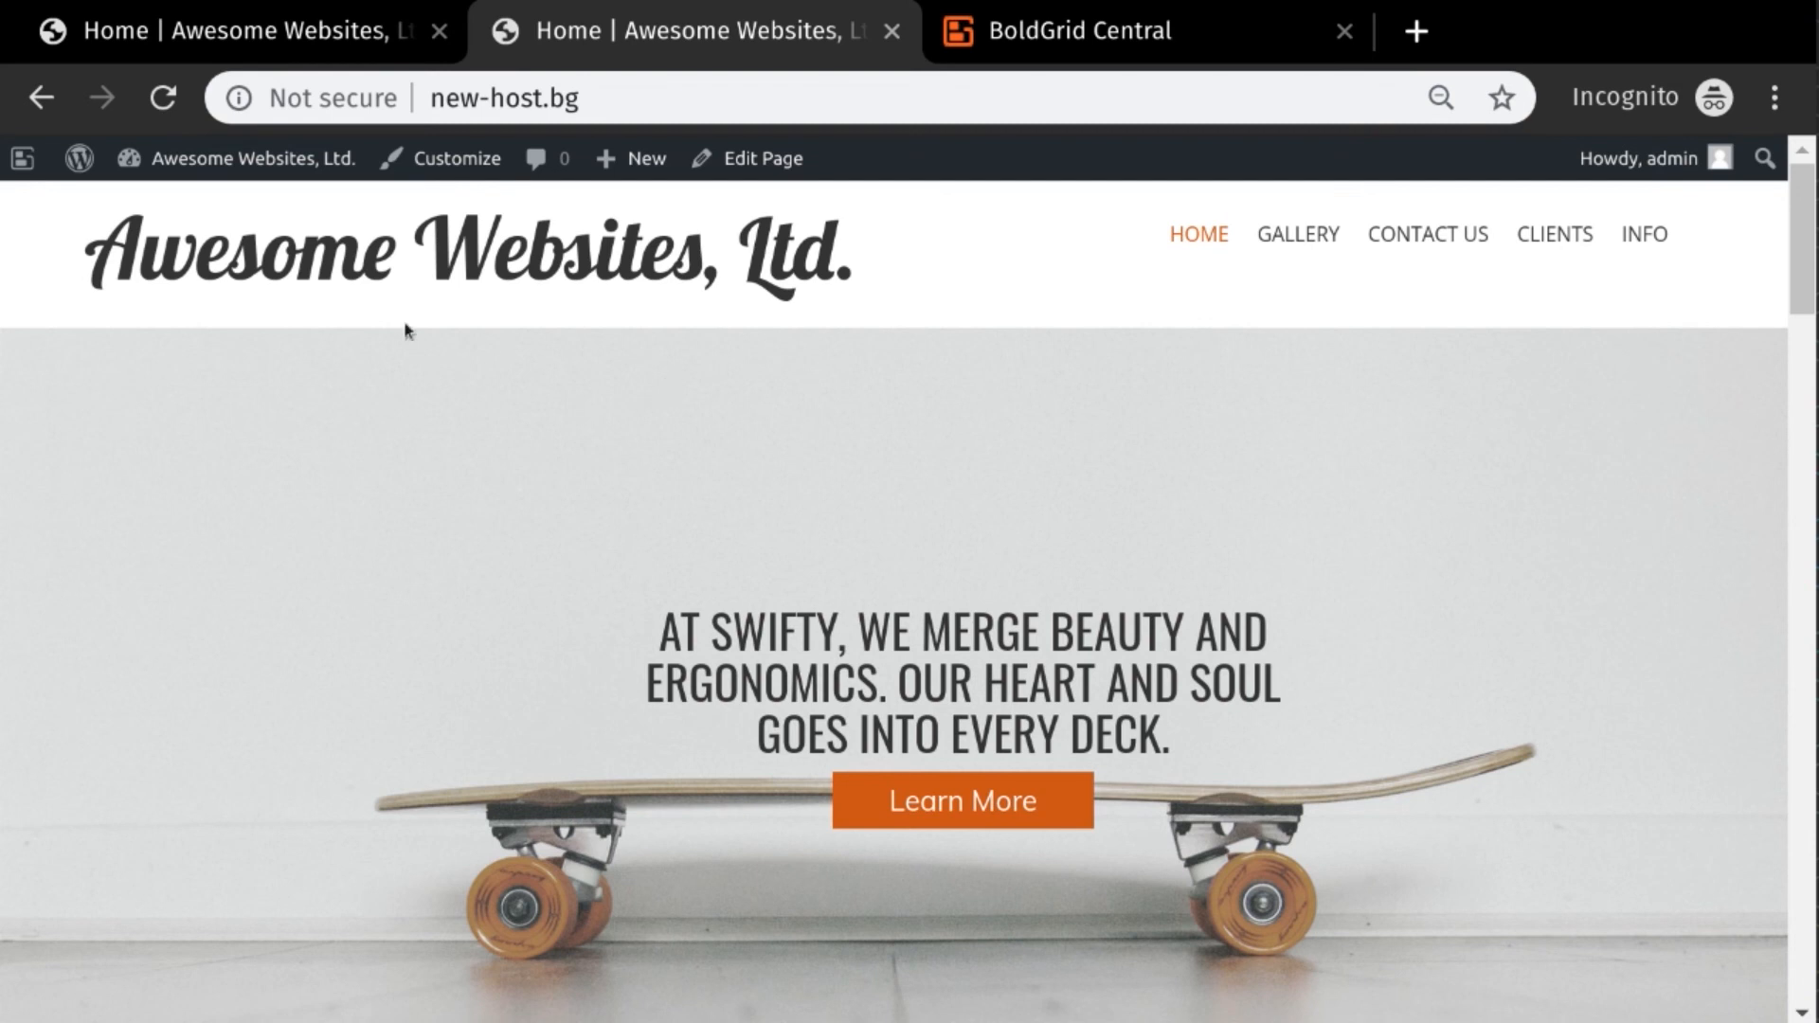